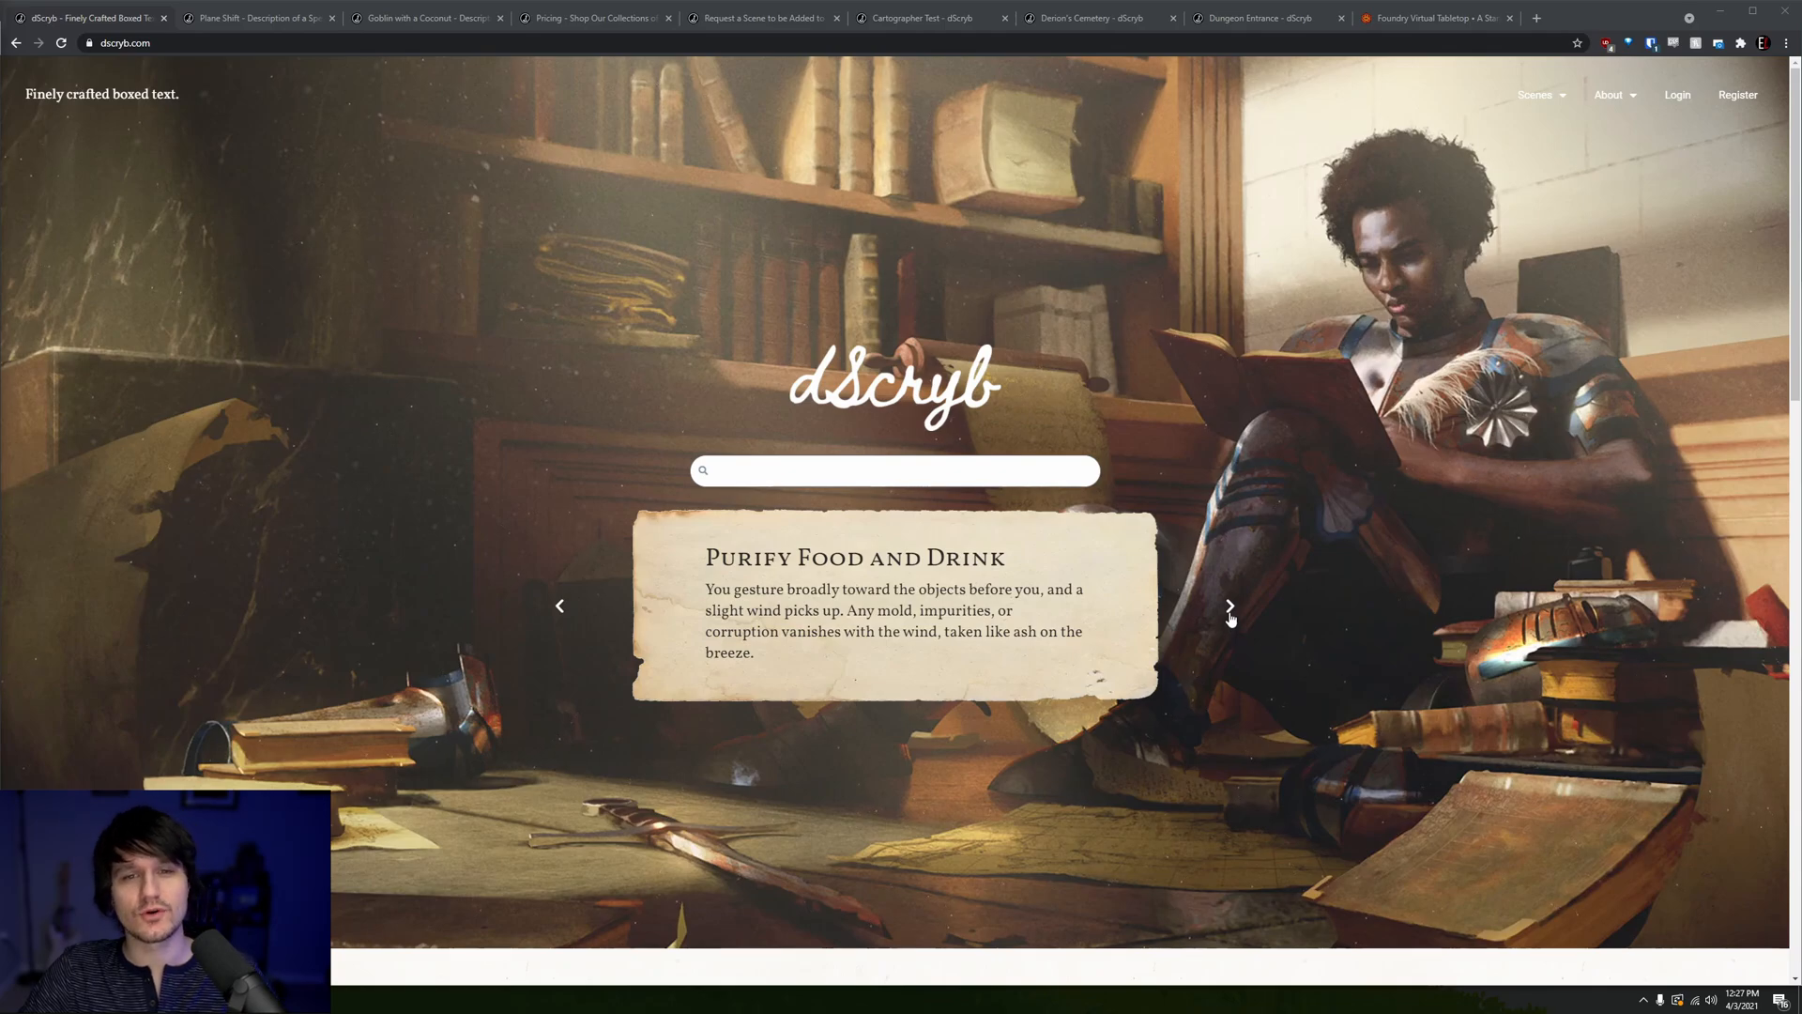
# Advance the home page carousel five samples forward until the Atoll boxed text shows
pyautogui.click(1229, 606)
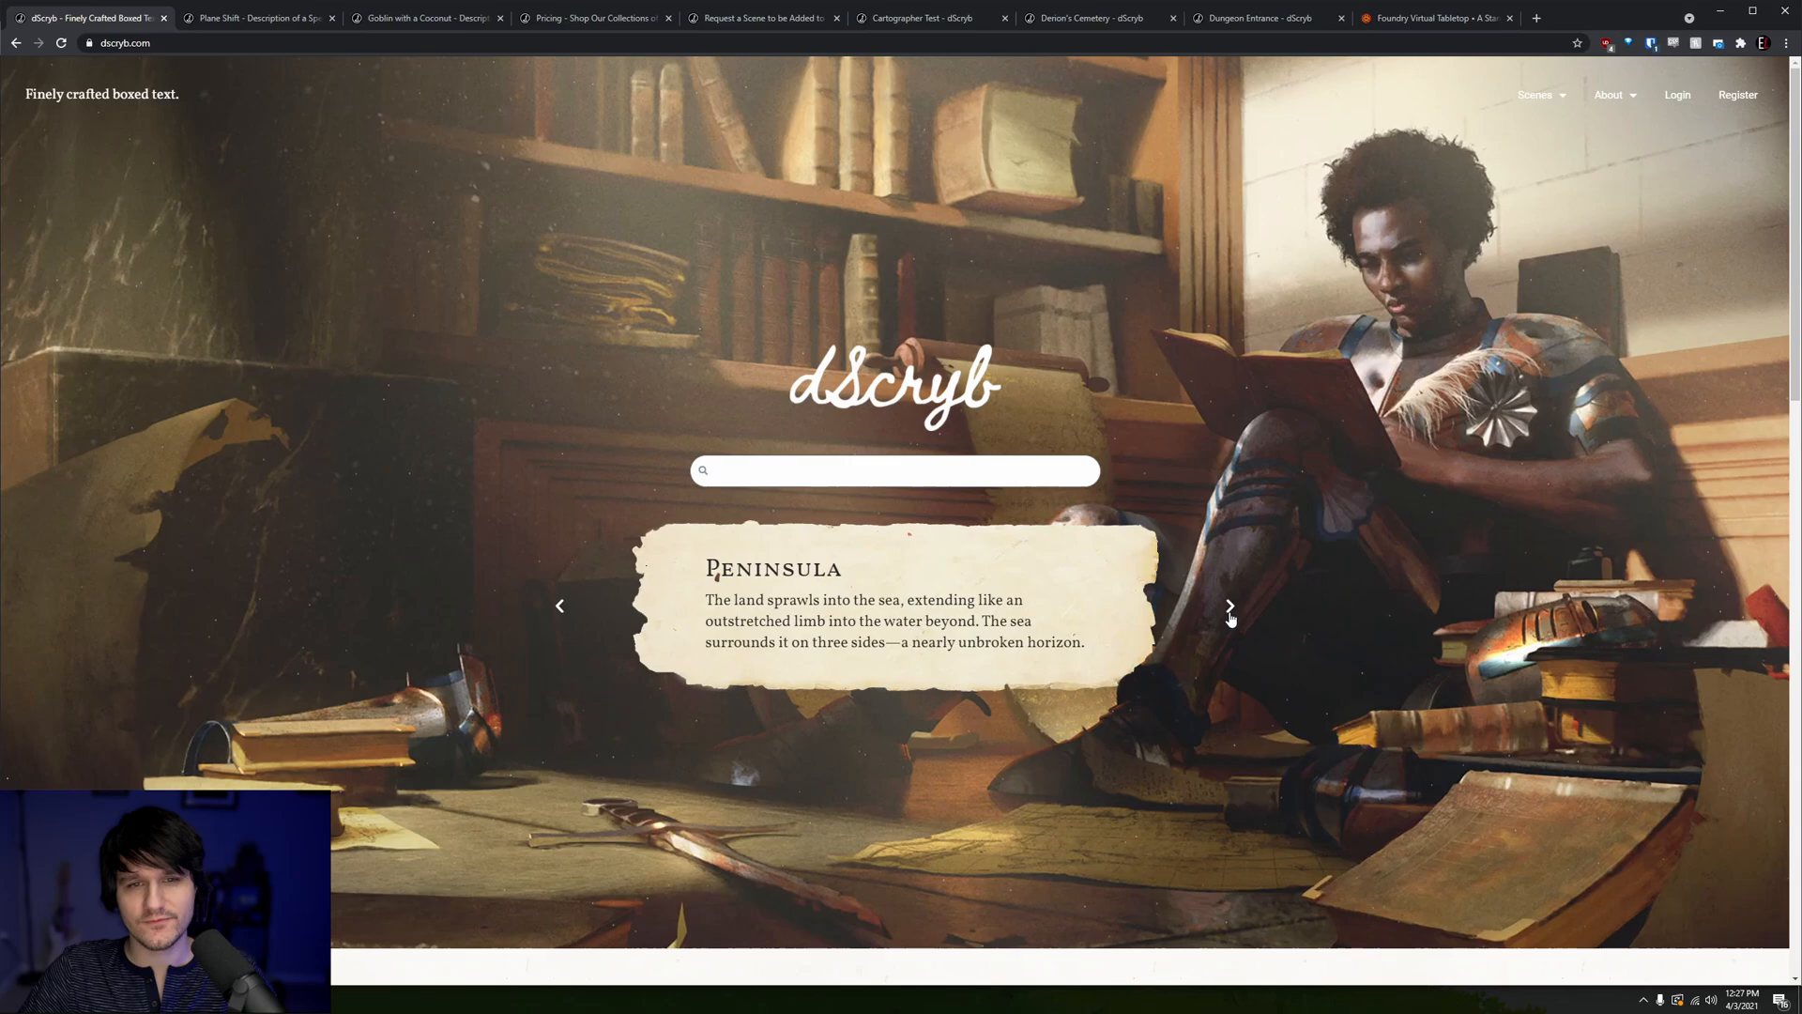
pyautogui.click(1229, 607)
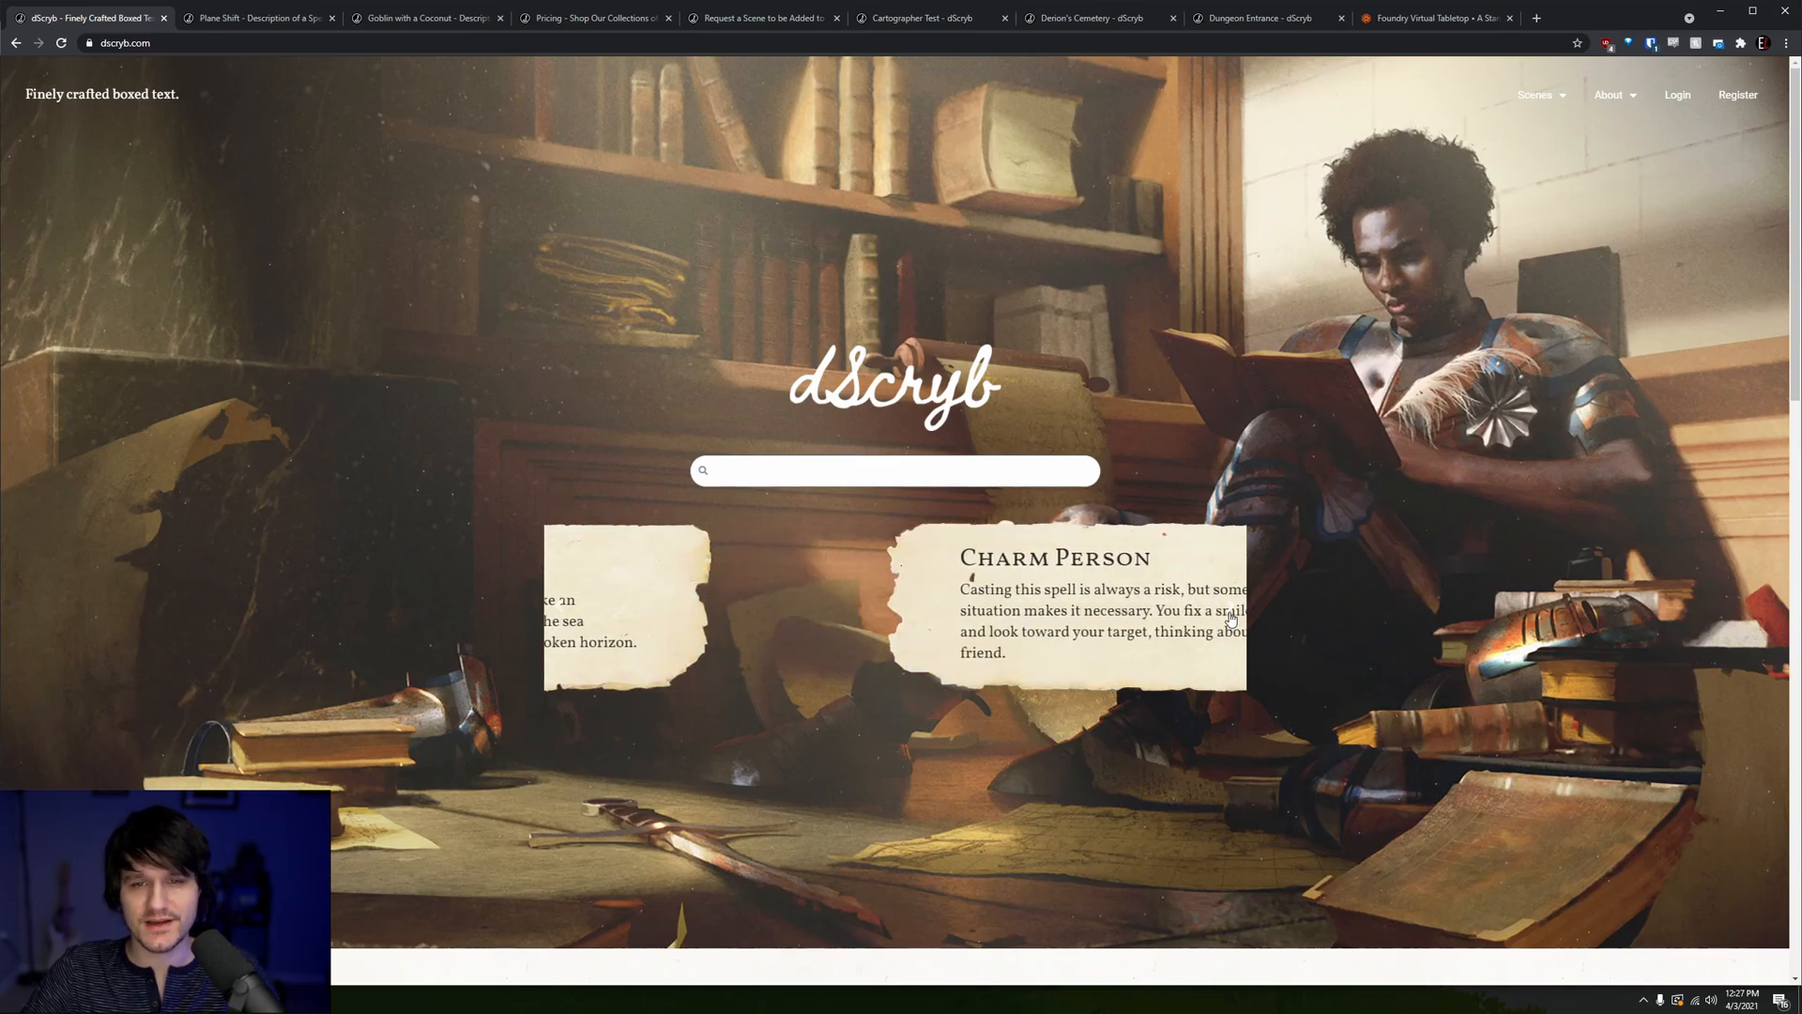
pyautogui.click(1228, 606)
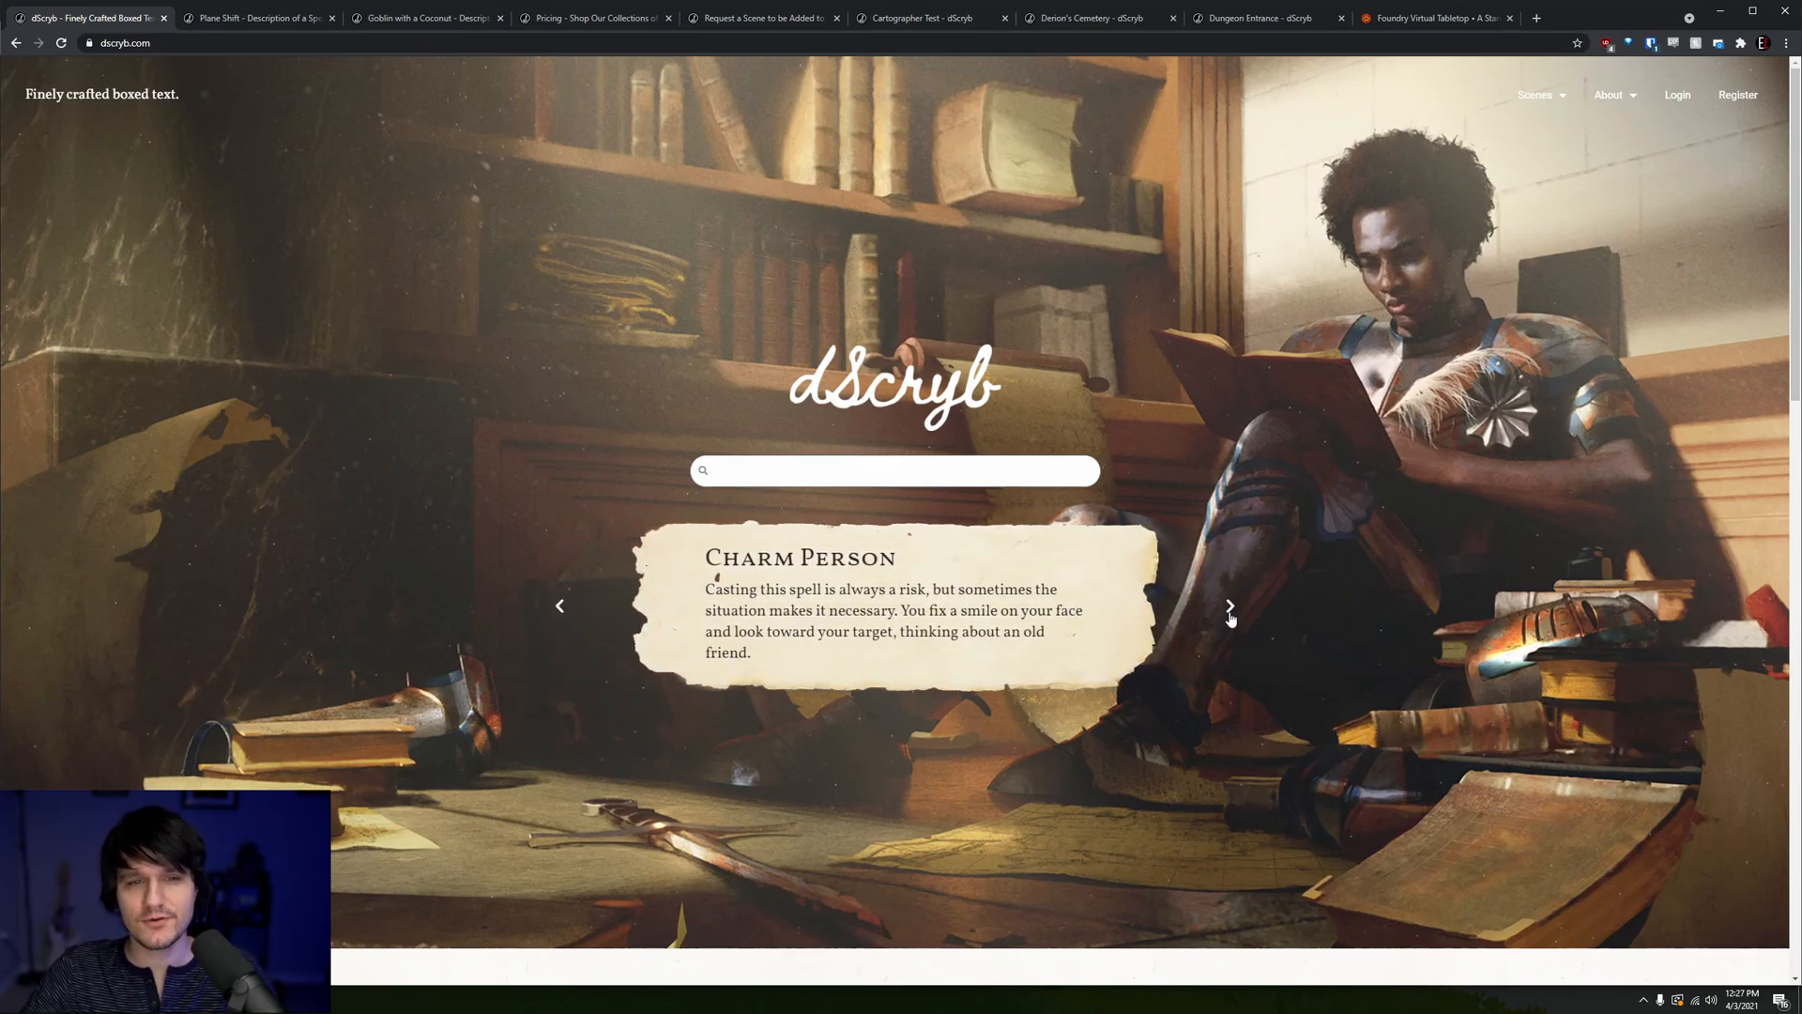
pyautogui.click(1227, 606)
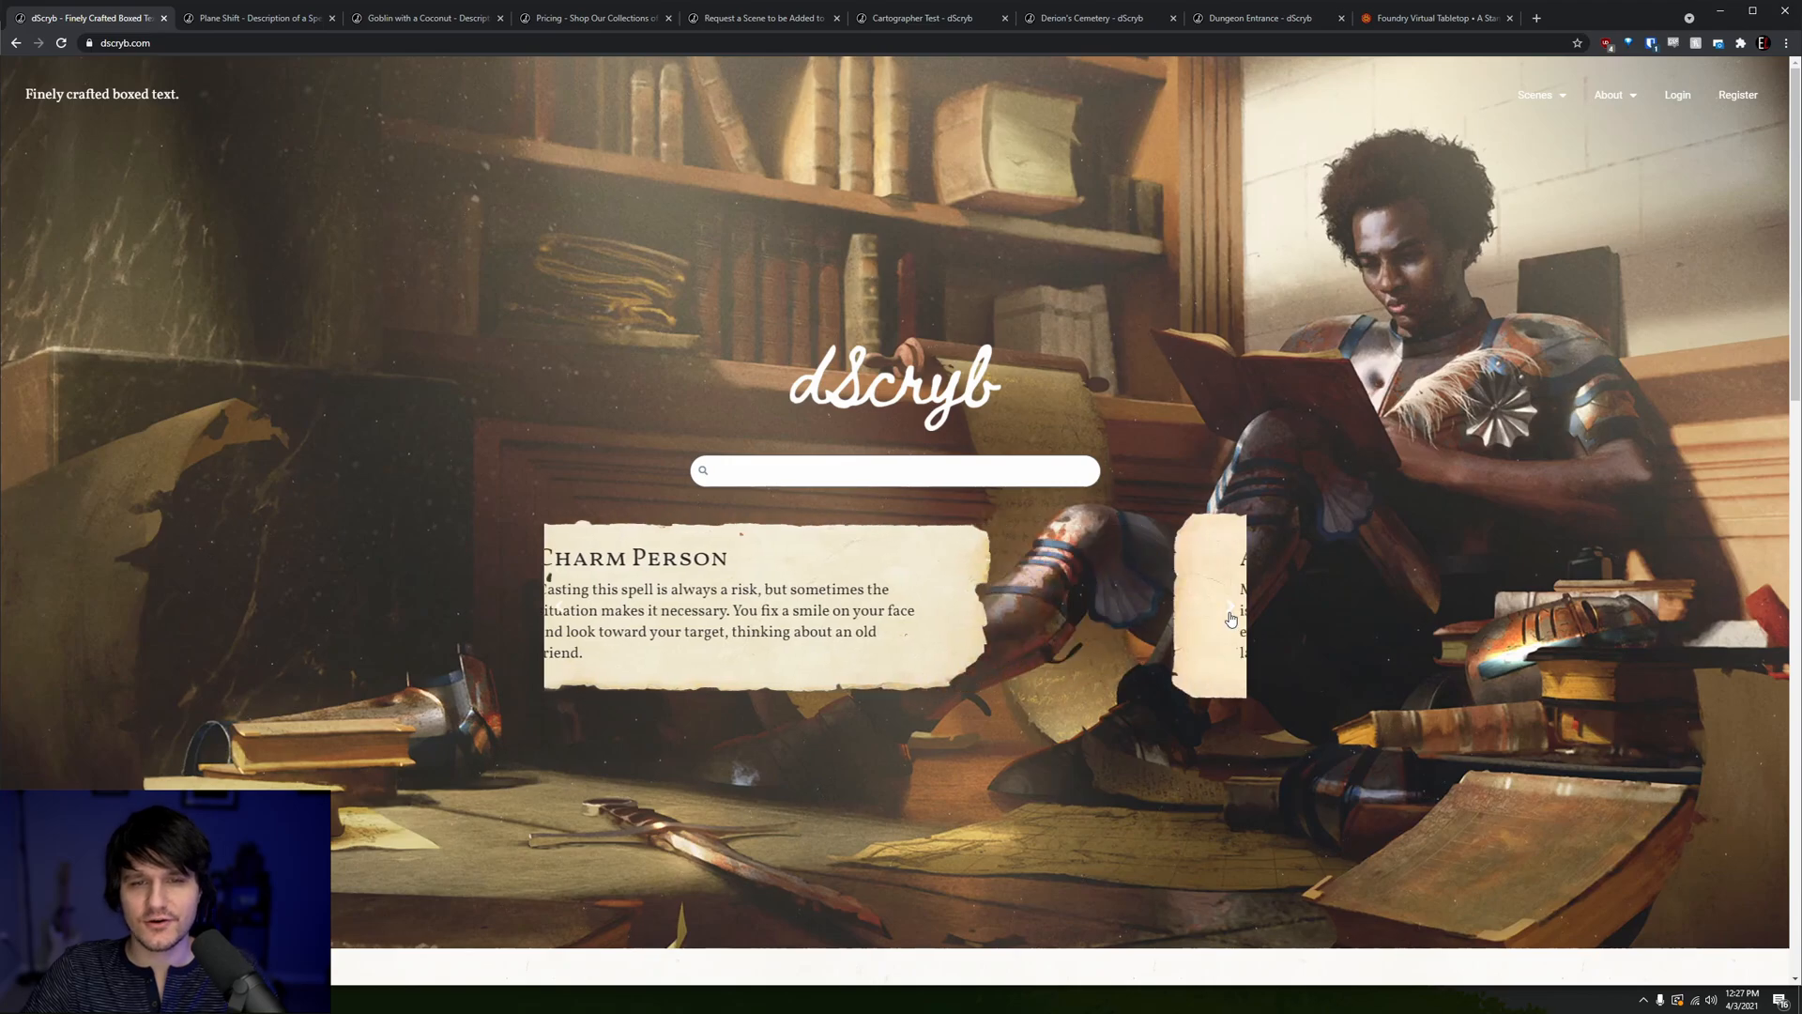
pyautogui.click(1230, 606)
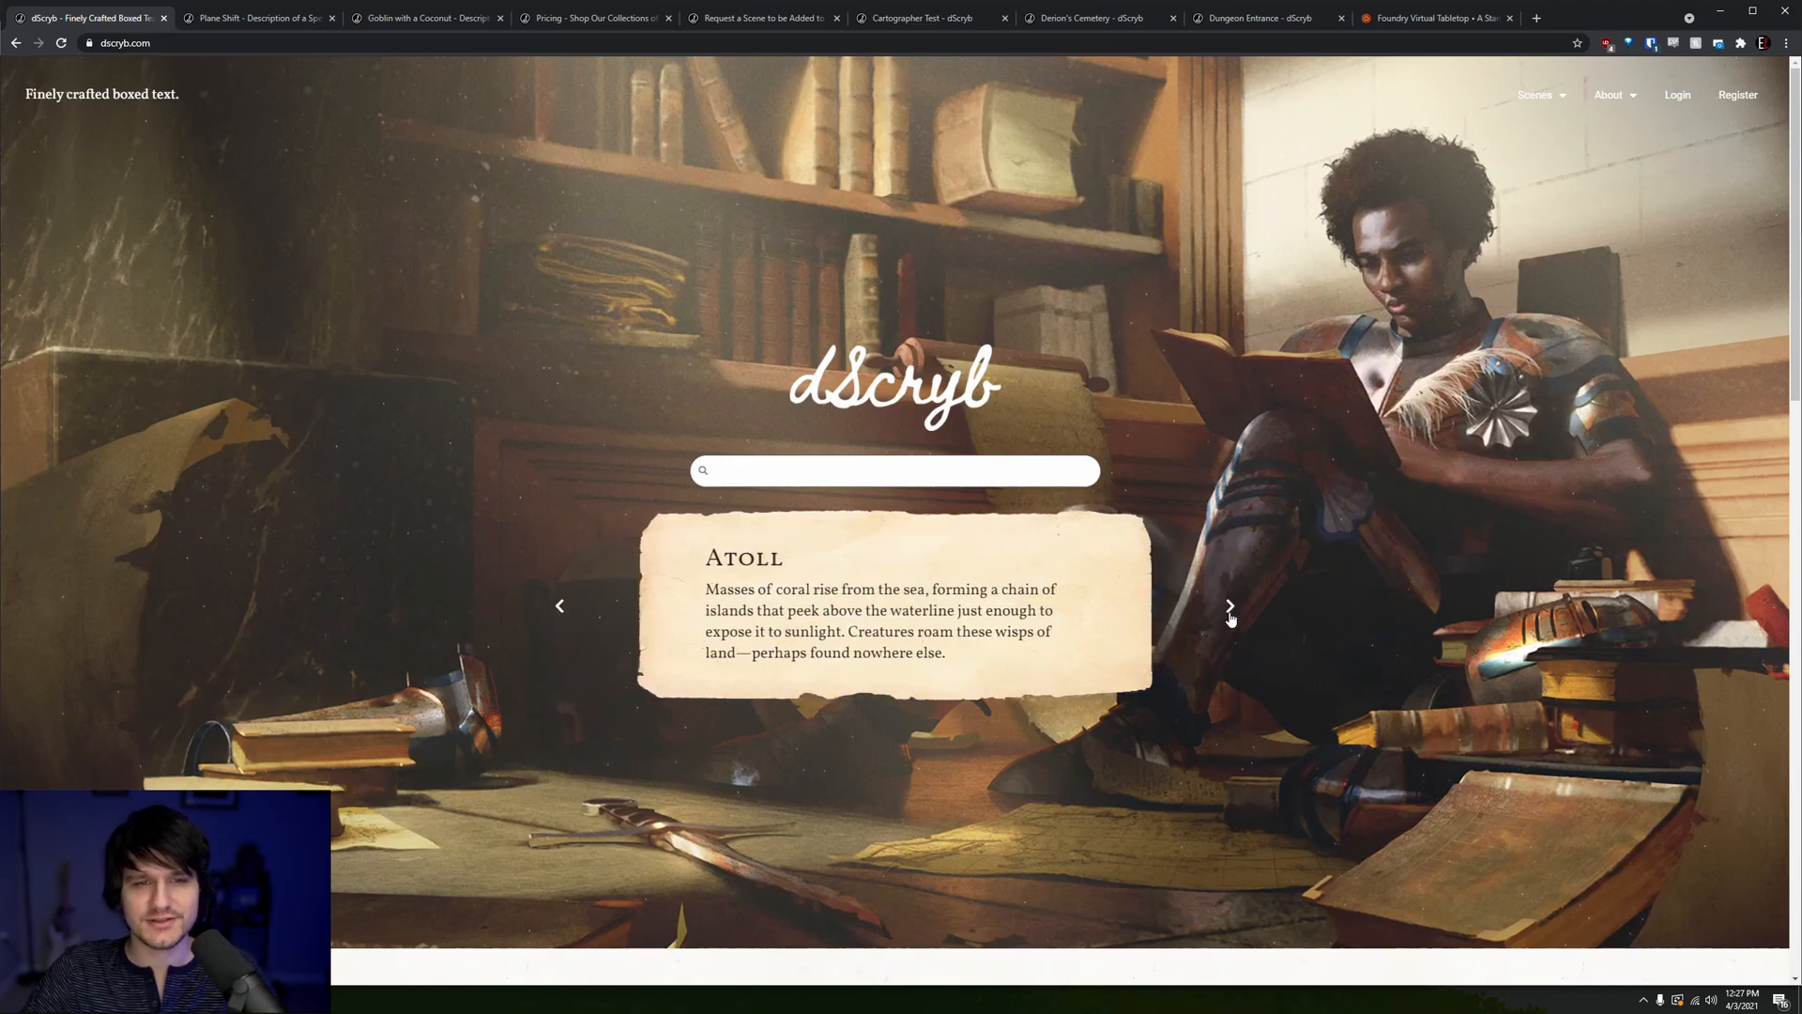
pyautogui.moveTo(1172, 576)
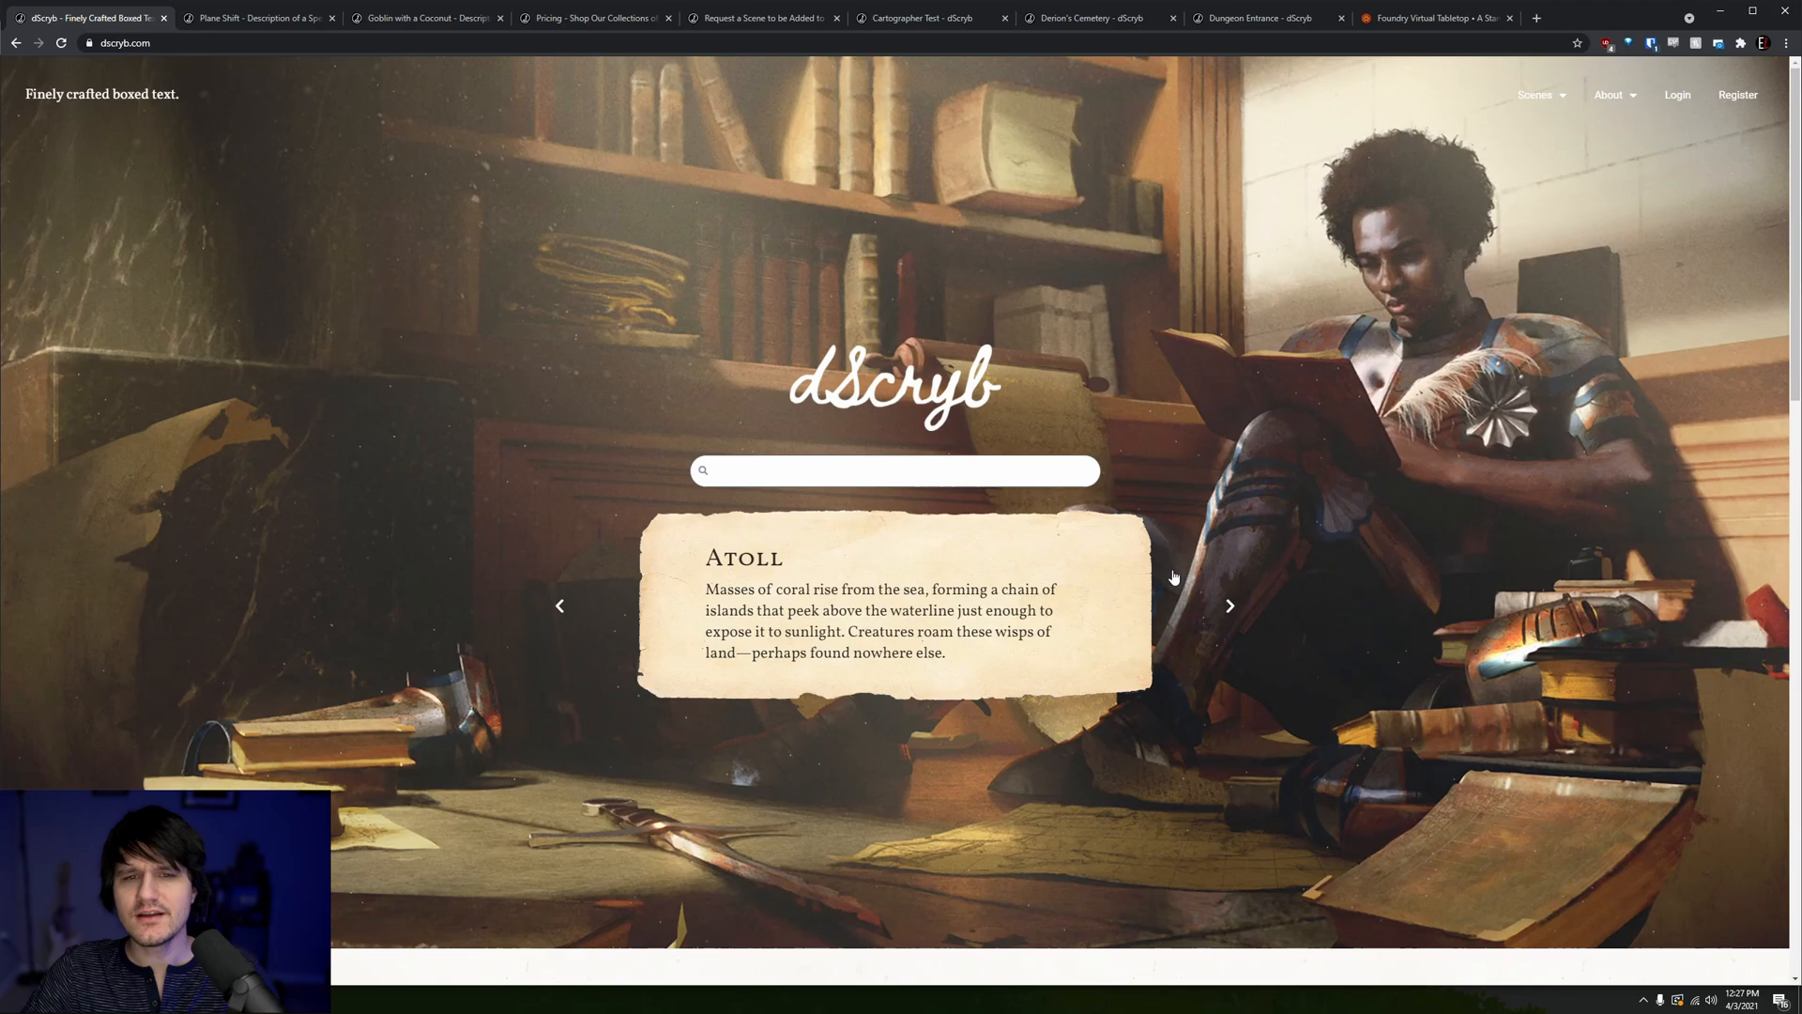
# Search 'dragon', limit to Free Scenes Only, and open Young Gold Dragon in a new tab
pyautogui.write('dragon')
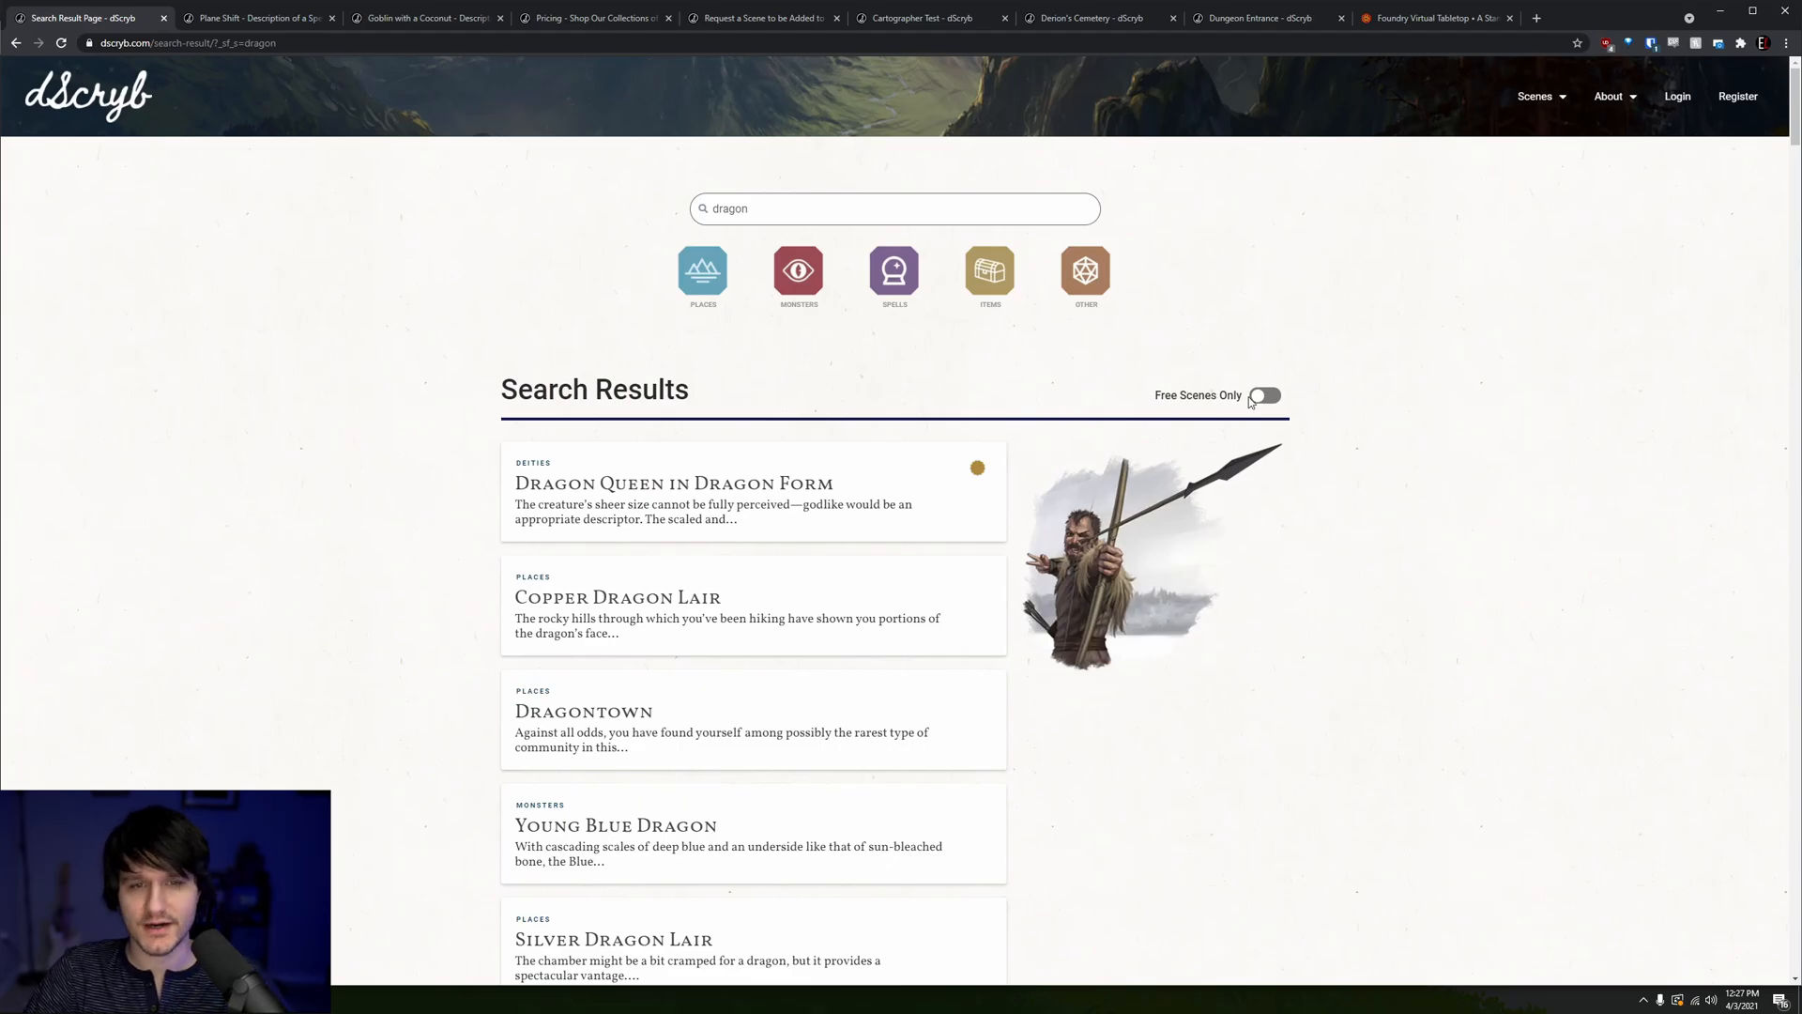
pyautogui.click(1263, 396)
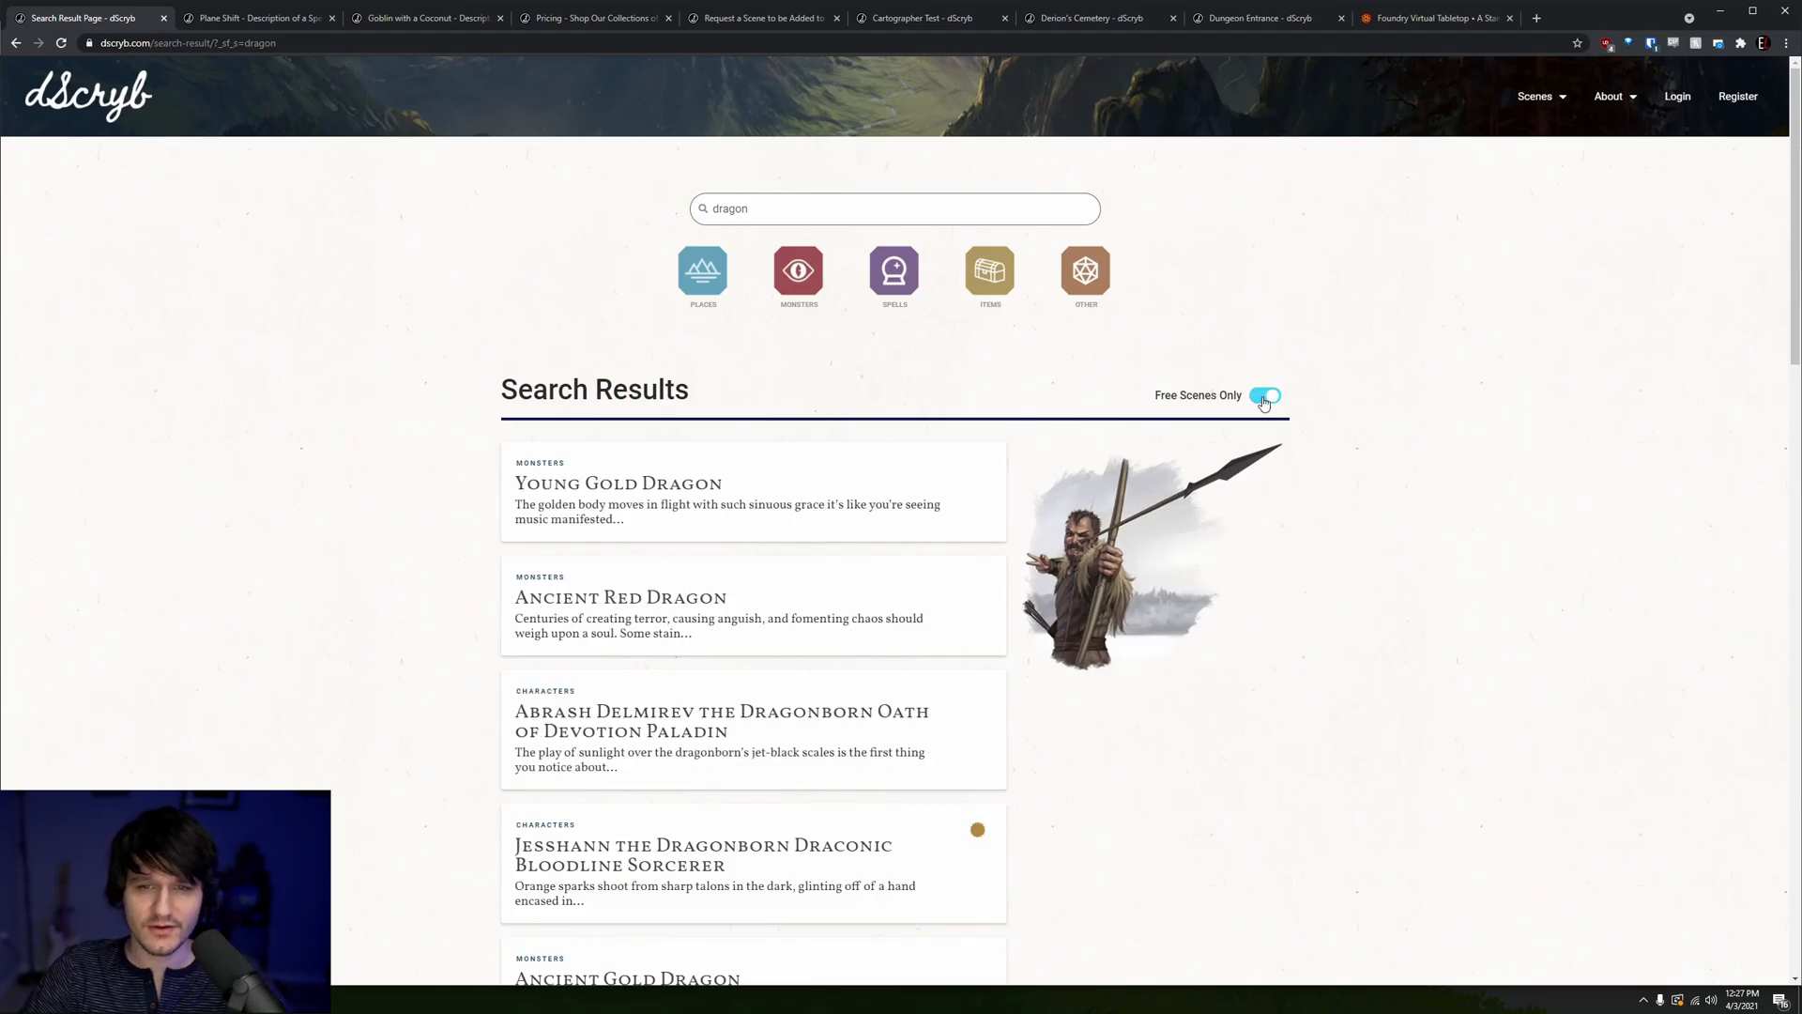
pyautogui.moveTo(725, 366)
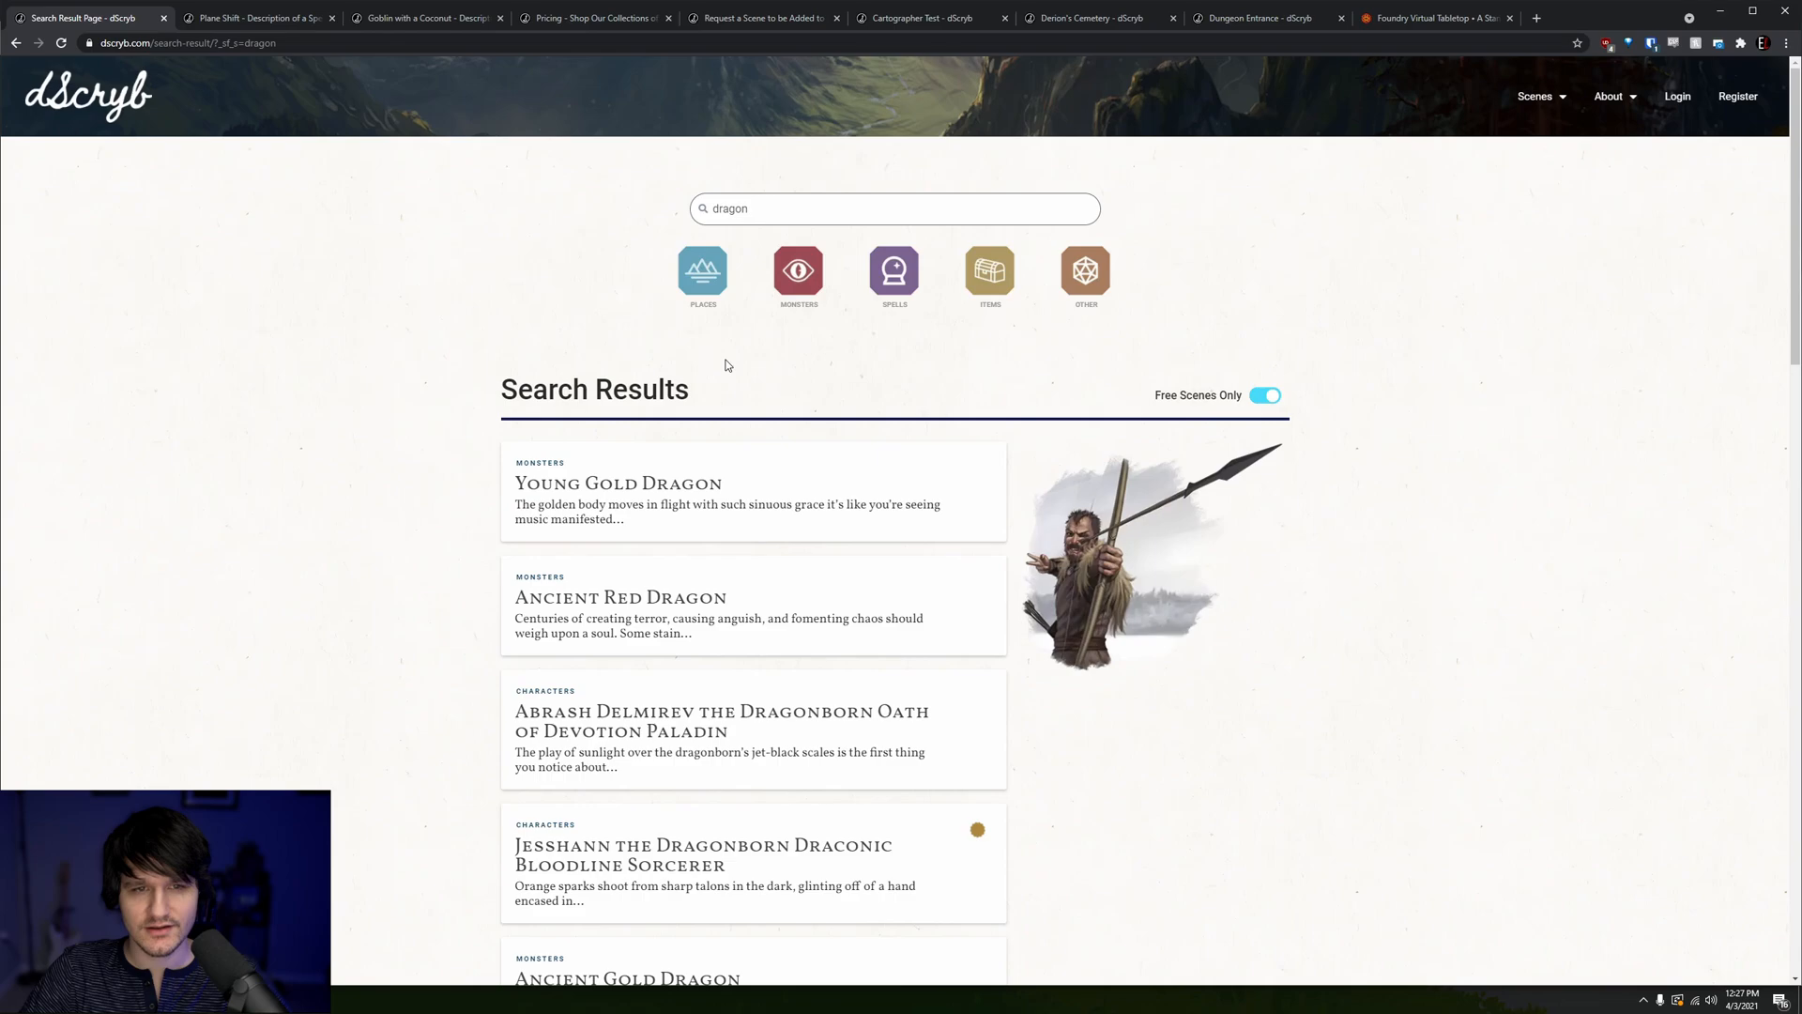
pyautogui.scroll(-3)
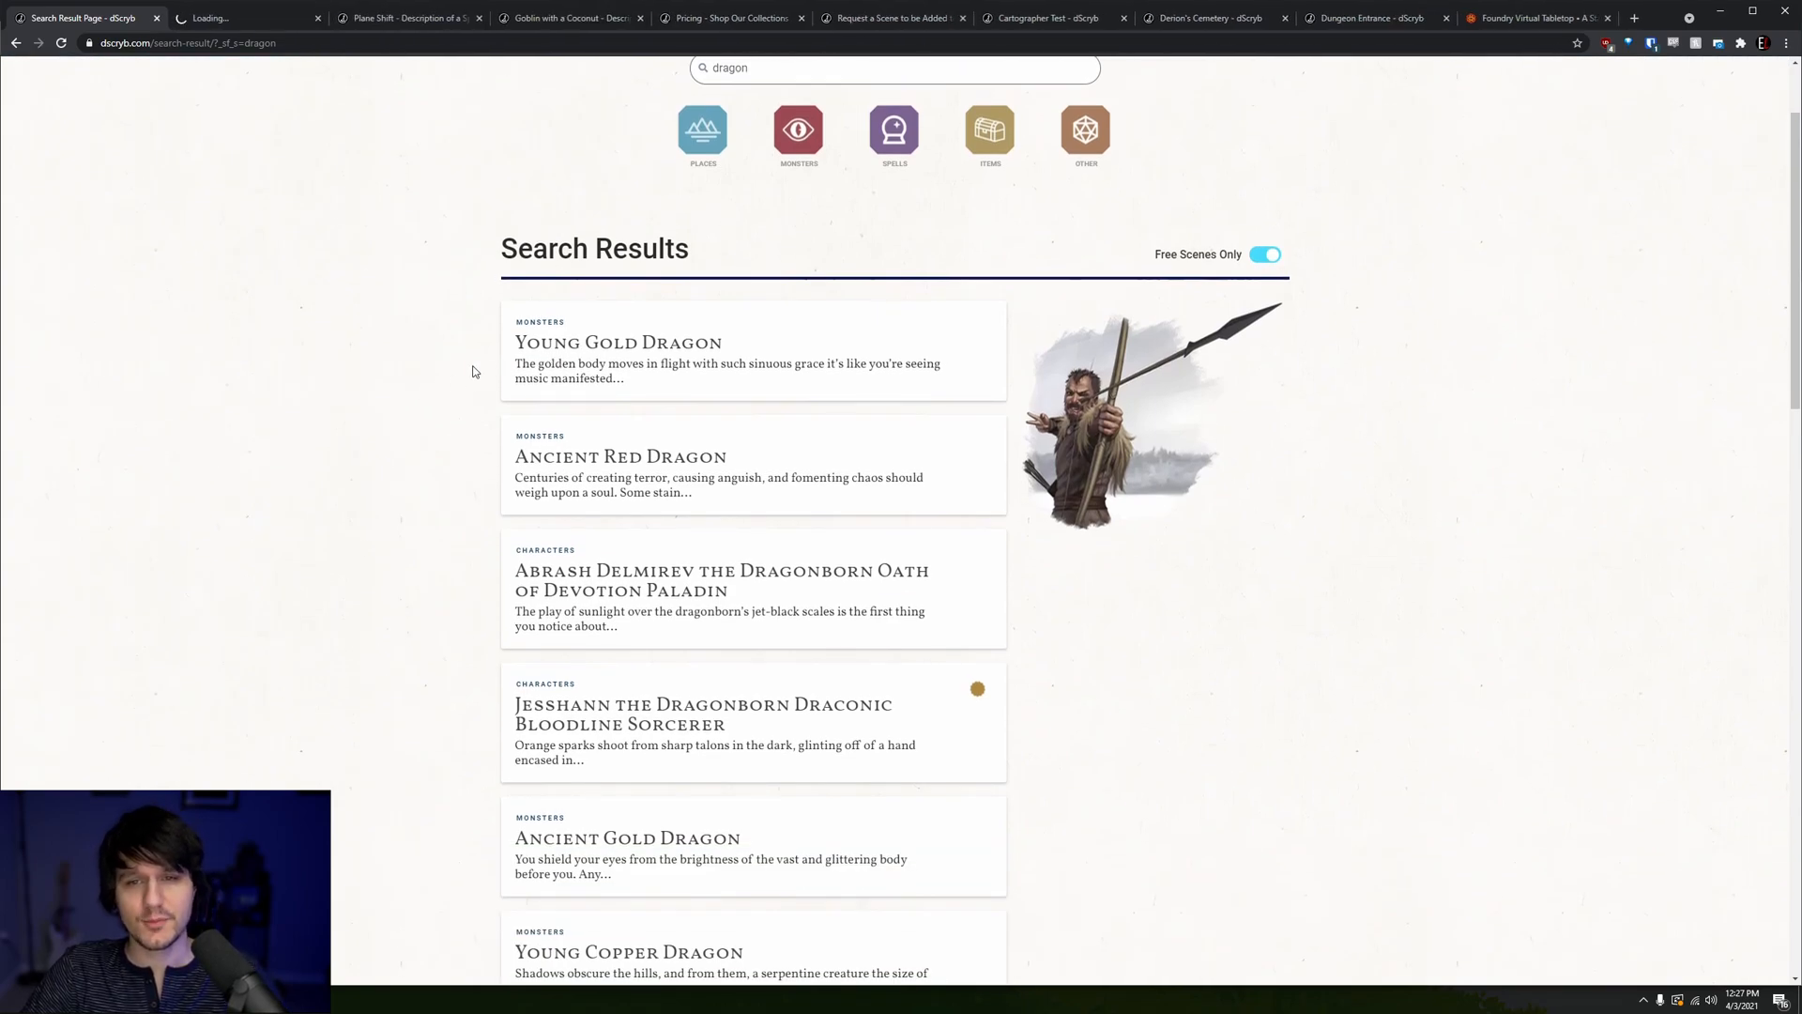
pyautogui.click(618, 341)
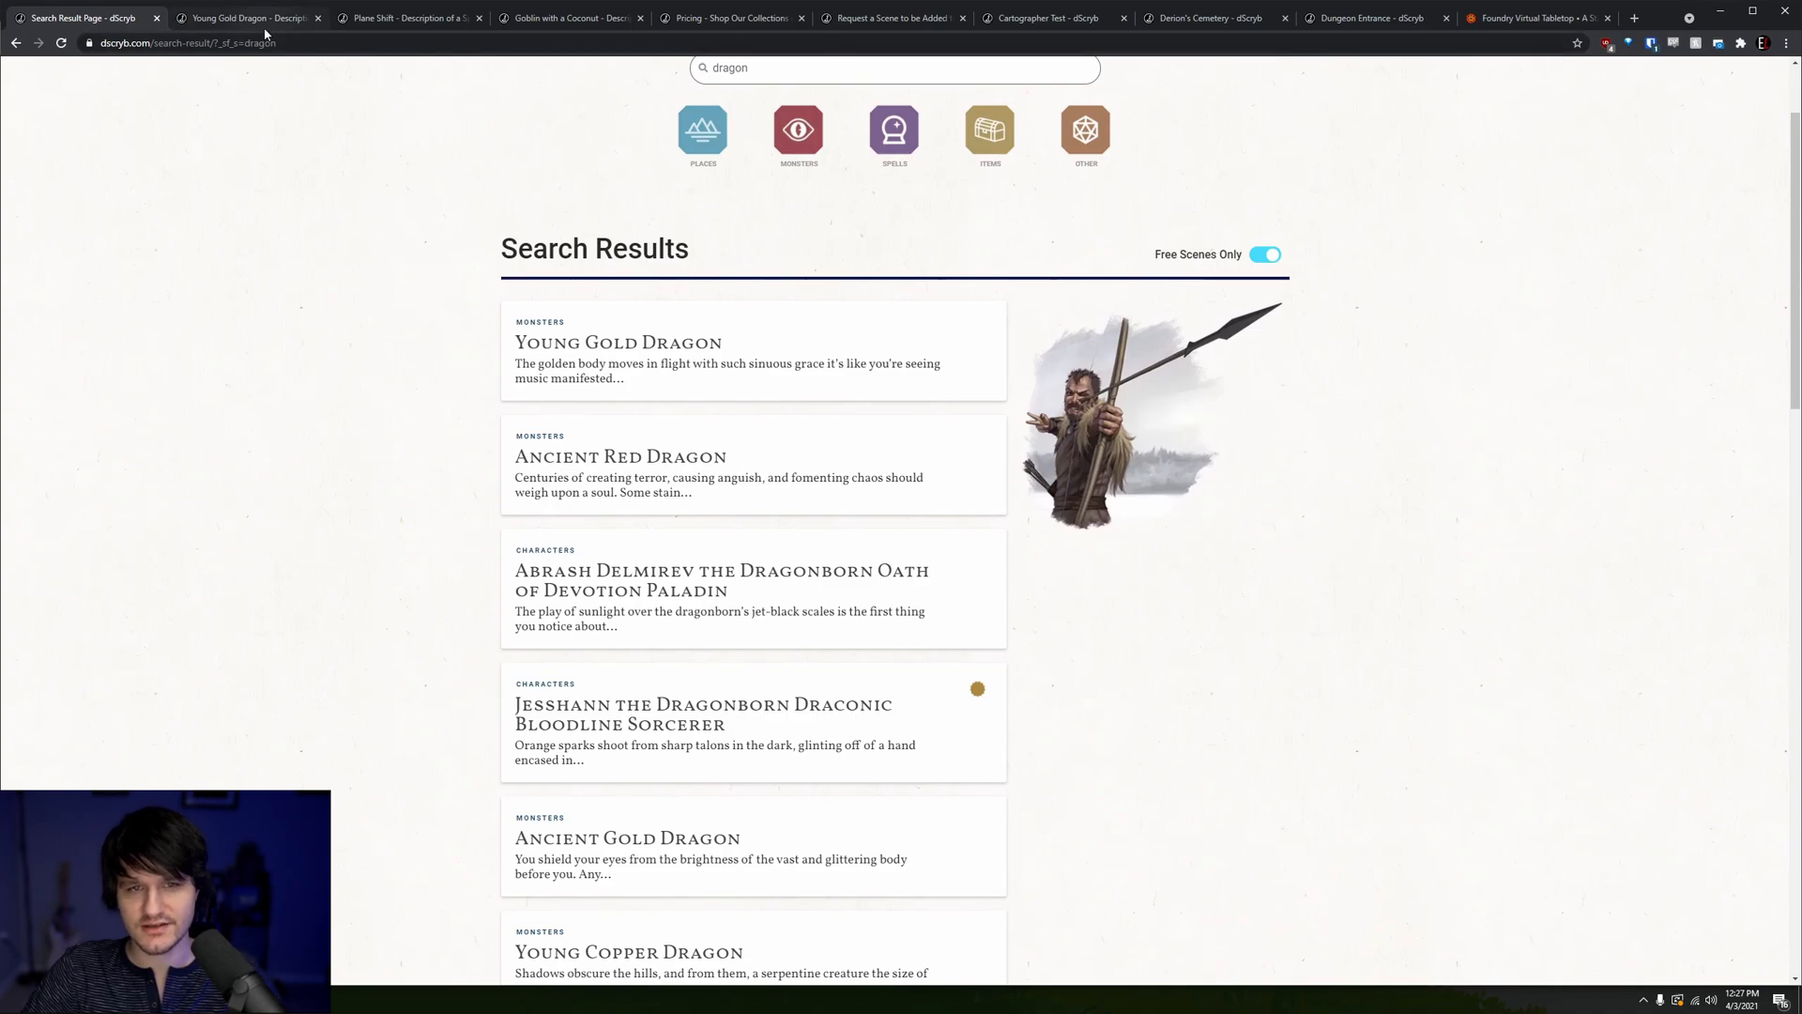
pyautogui.scroll(-3)
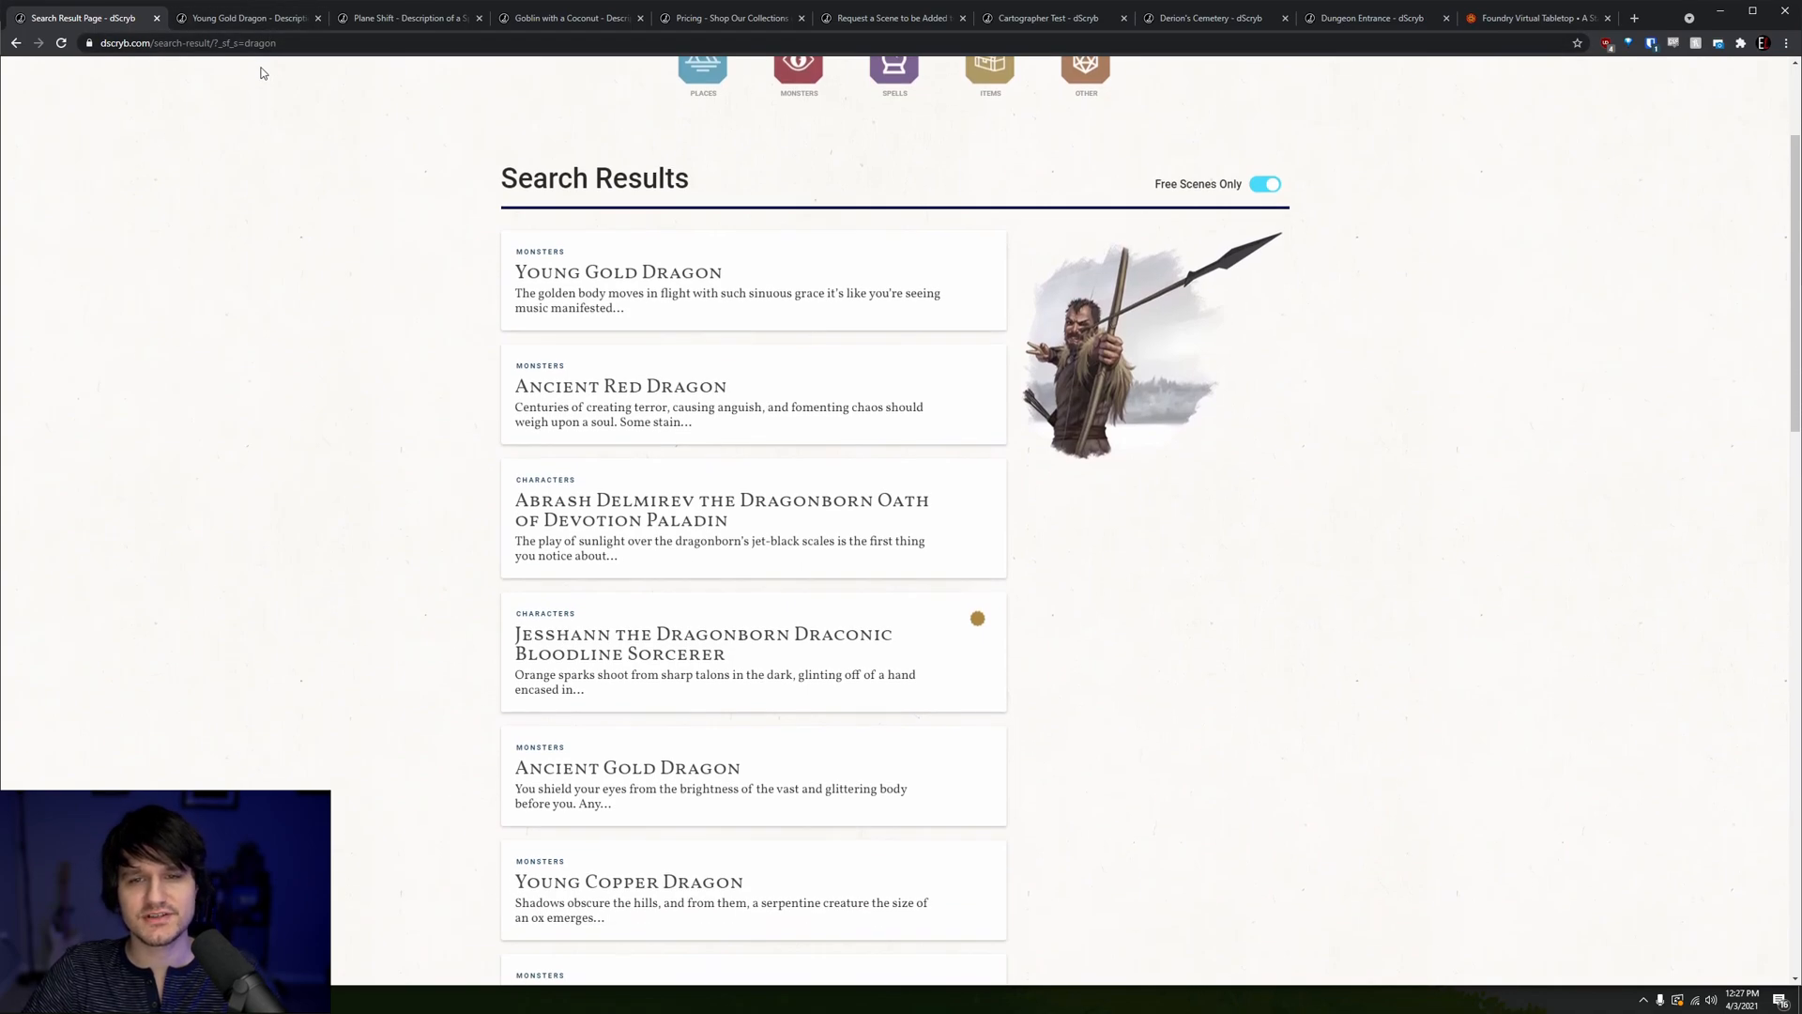
pyautogui.scroll(-3)
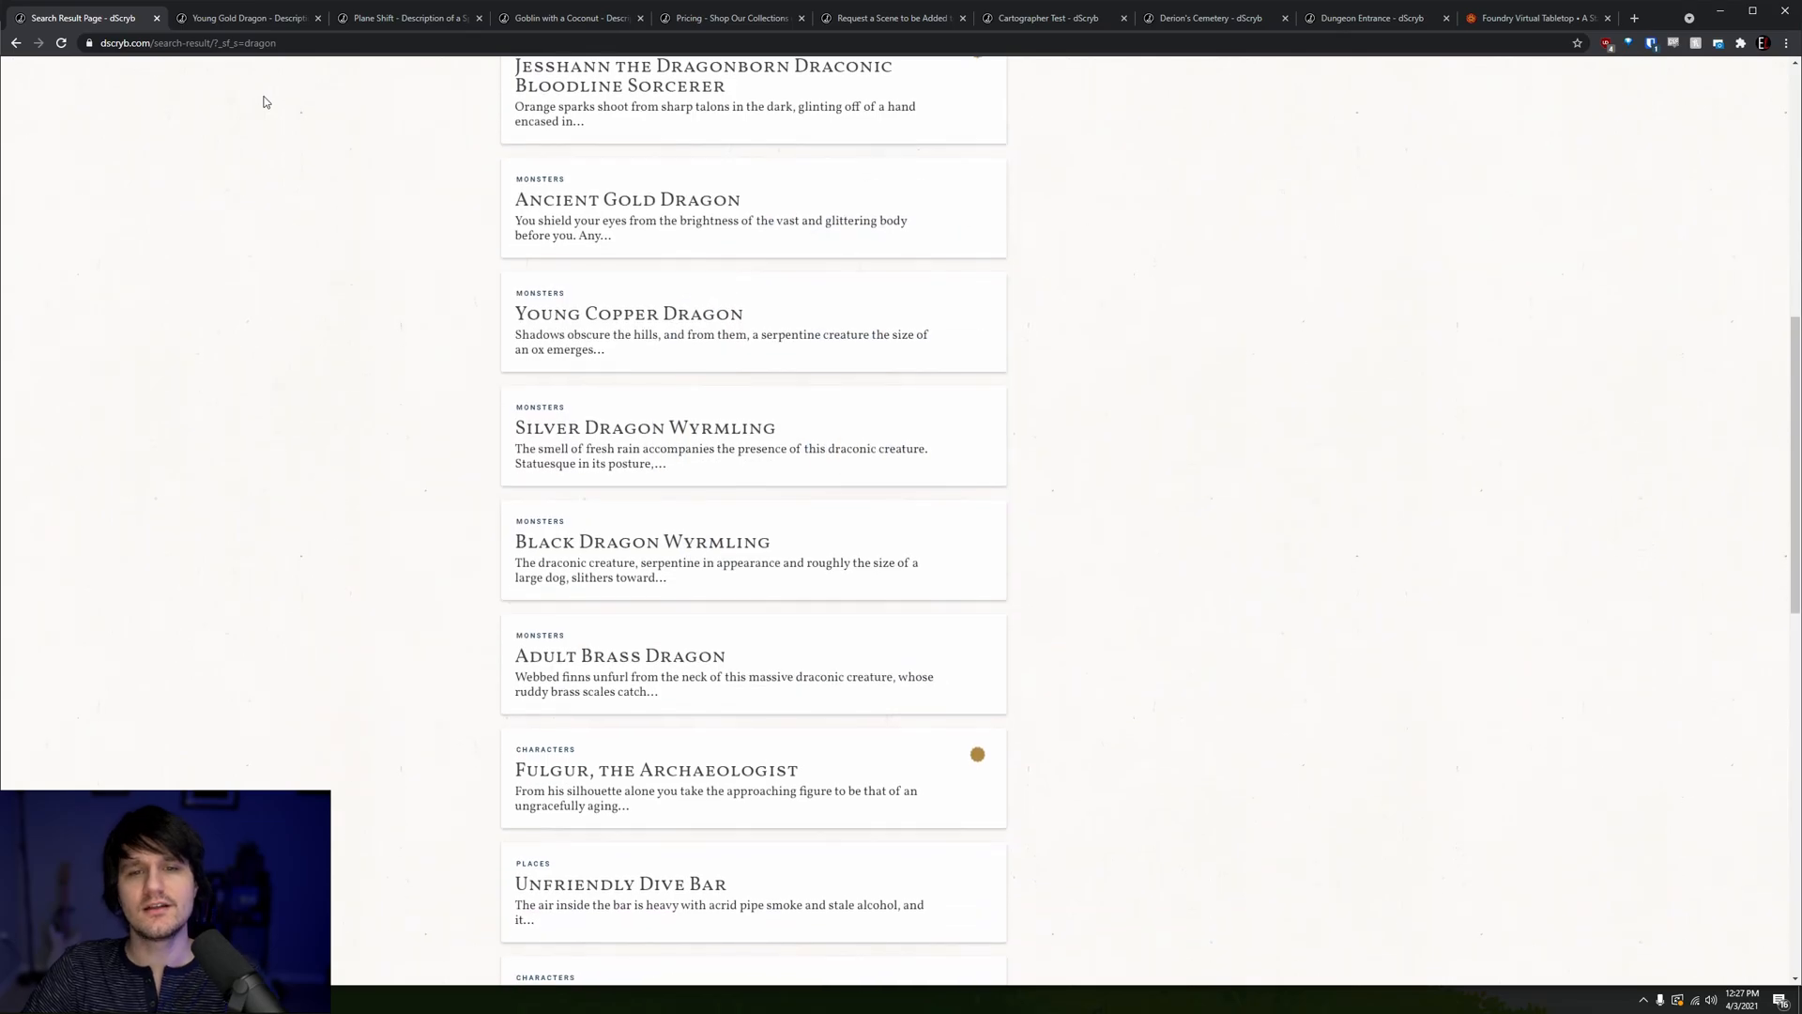
# View the Young Gold Dragon, Plane Shift and Goblin with a Coconut pages in turn
pyautogui.click(244, 17)
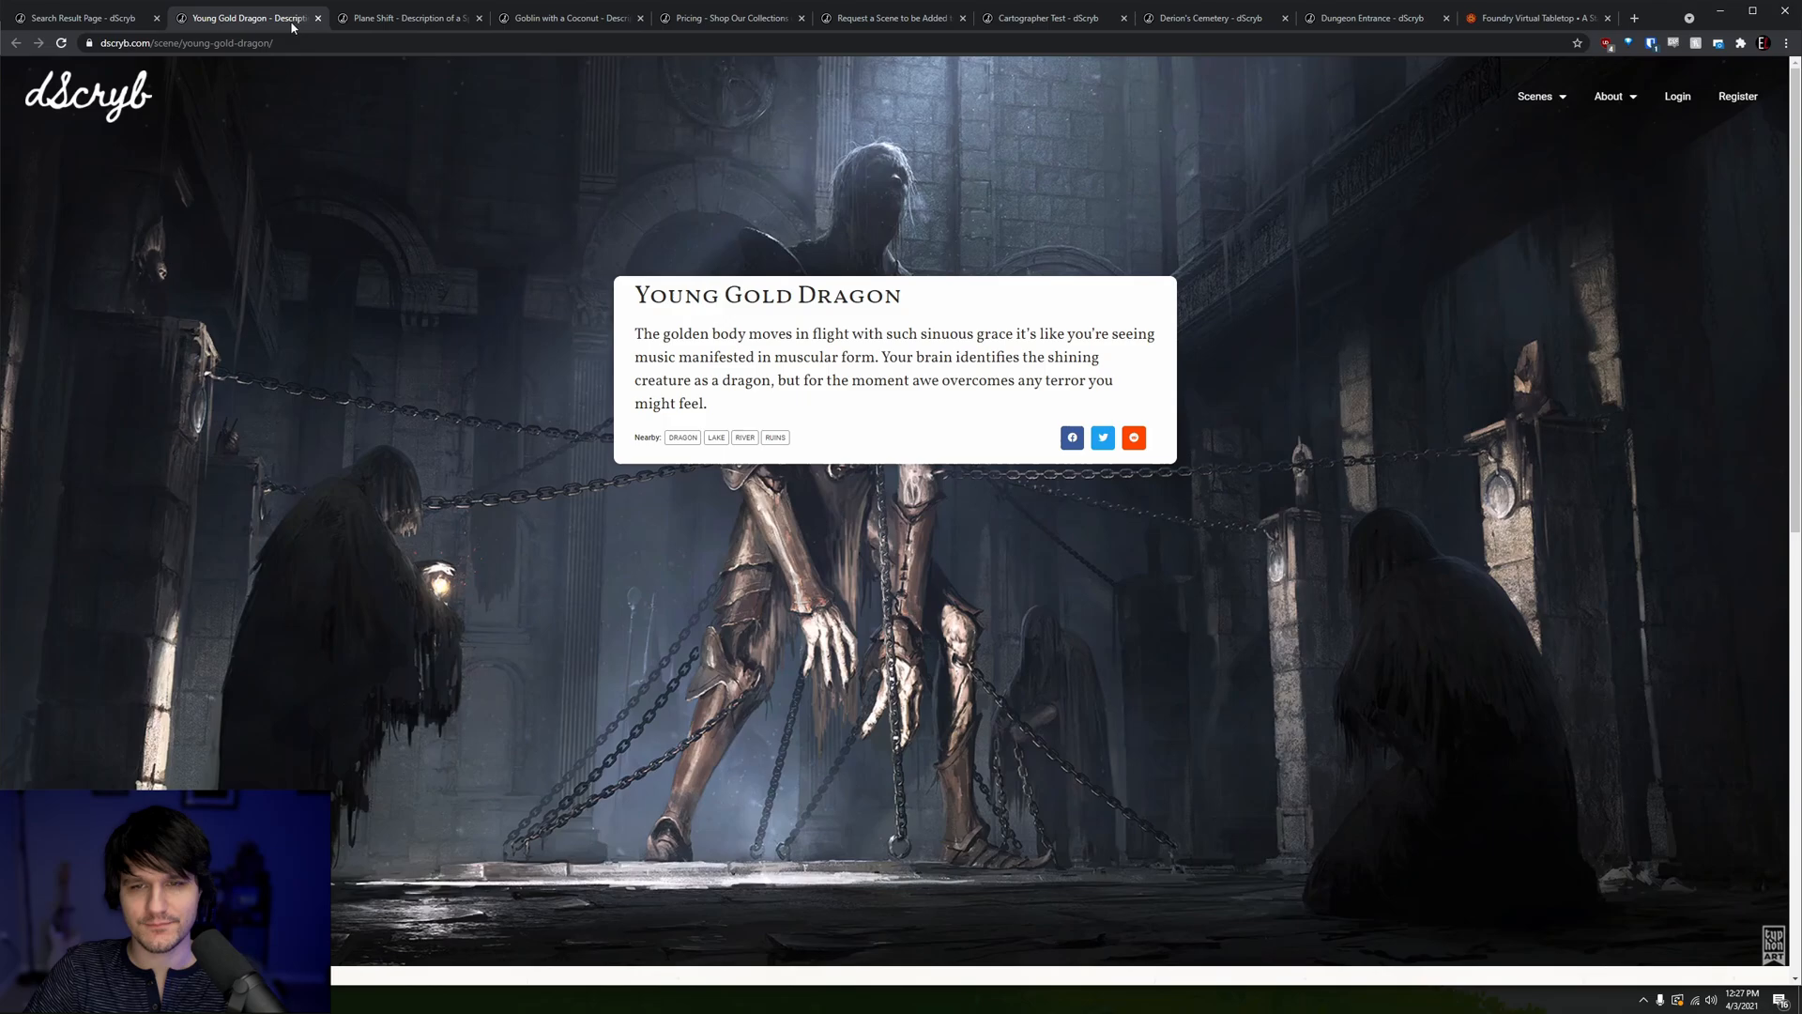
pyautogui.click(407, 17)
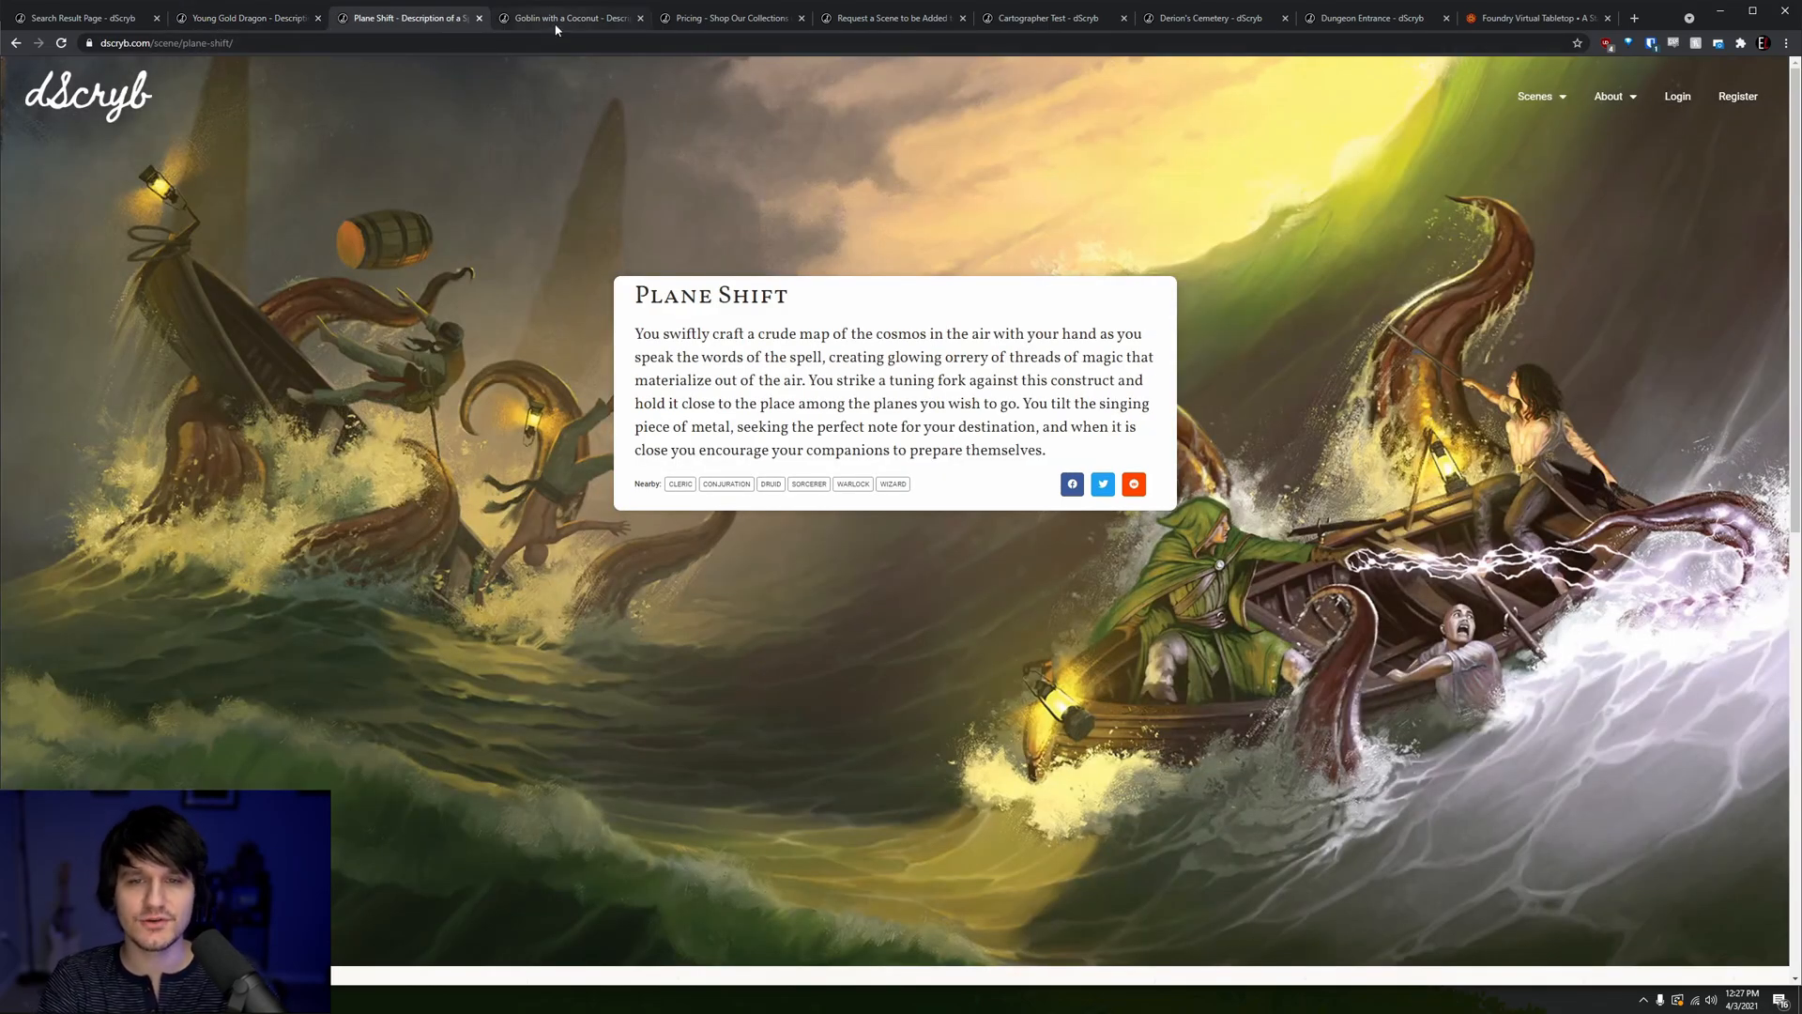
pyautogui.click(569, 17)
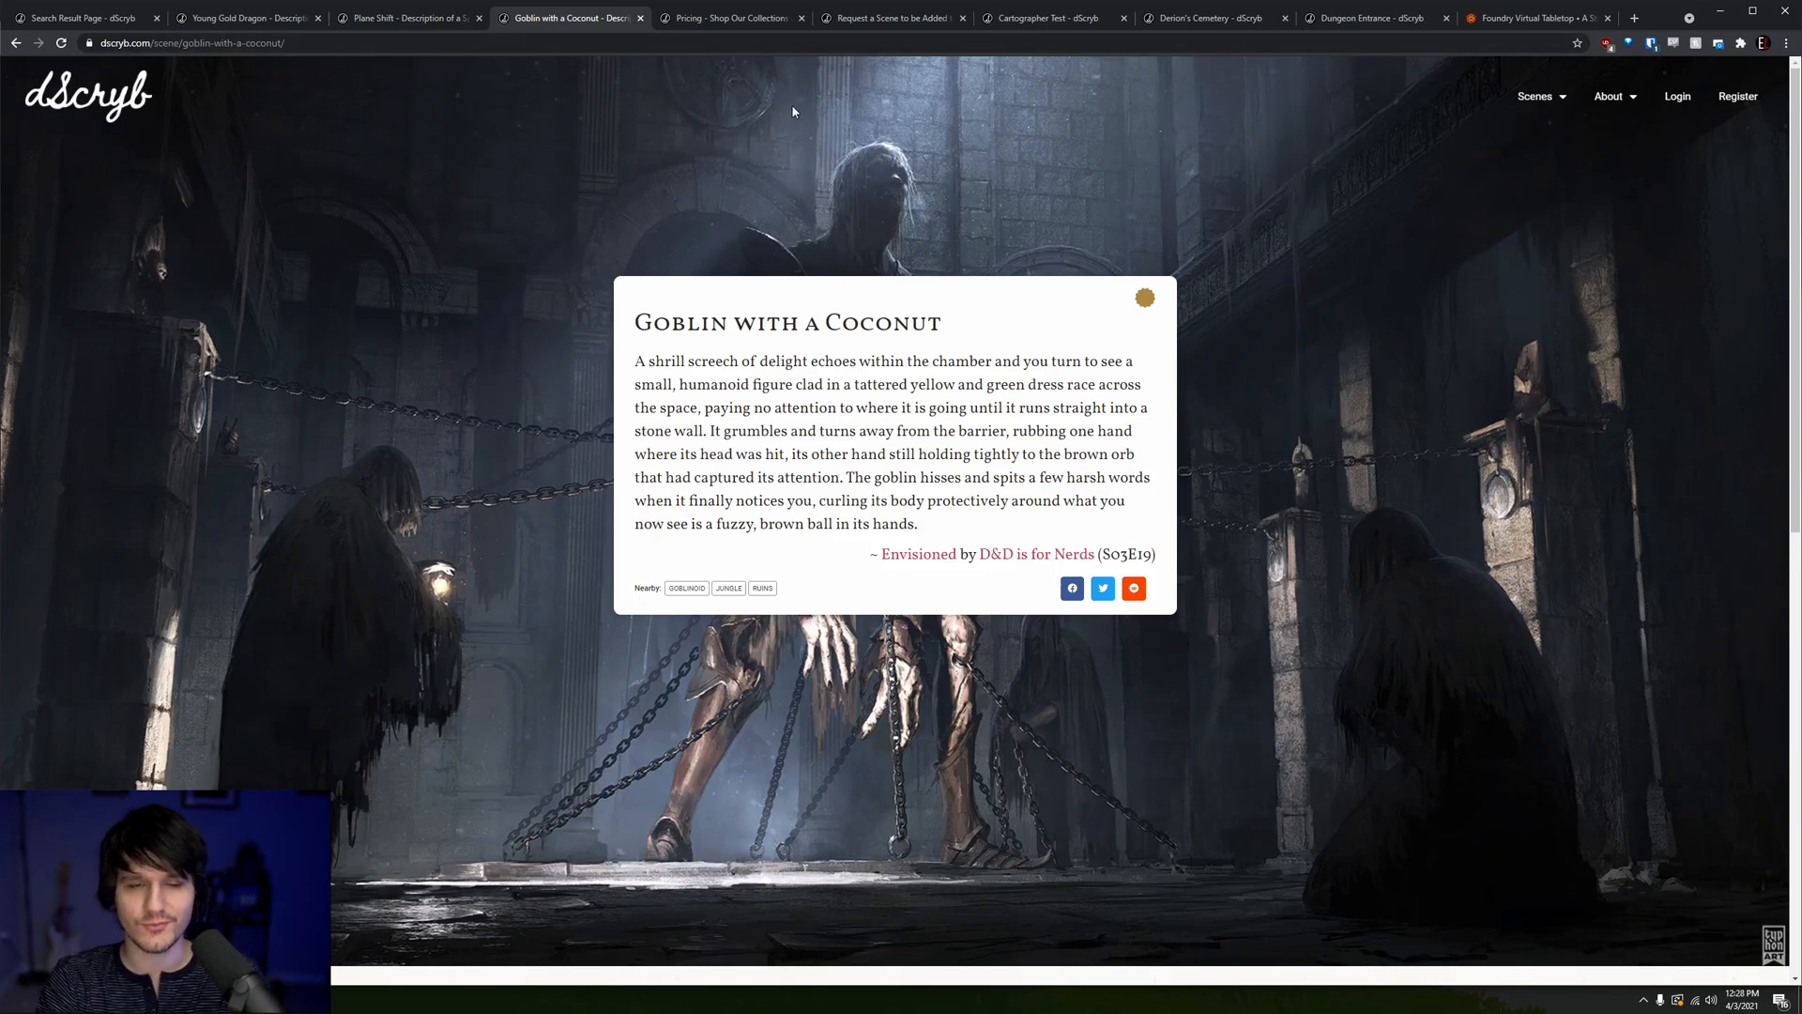
pyautogui.moveTo(788, 82)
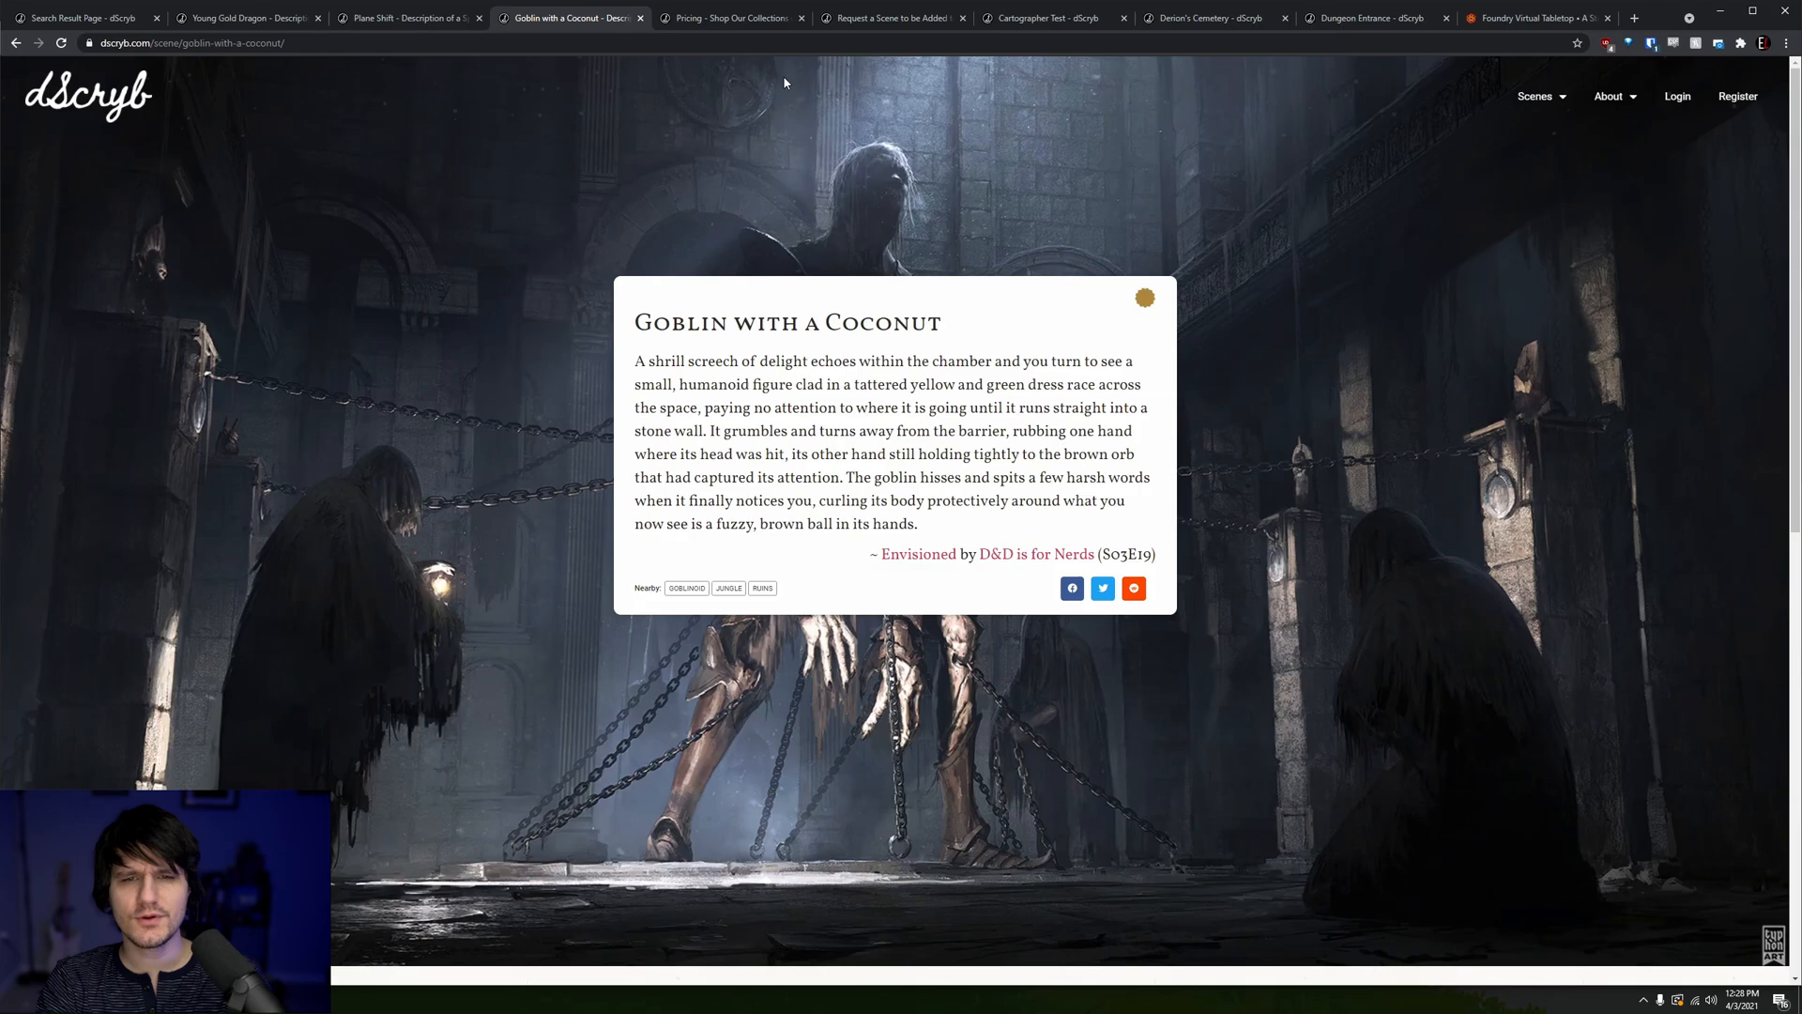
# View the Pricing page and scroll through the membership tiers
pyautogui.click(730, 17)
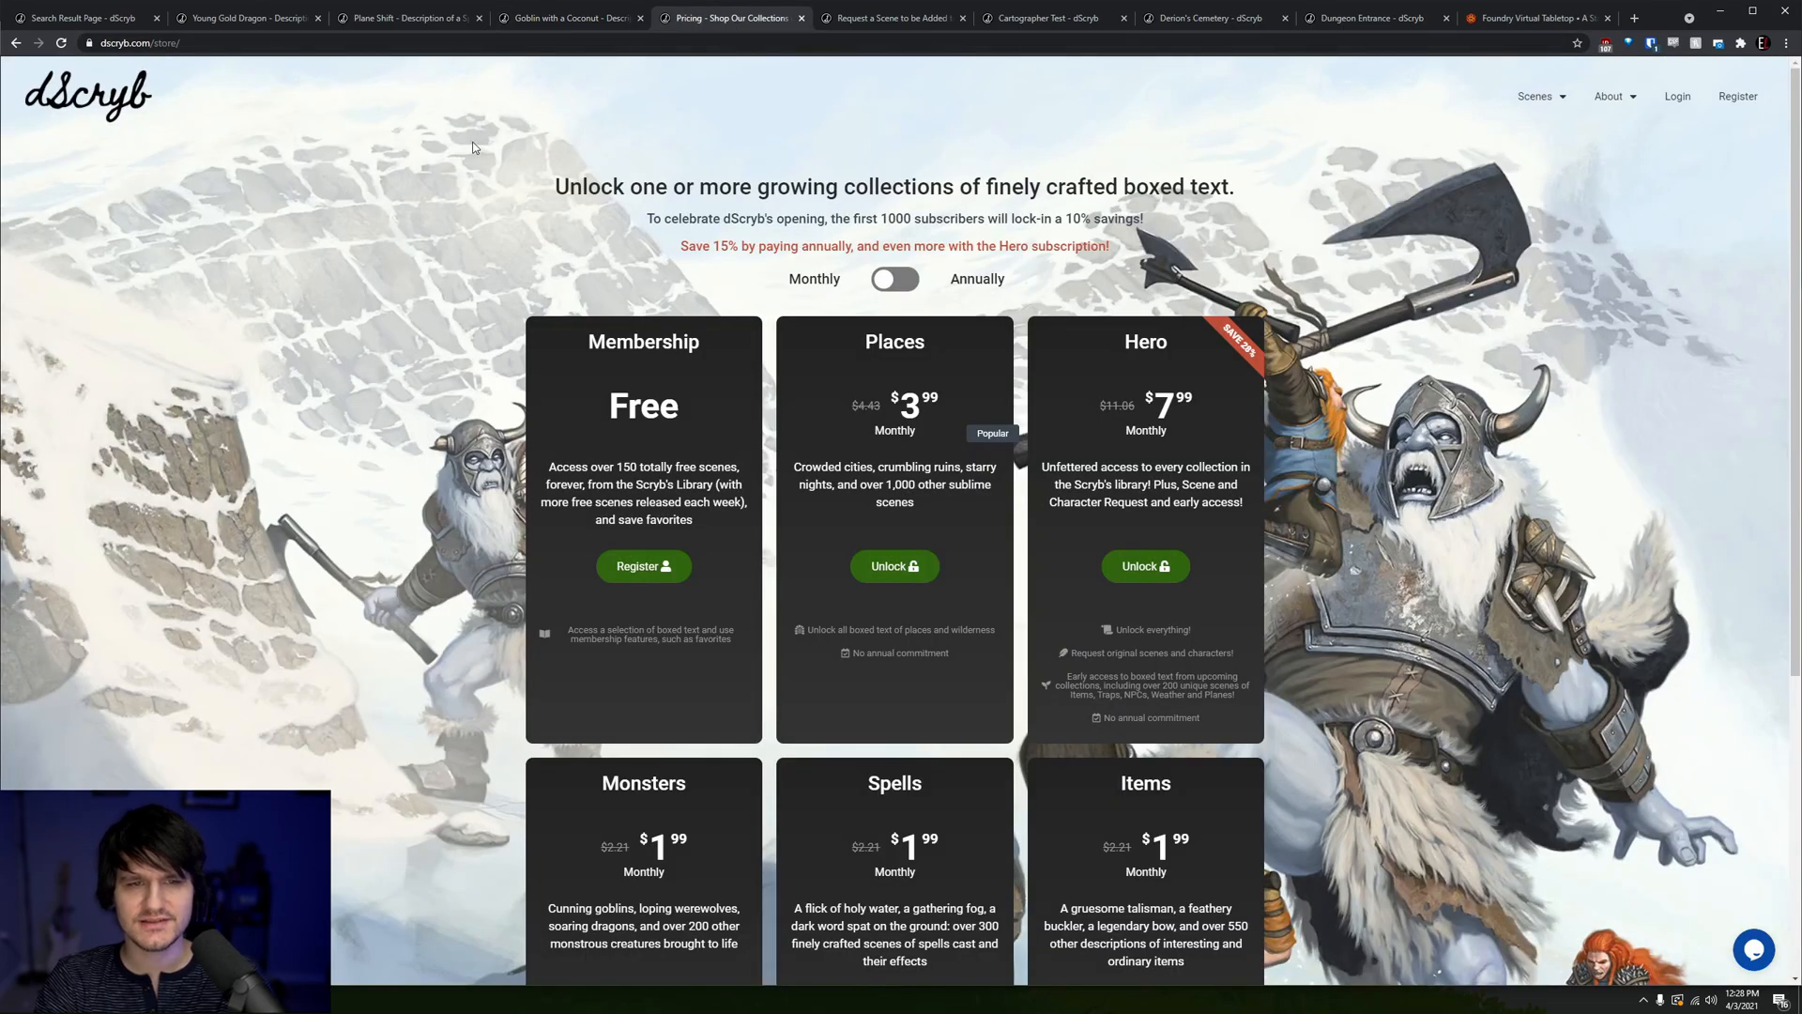
pyautogui.scroll(-3)
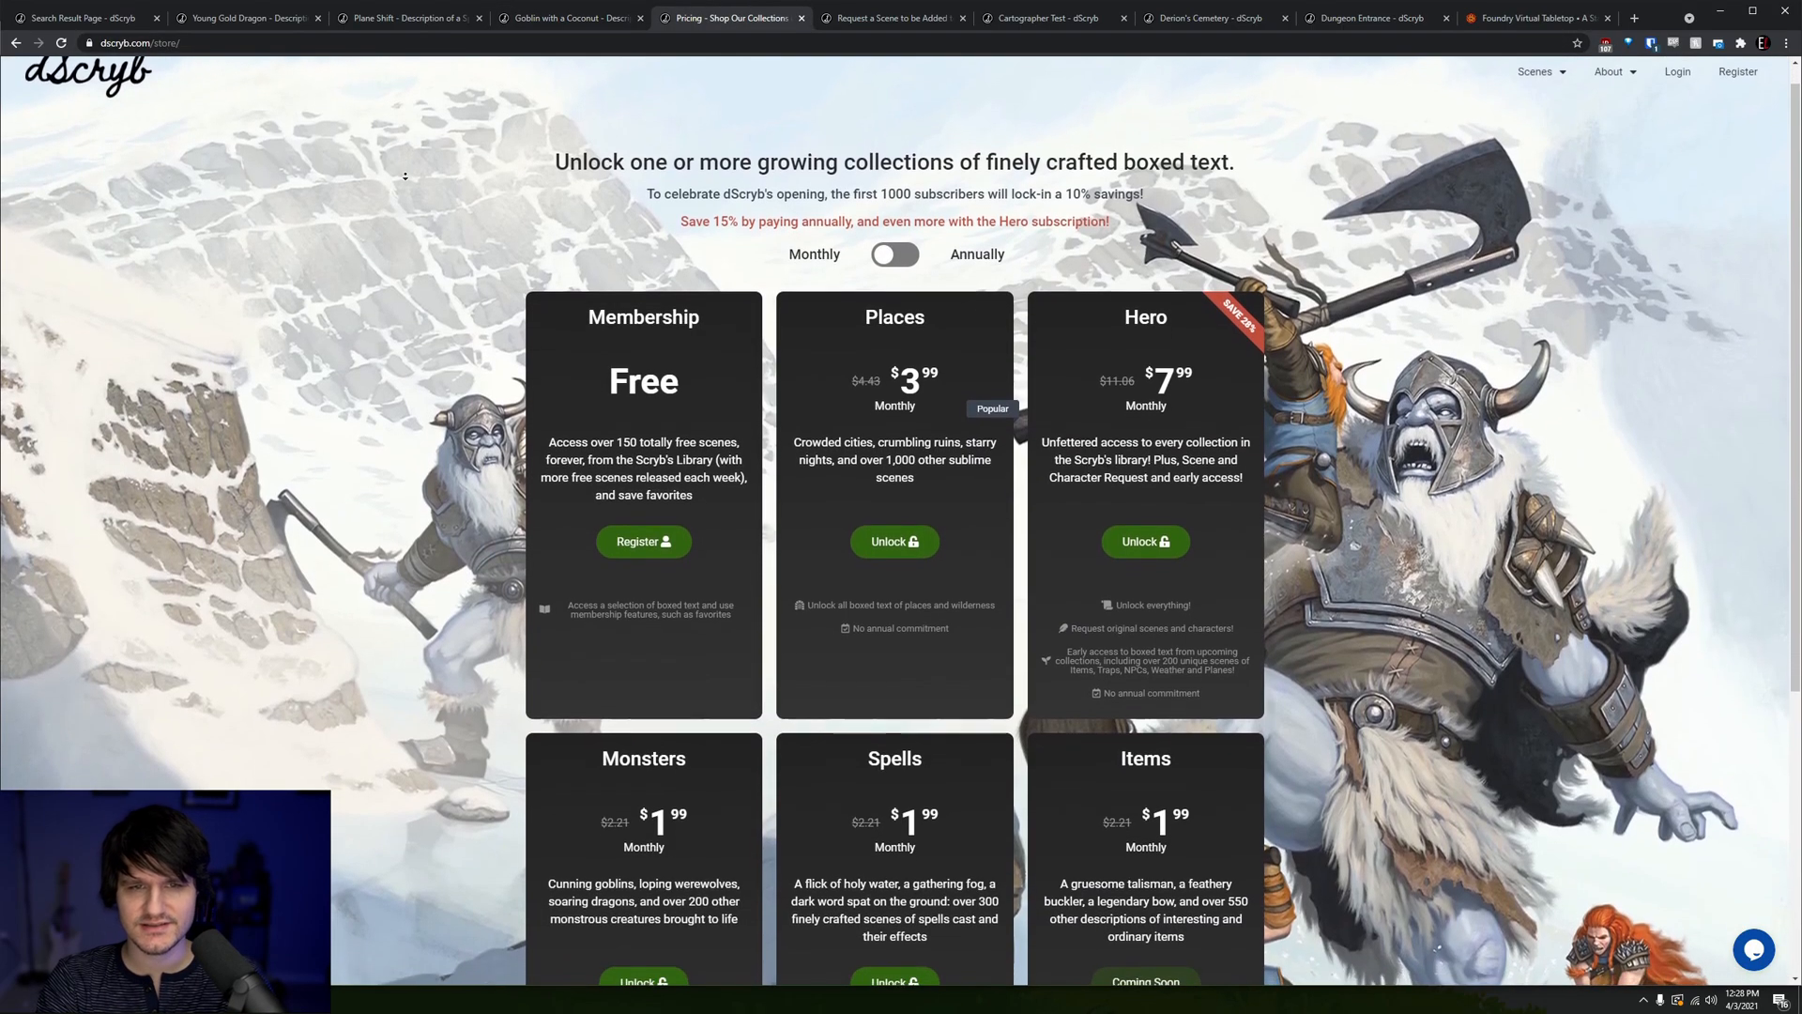
pyautogui.scroll(-3)
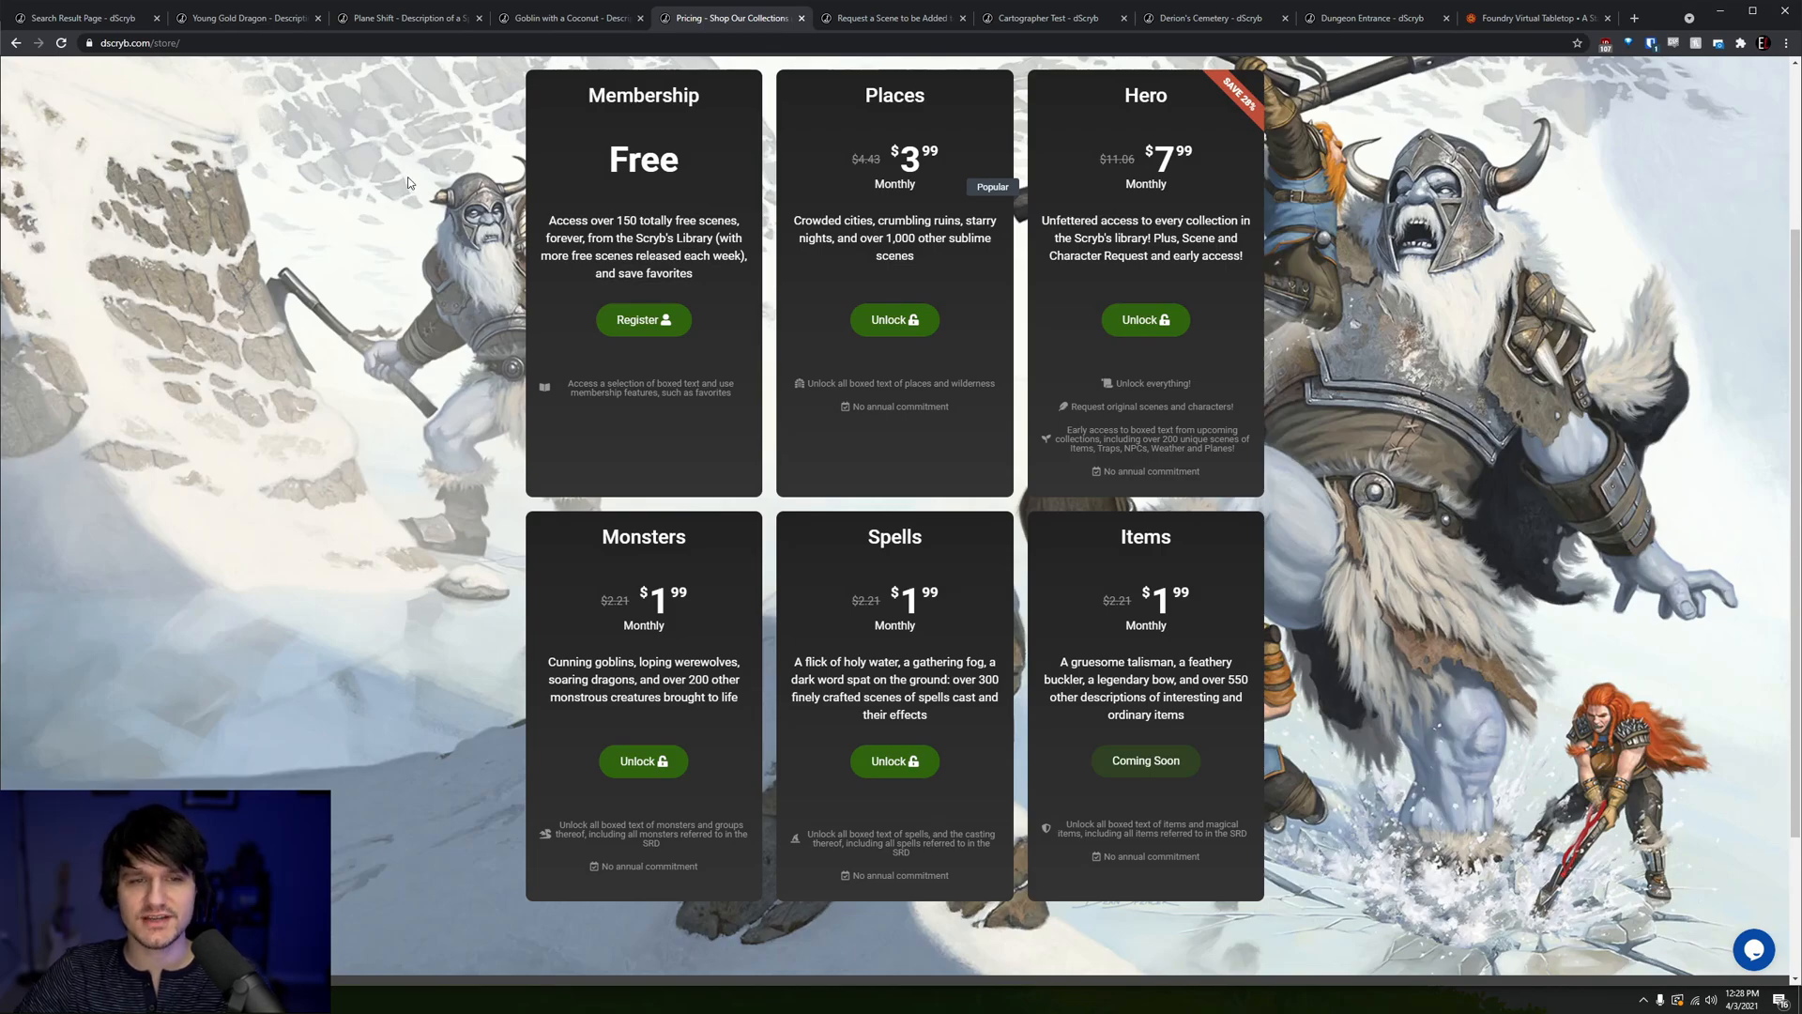
# View the Request a Scene page and its list of requested scenes
pyautogui.click(890, 17)
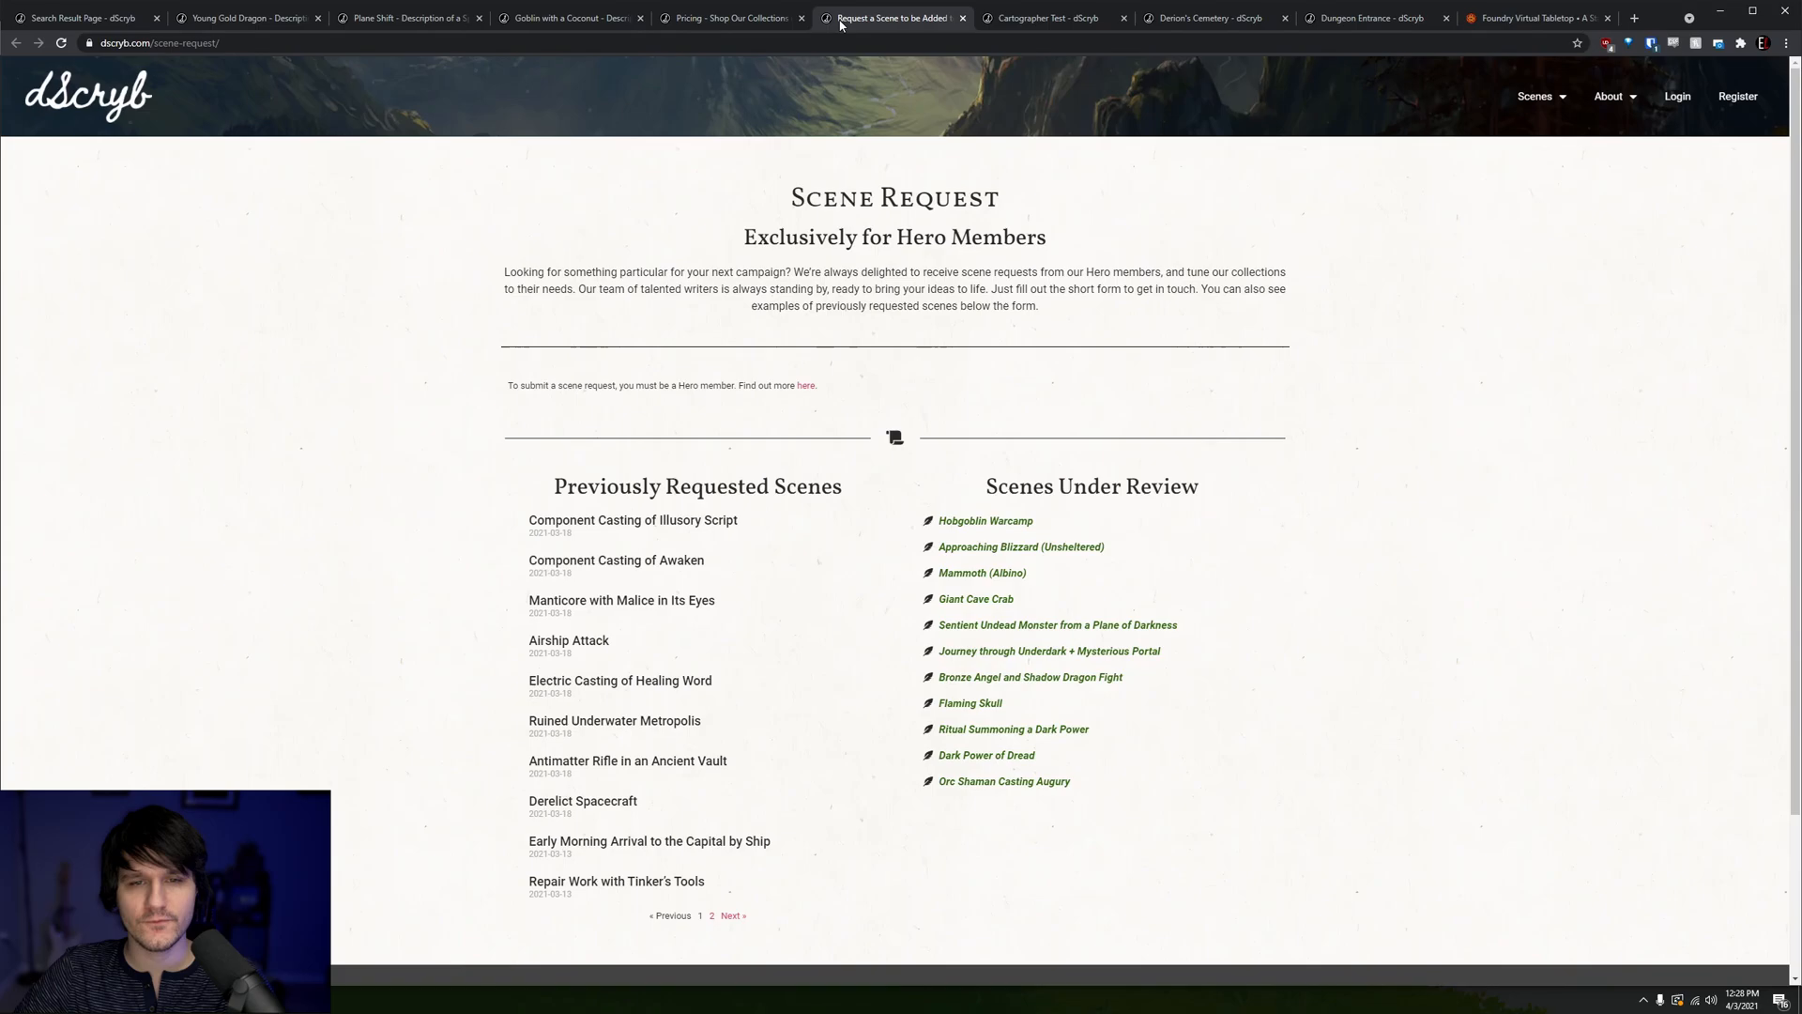
pyautogui.moveTo(449, 191)
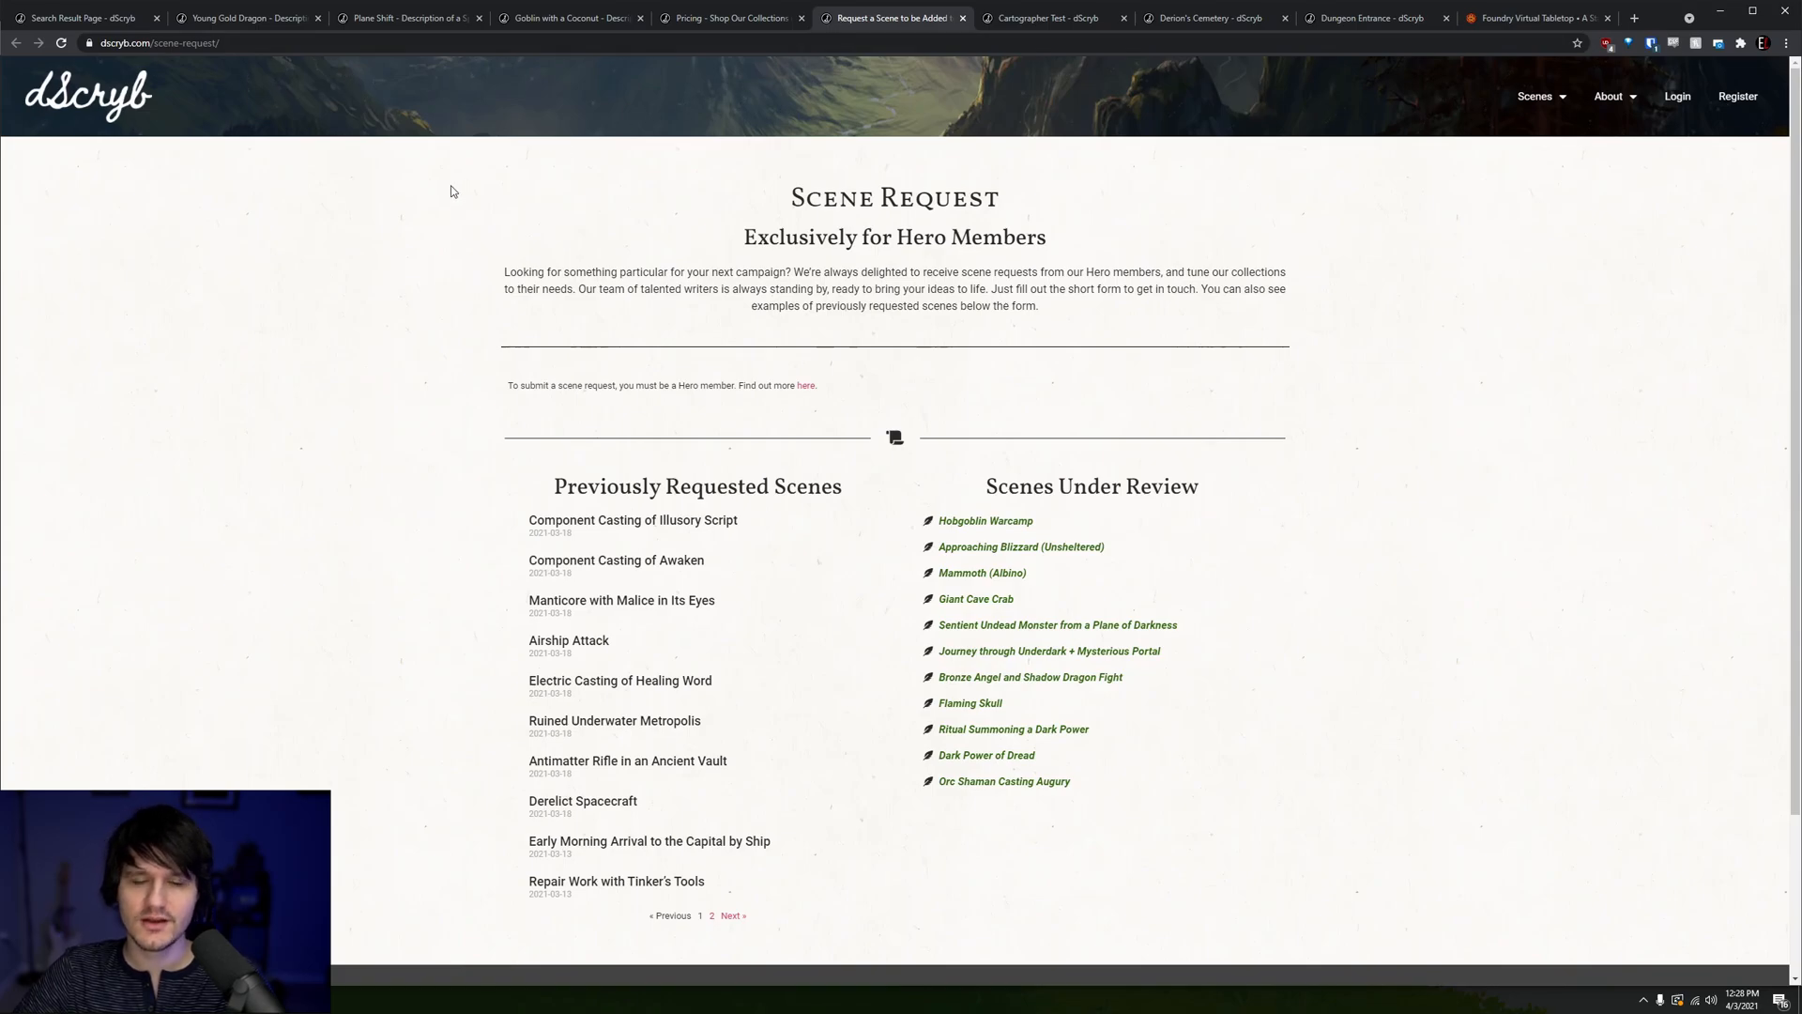
pyautogui.scroll(-3)
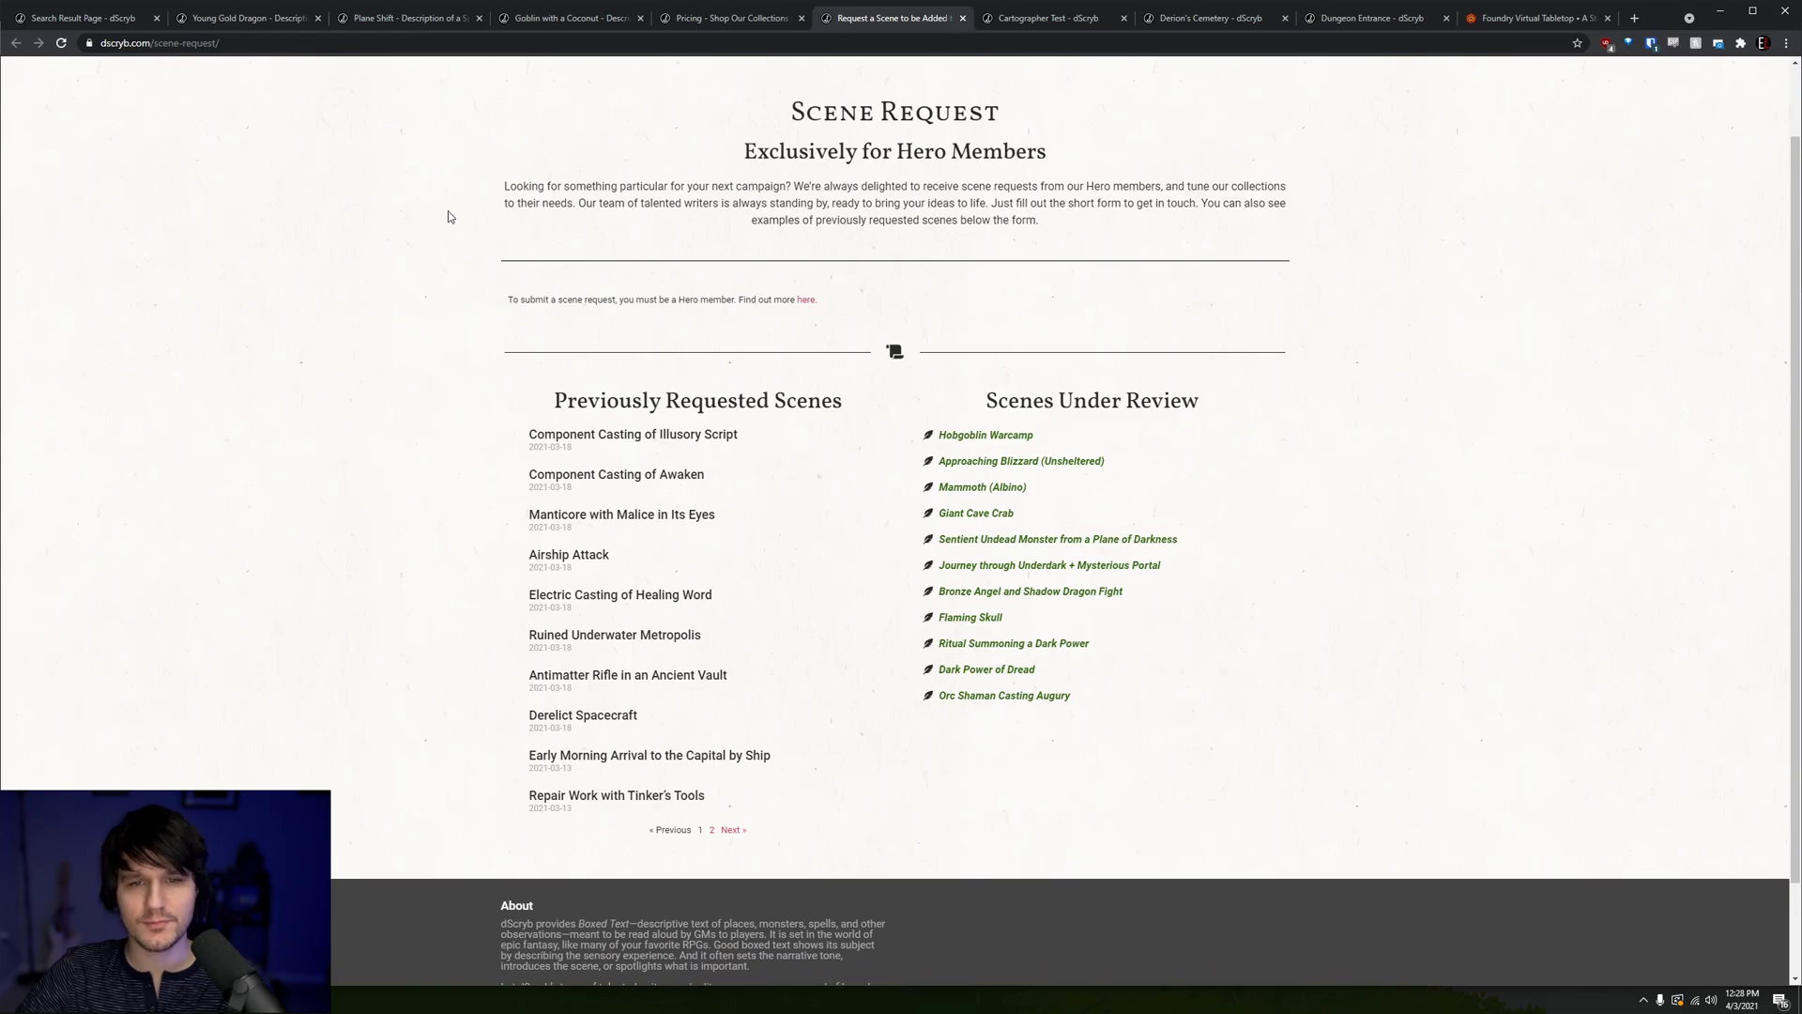
pyautogui.moveTo(969, 96)
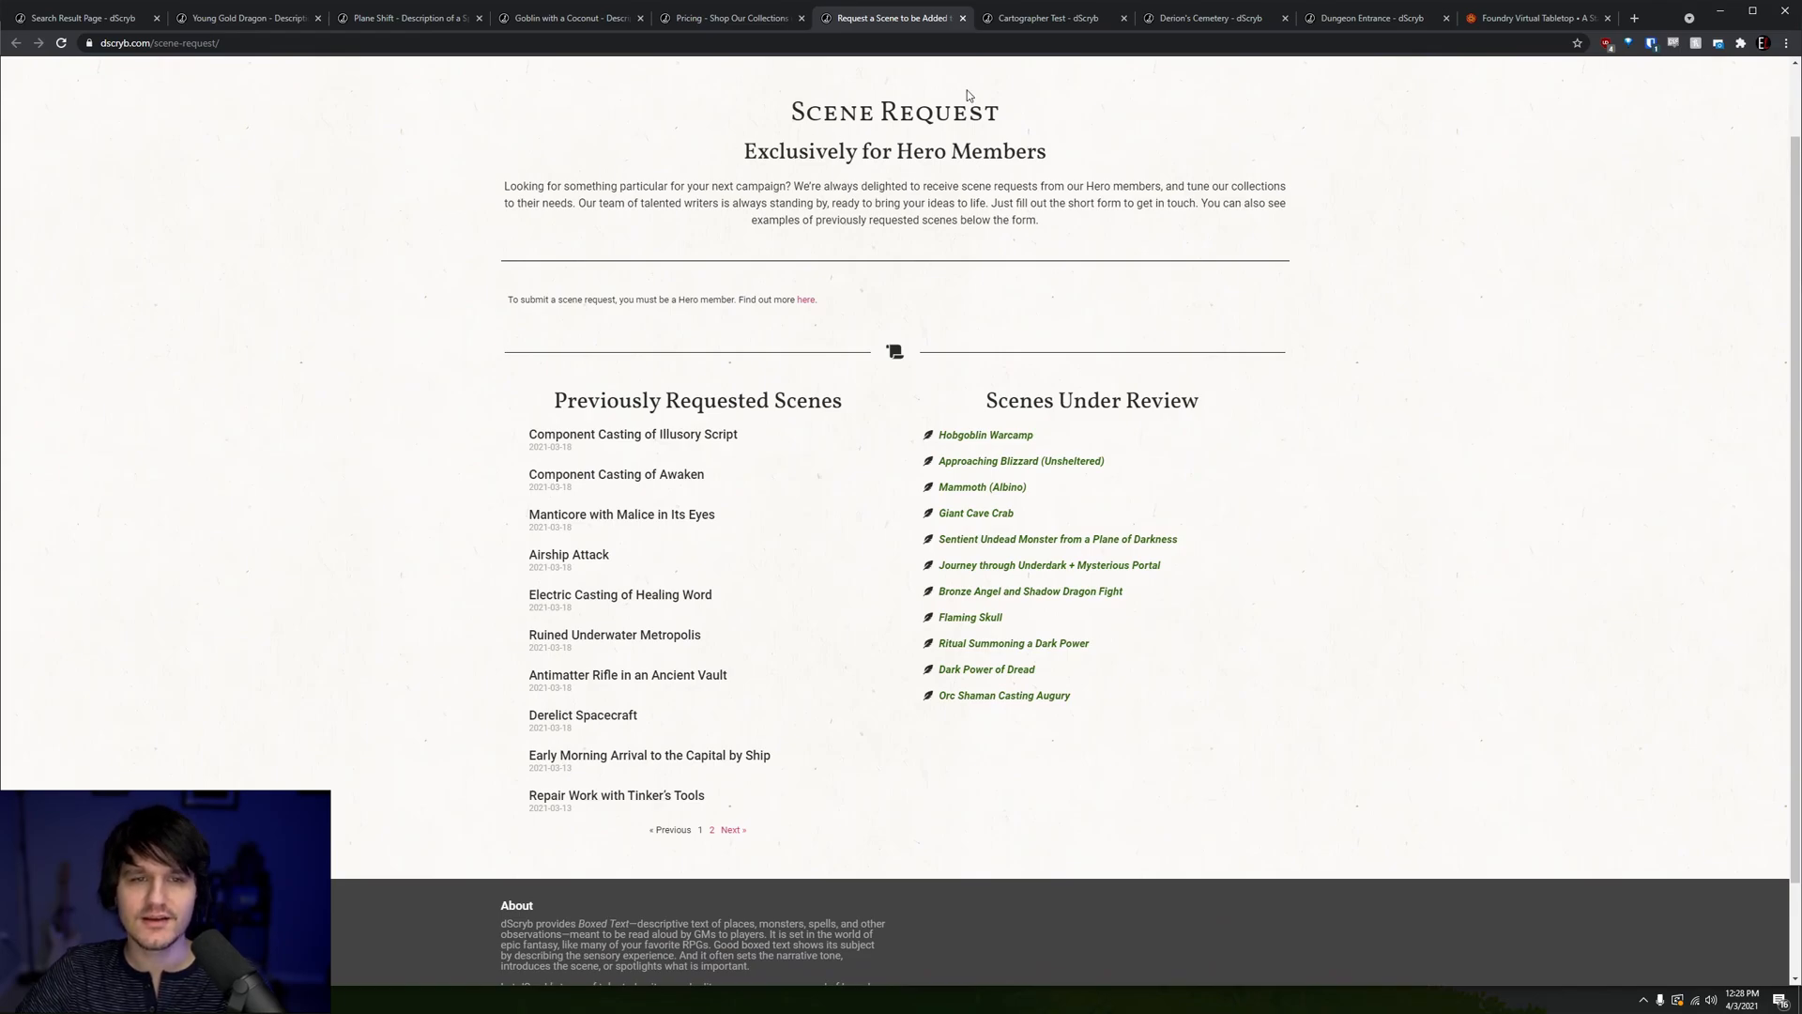
# From Cartographer Test, call forth the Derion's Cemetery map, then switch to the Foundry world
pyautogui.click(1045, 17)
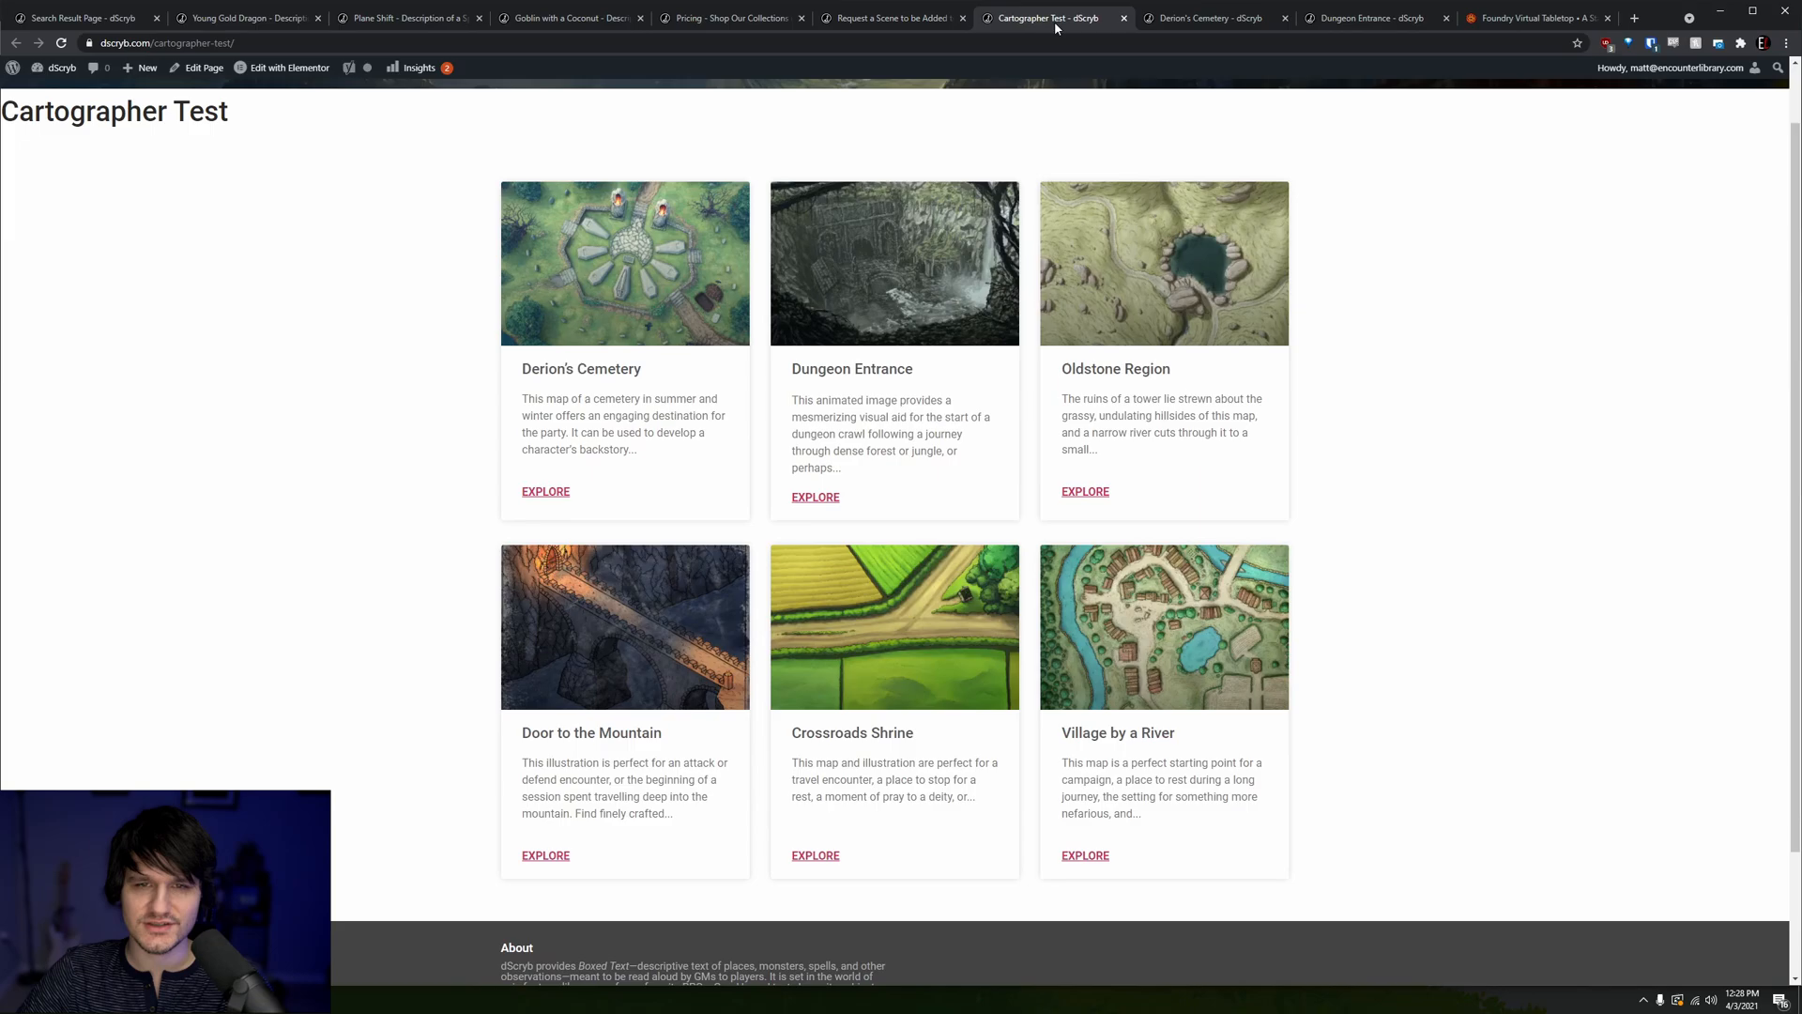
pyautogui.moveTo(1241, 150)
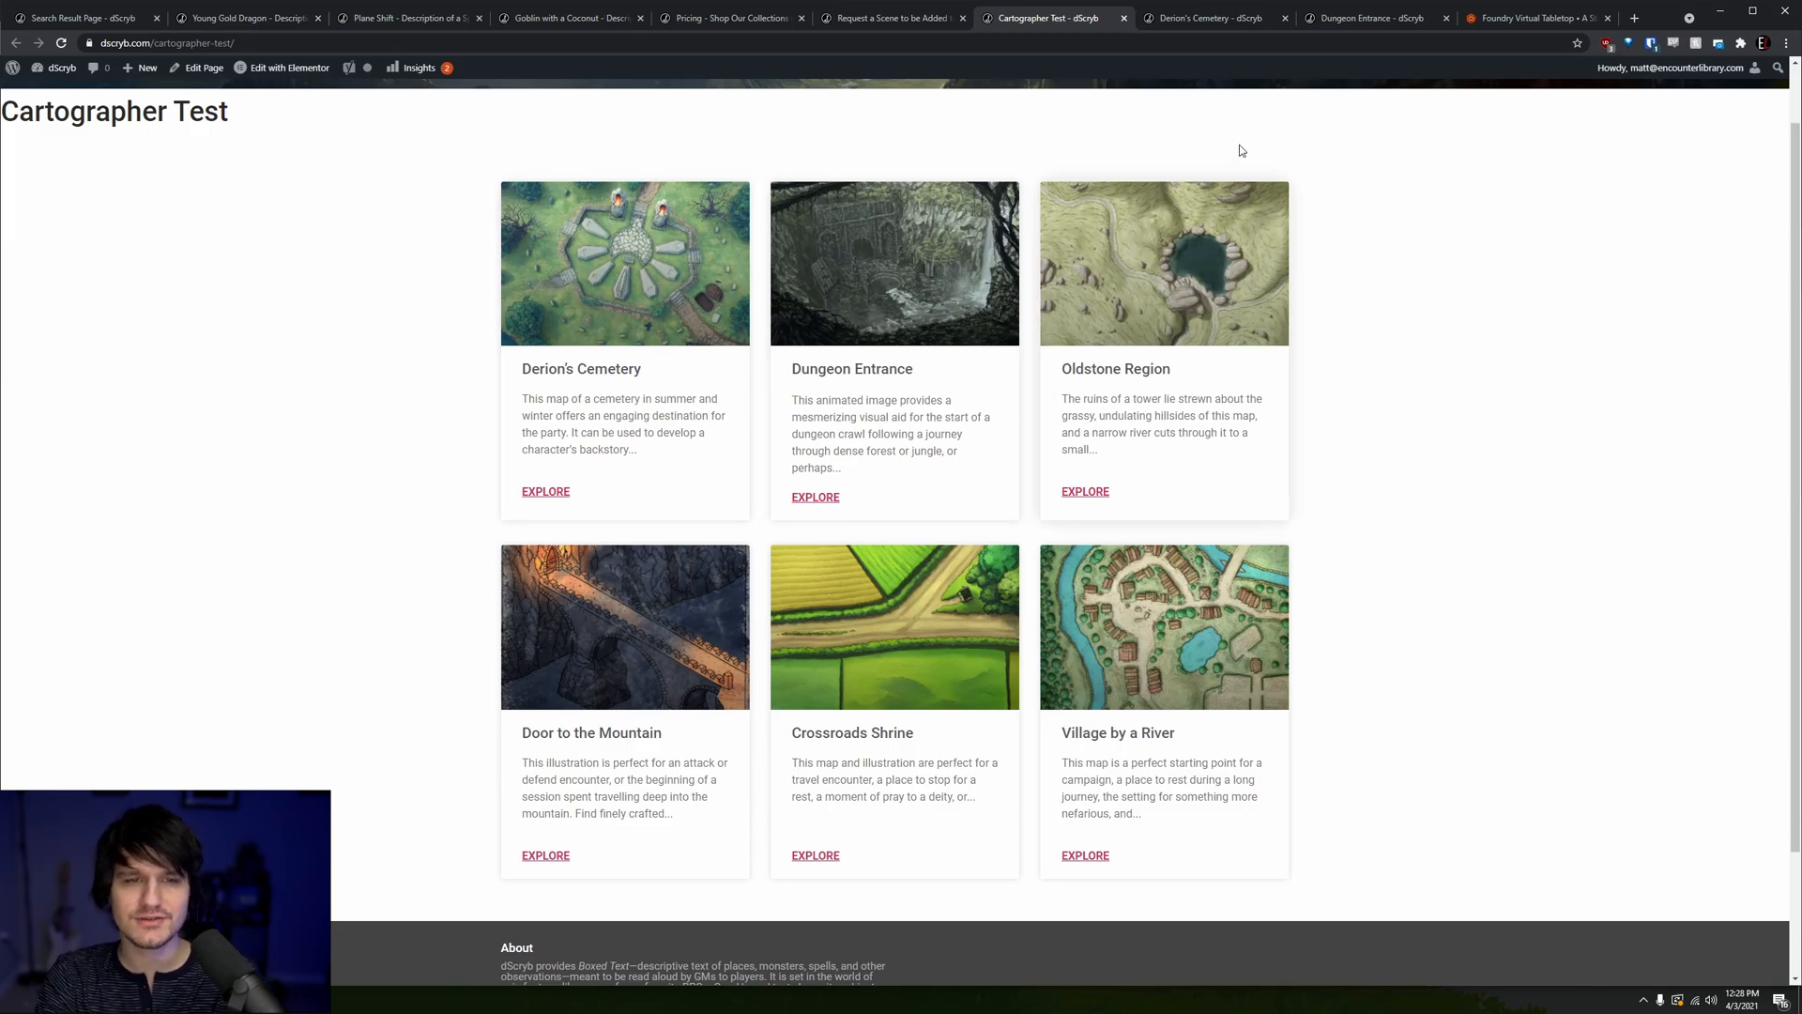
pyautogui.click(545, 489)
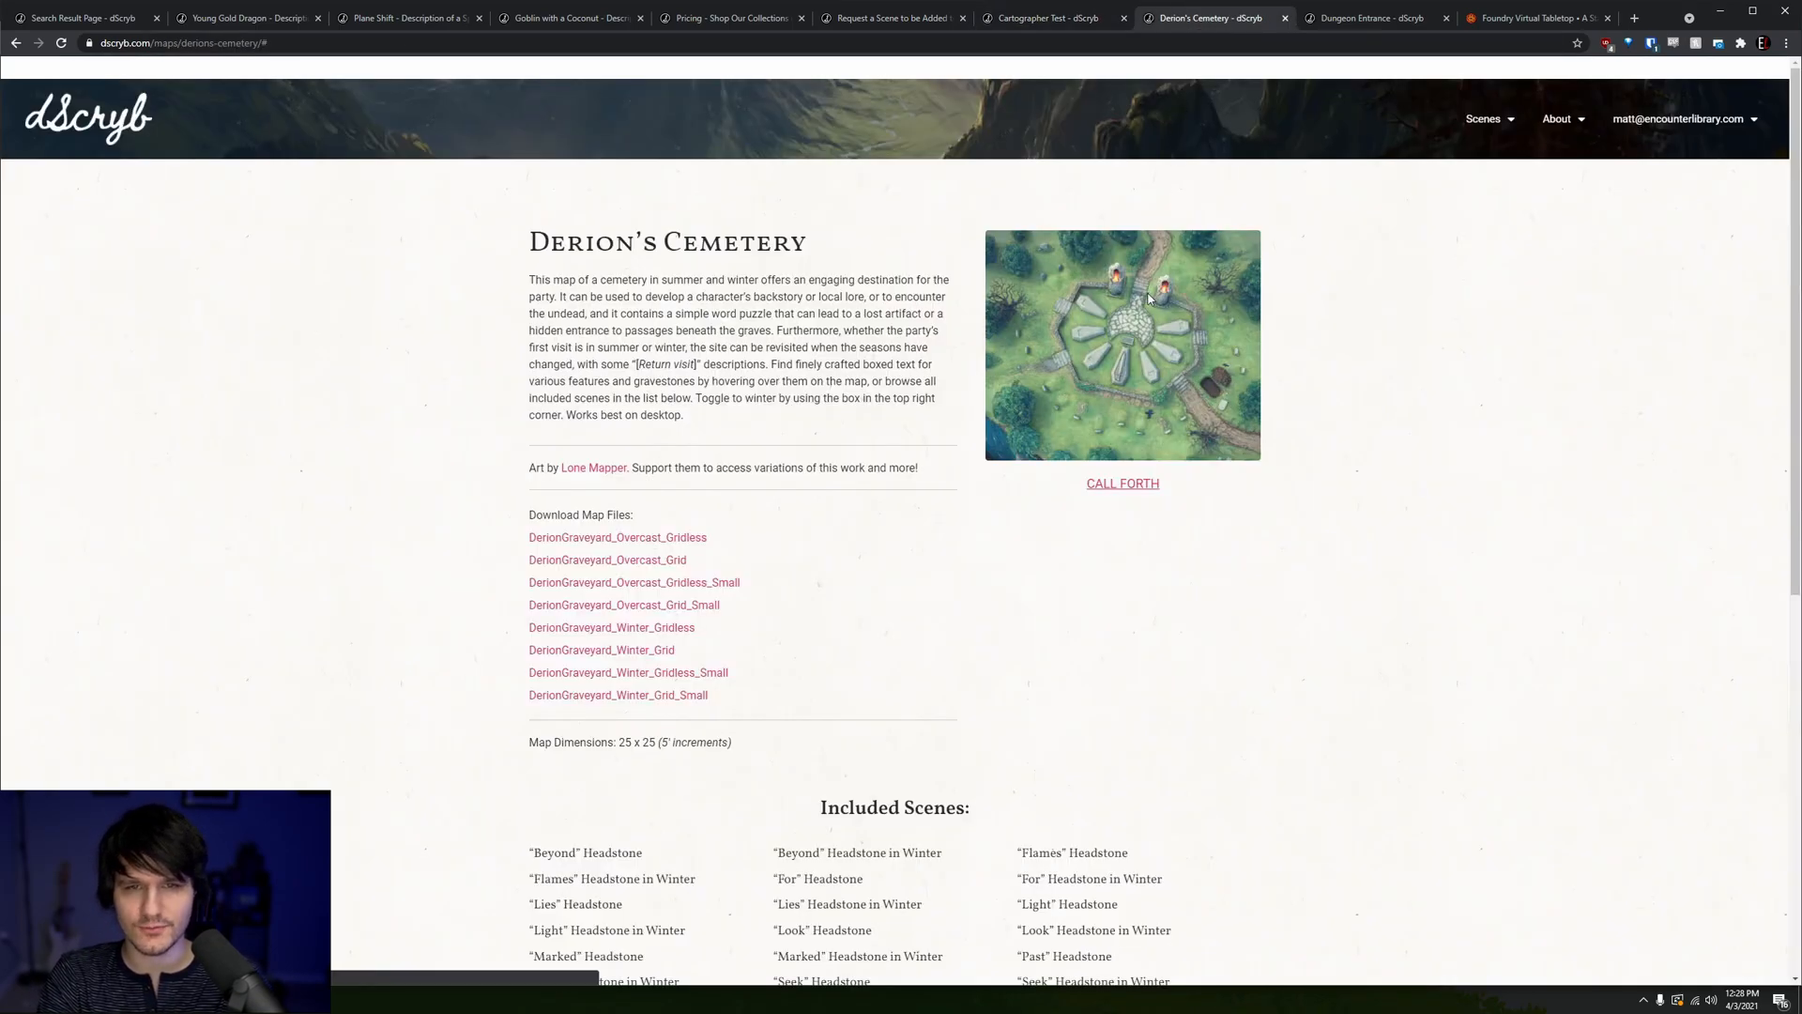
pyautogui.click(1123, 345)
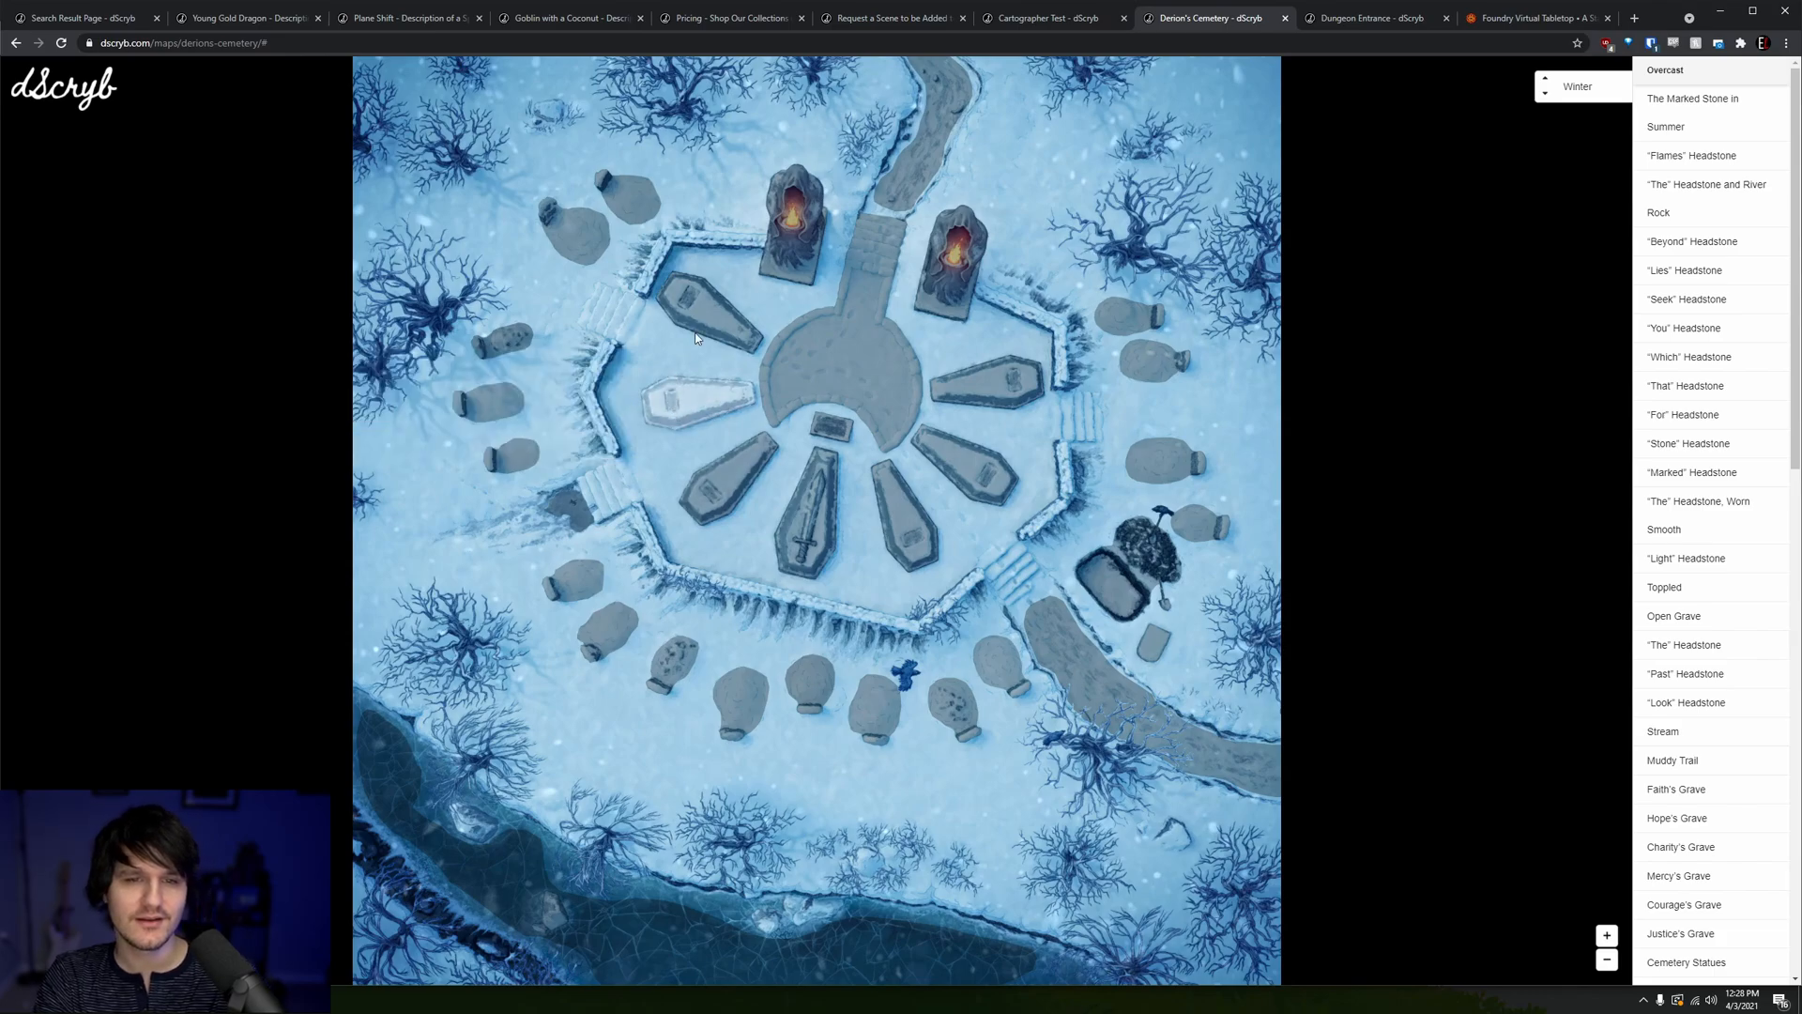
pyautogui.click(1534, 17)
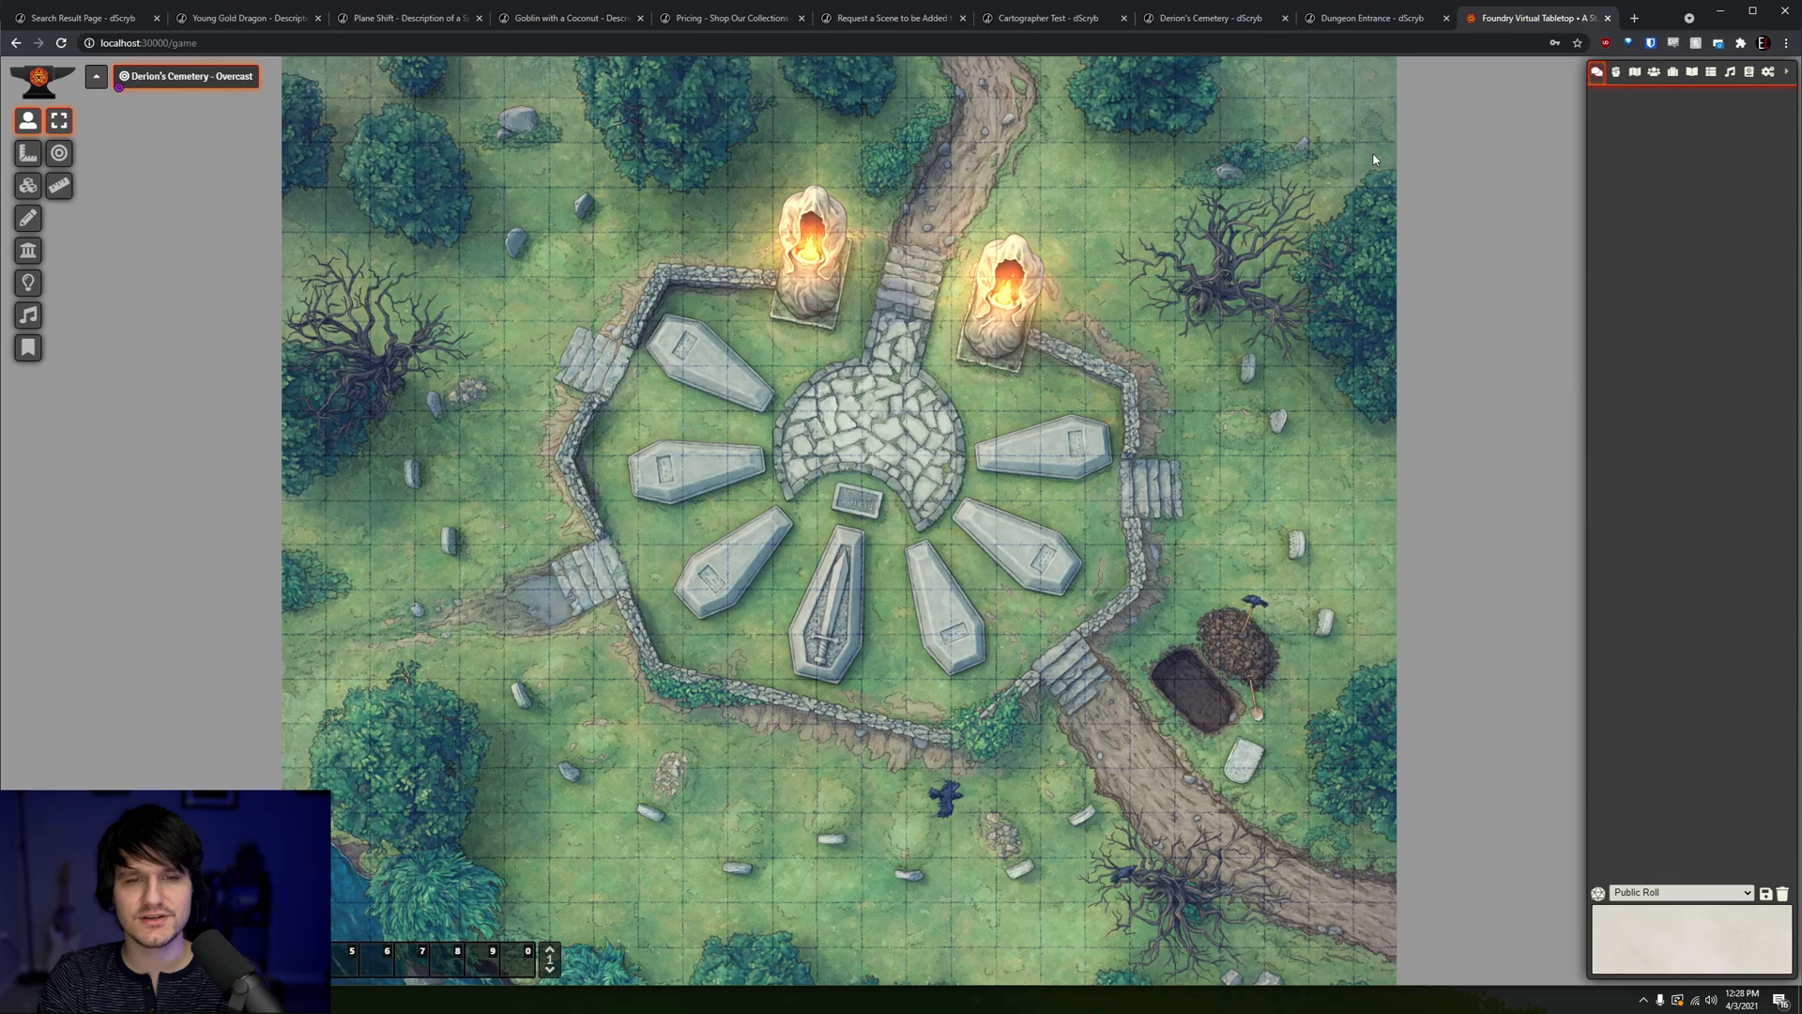
# Review Module Management from game settings, close it, and show the Items directory
pyautogui.click(1768, 71)
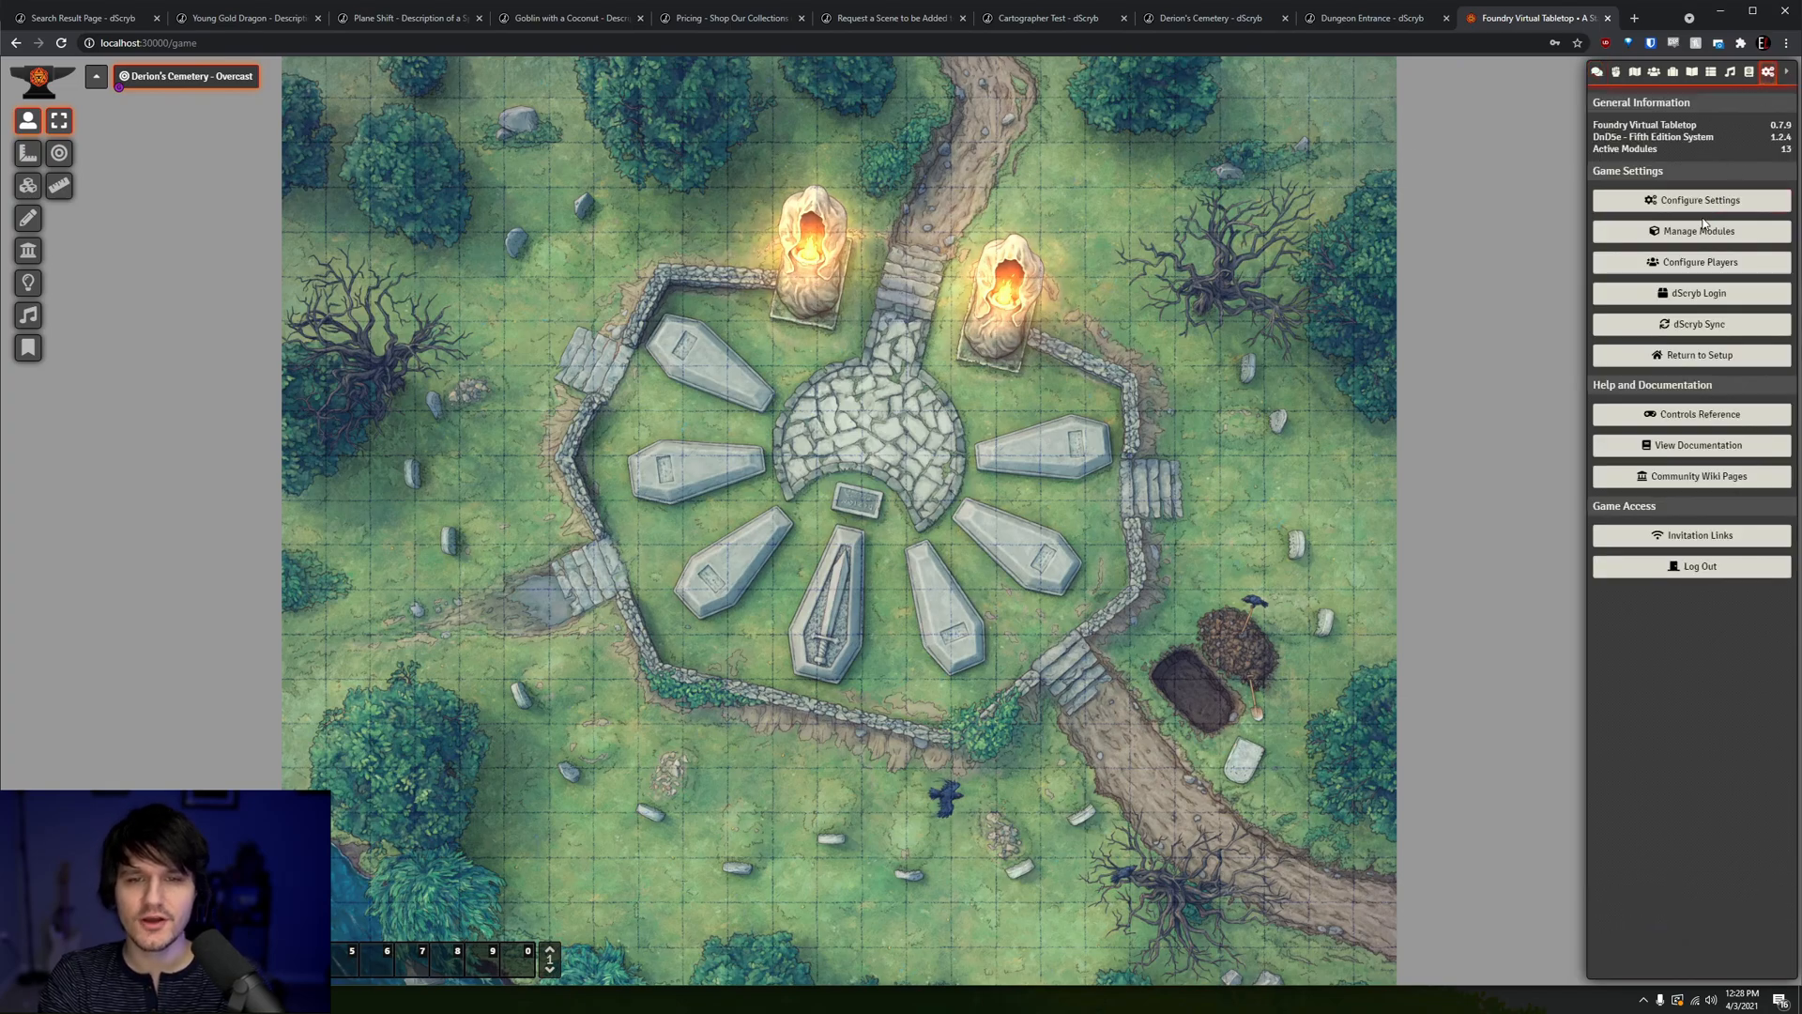
pyautogui.click(1697, 231)
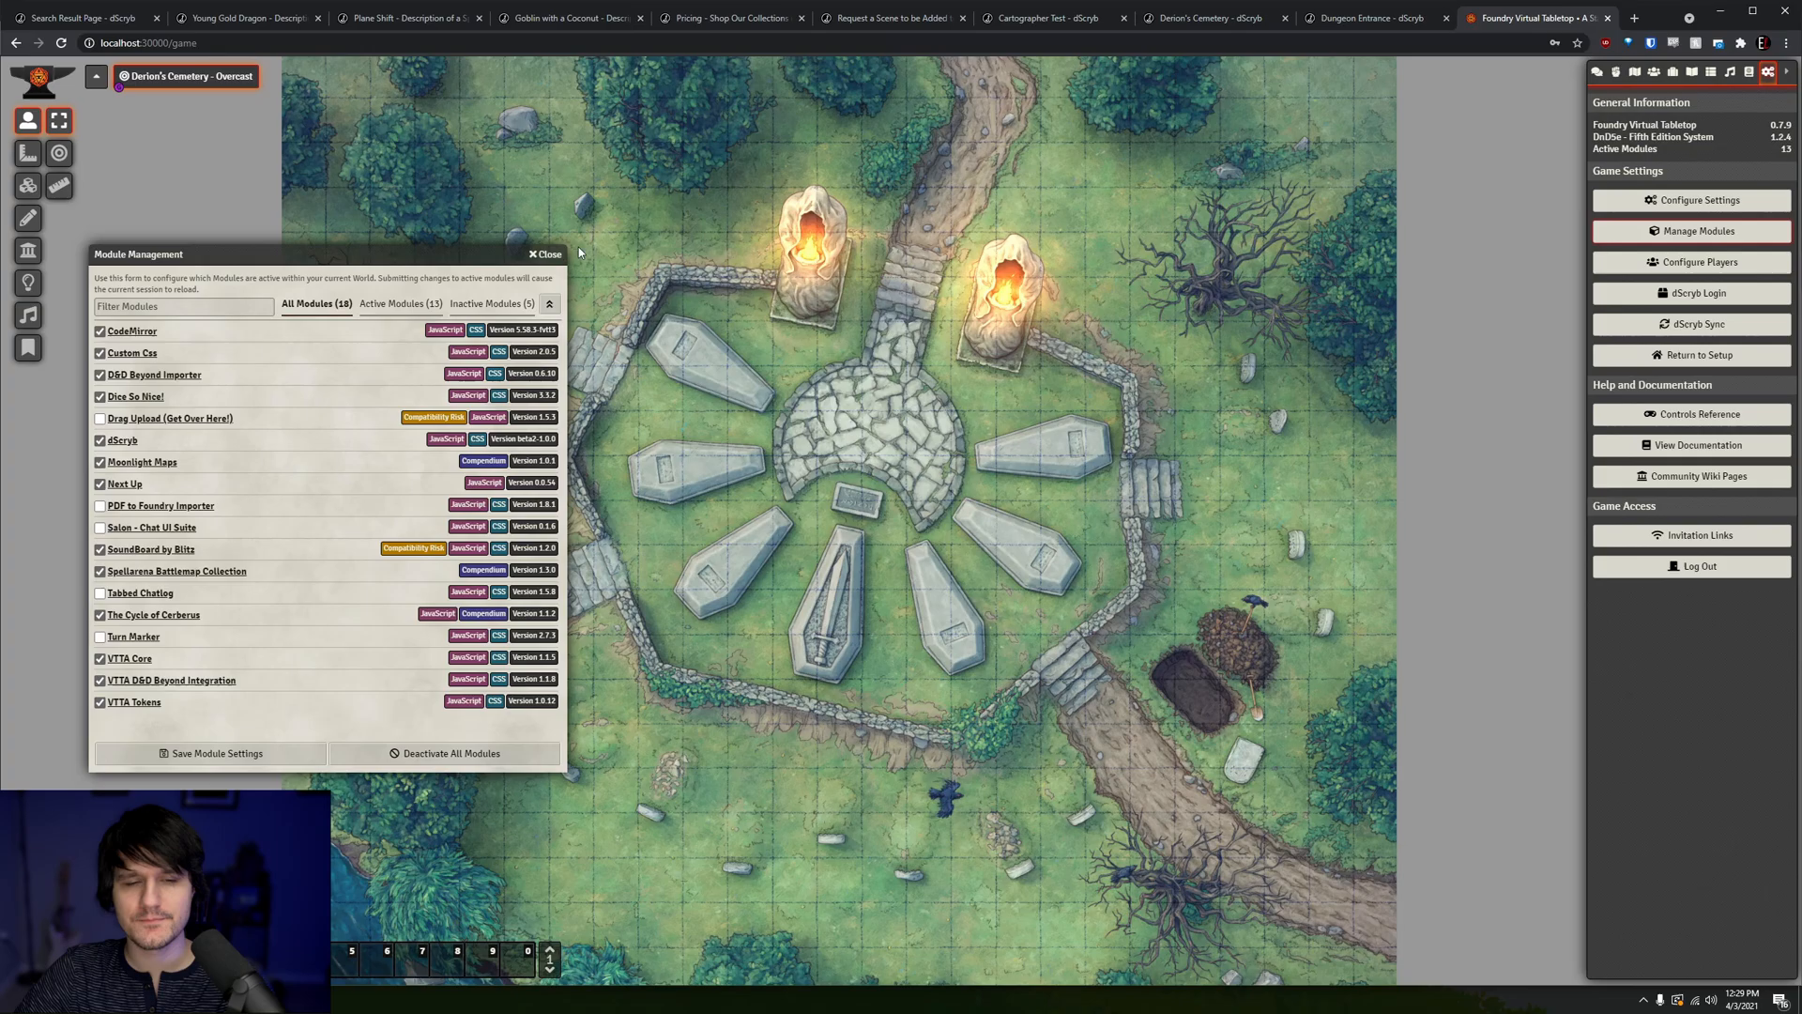
pyautogui.click(544, 253)
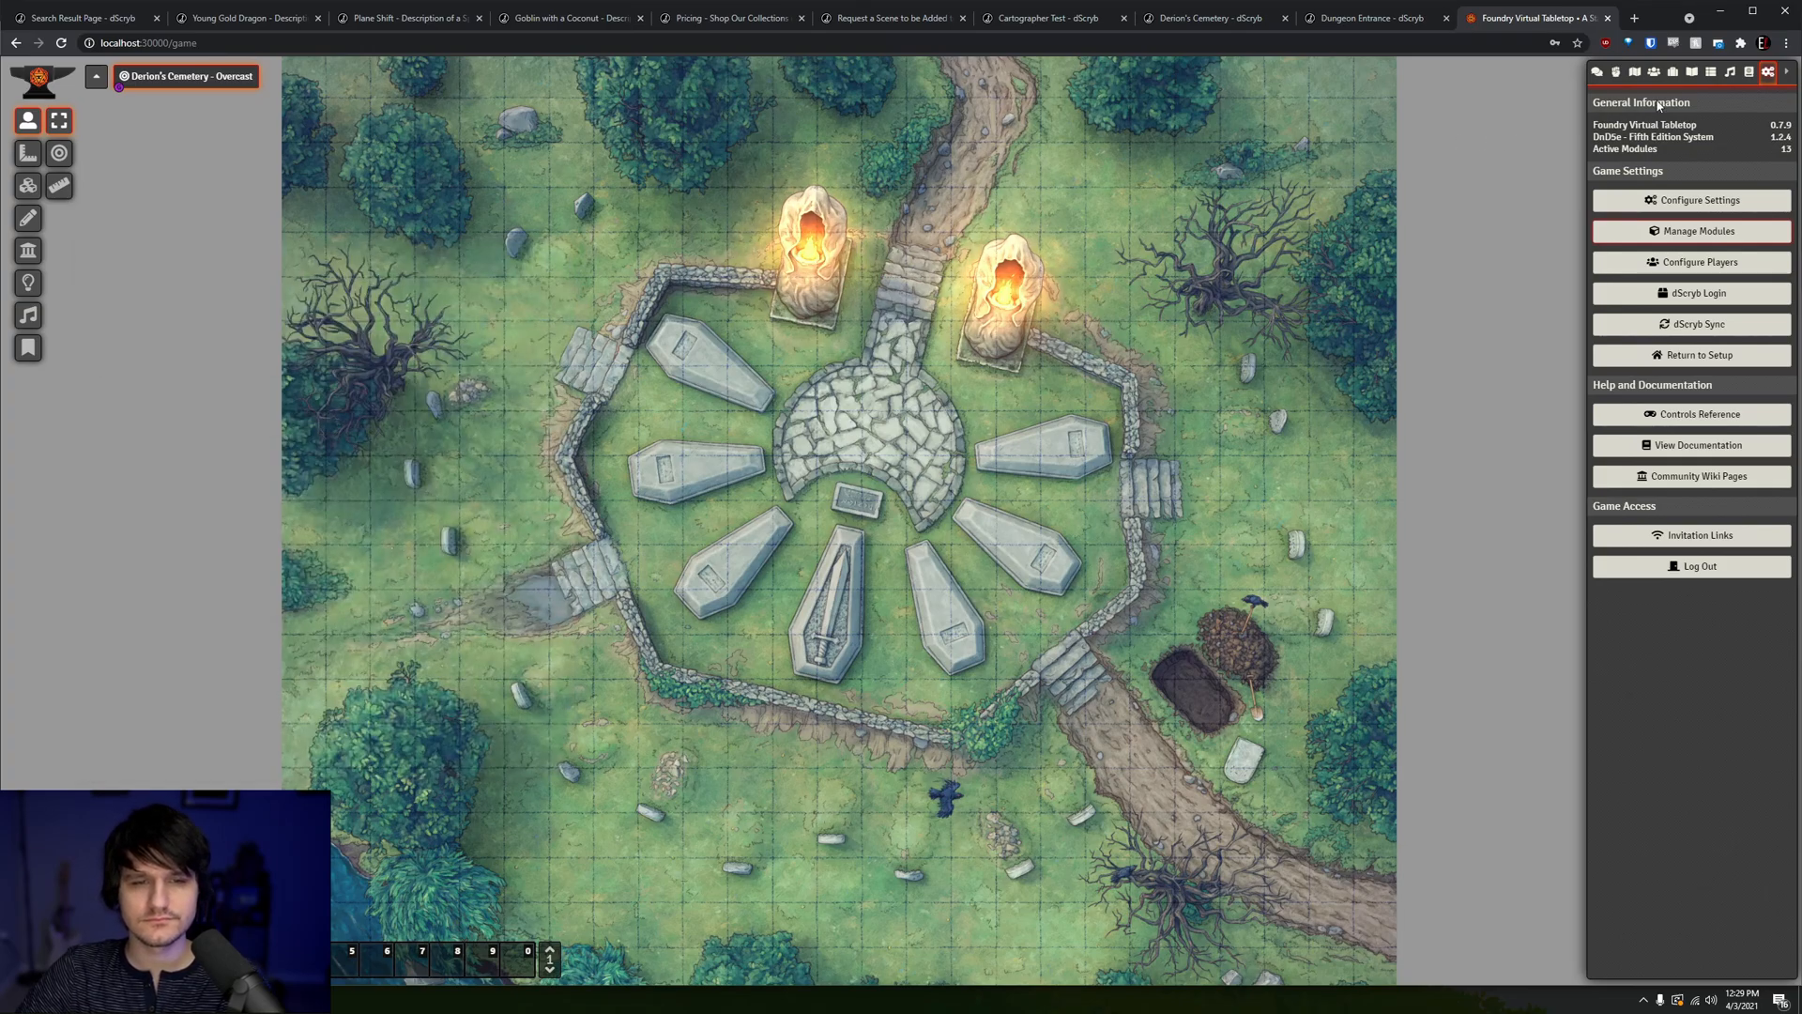
pyautogui.click(1672, 71)
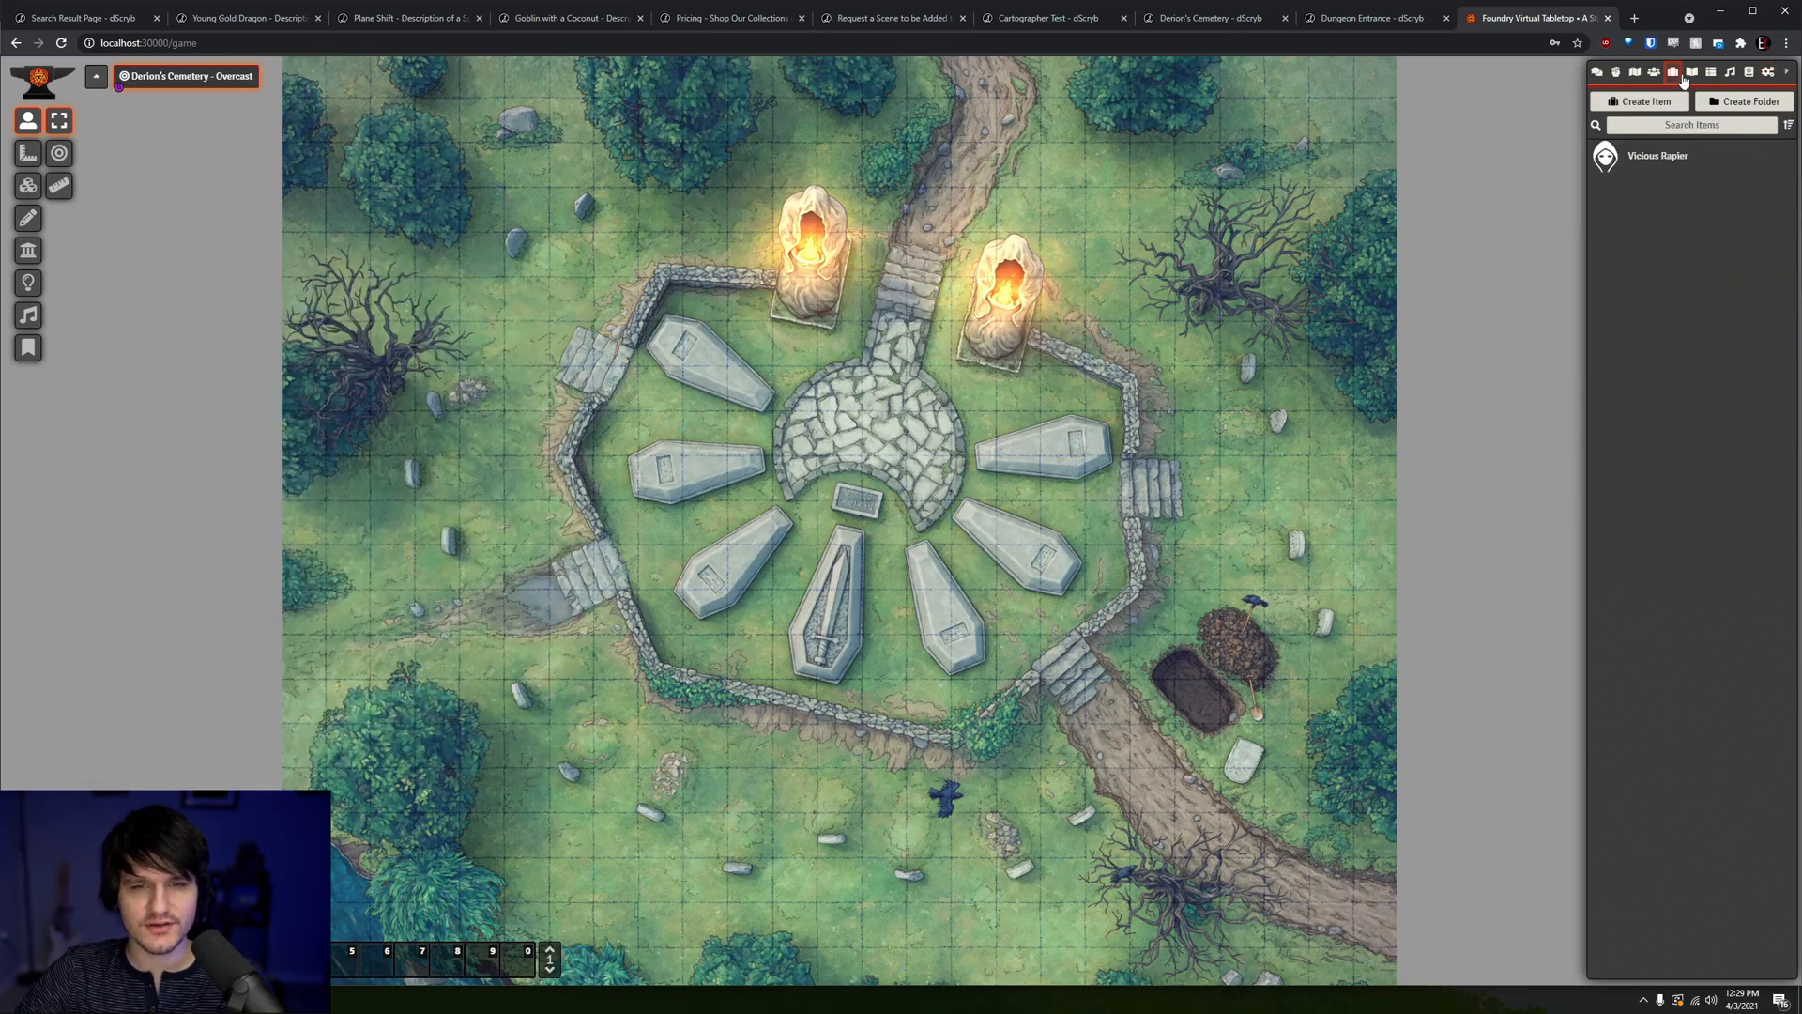
# In the Journal, expand dScryb Content > Spells and read A Destructive Bolt Of Eldritch Blast
pyautogui.click(1691, 71)
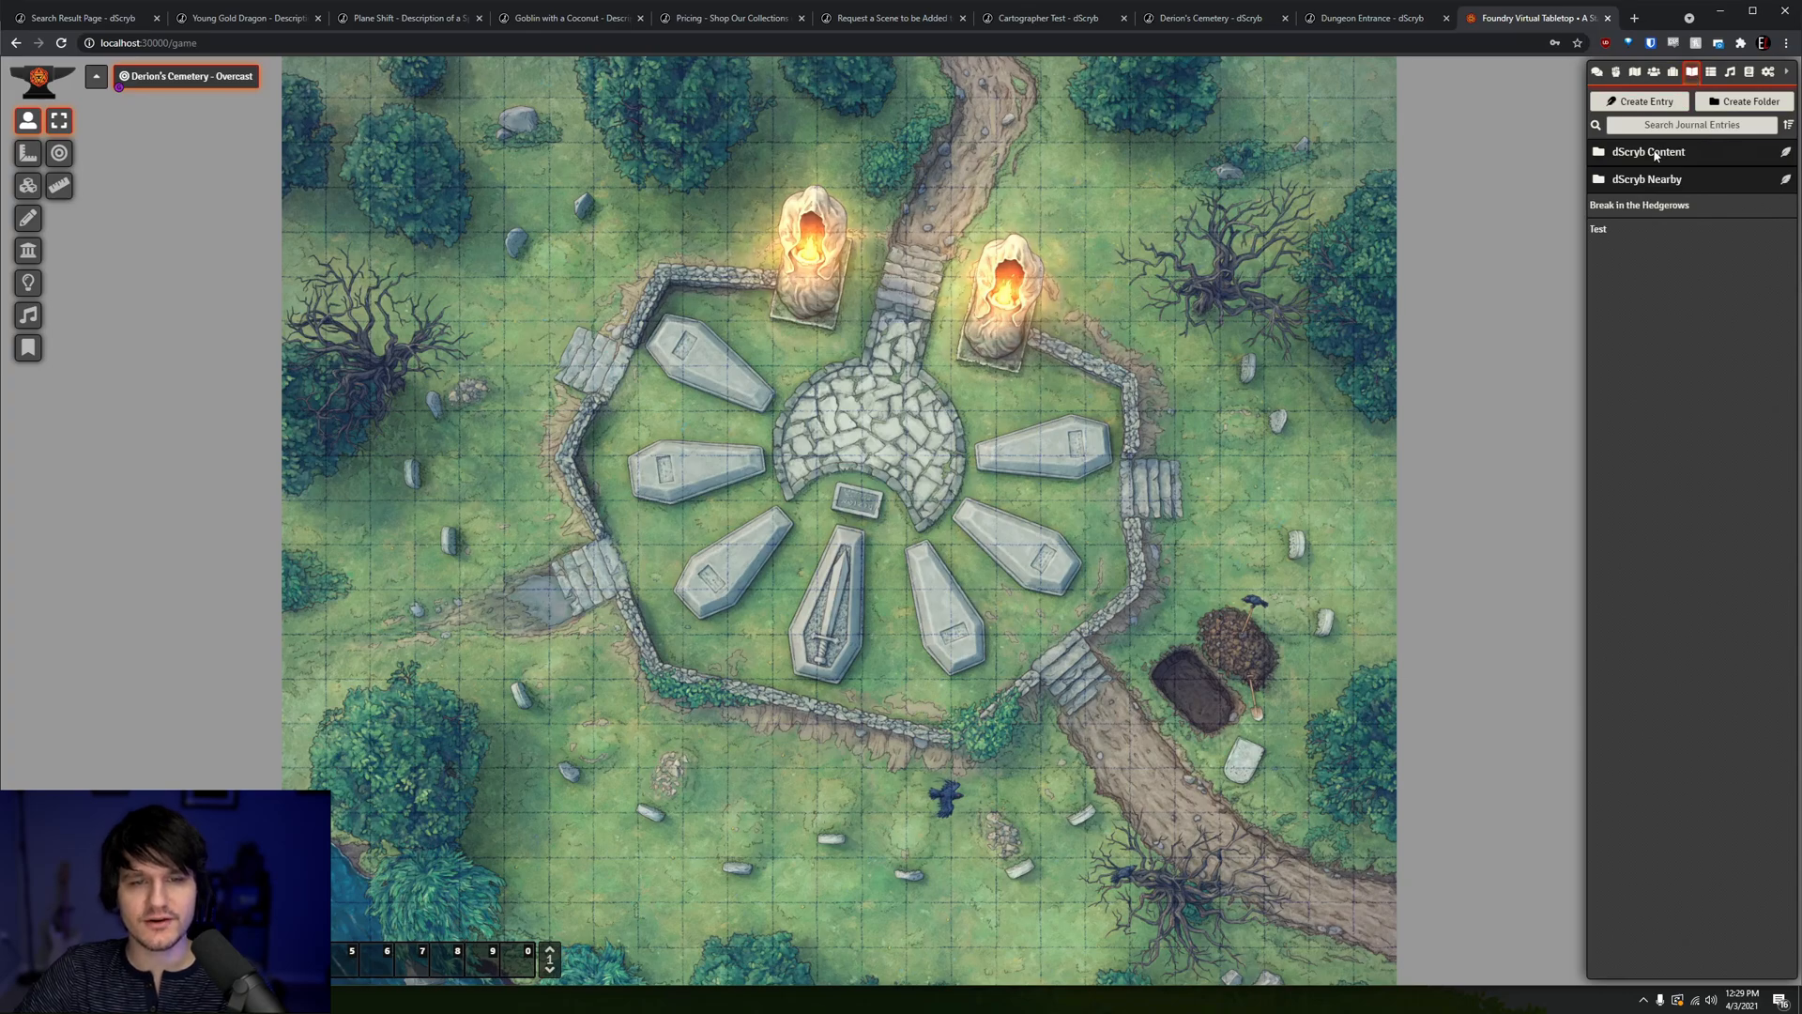
pyautogui.click(1647, 150)
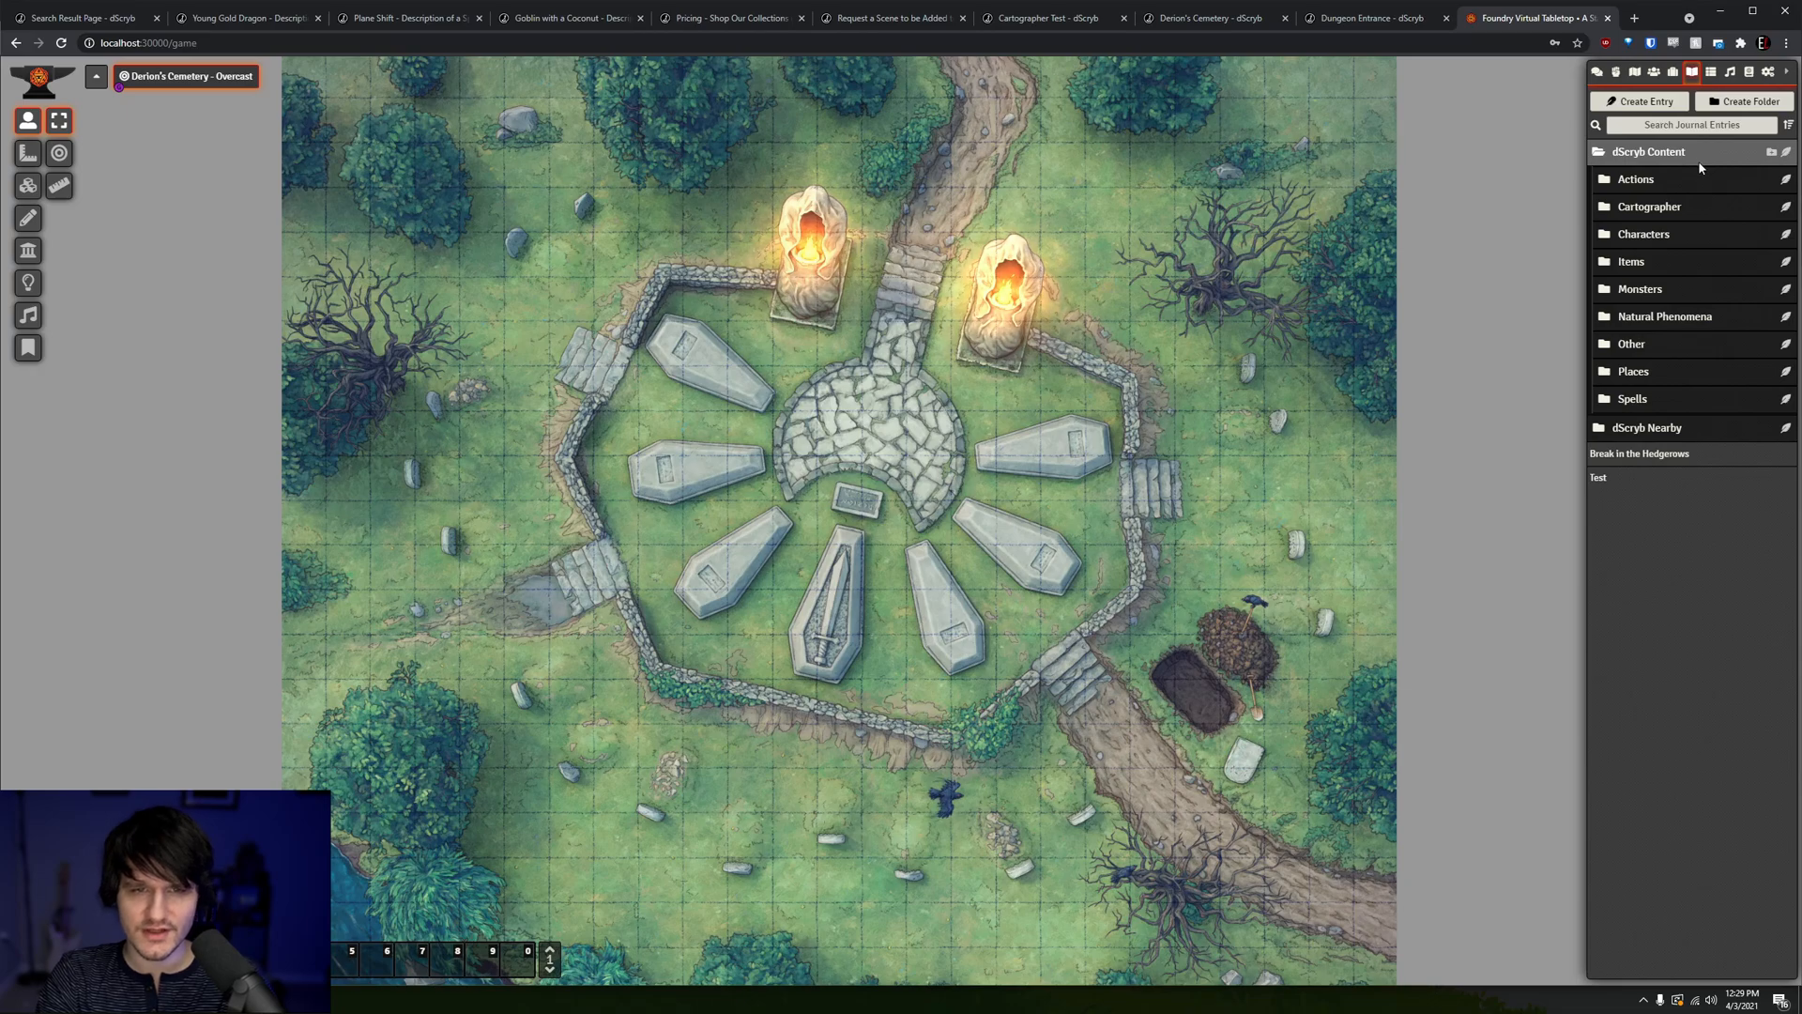
pyautogui.click(1632, 398)
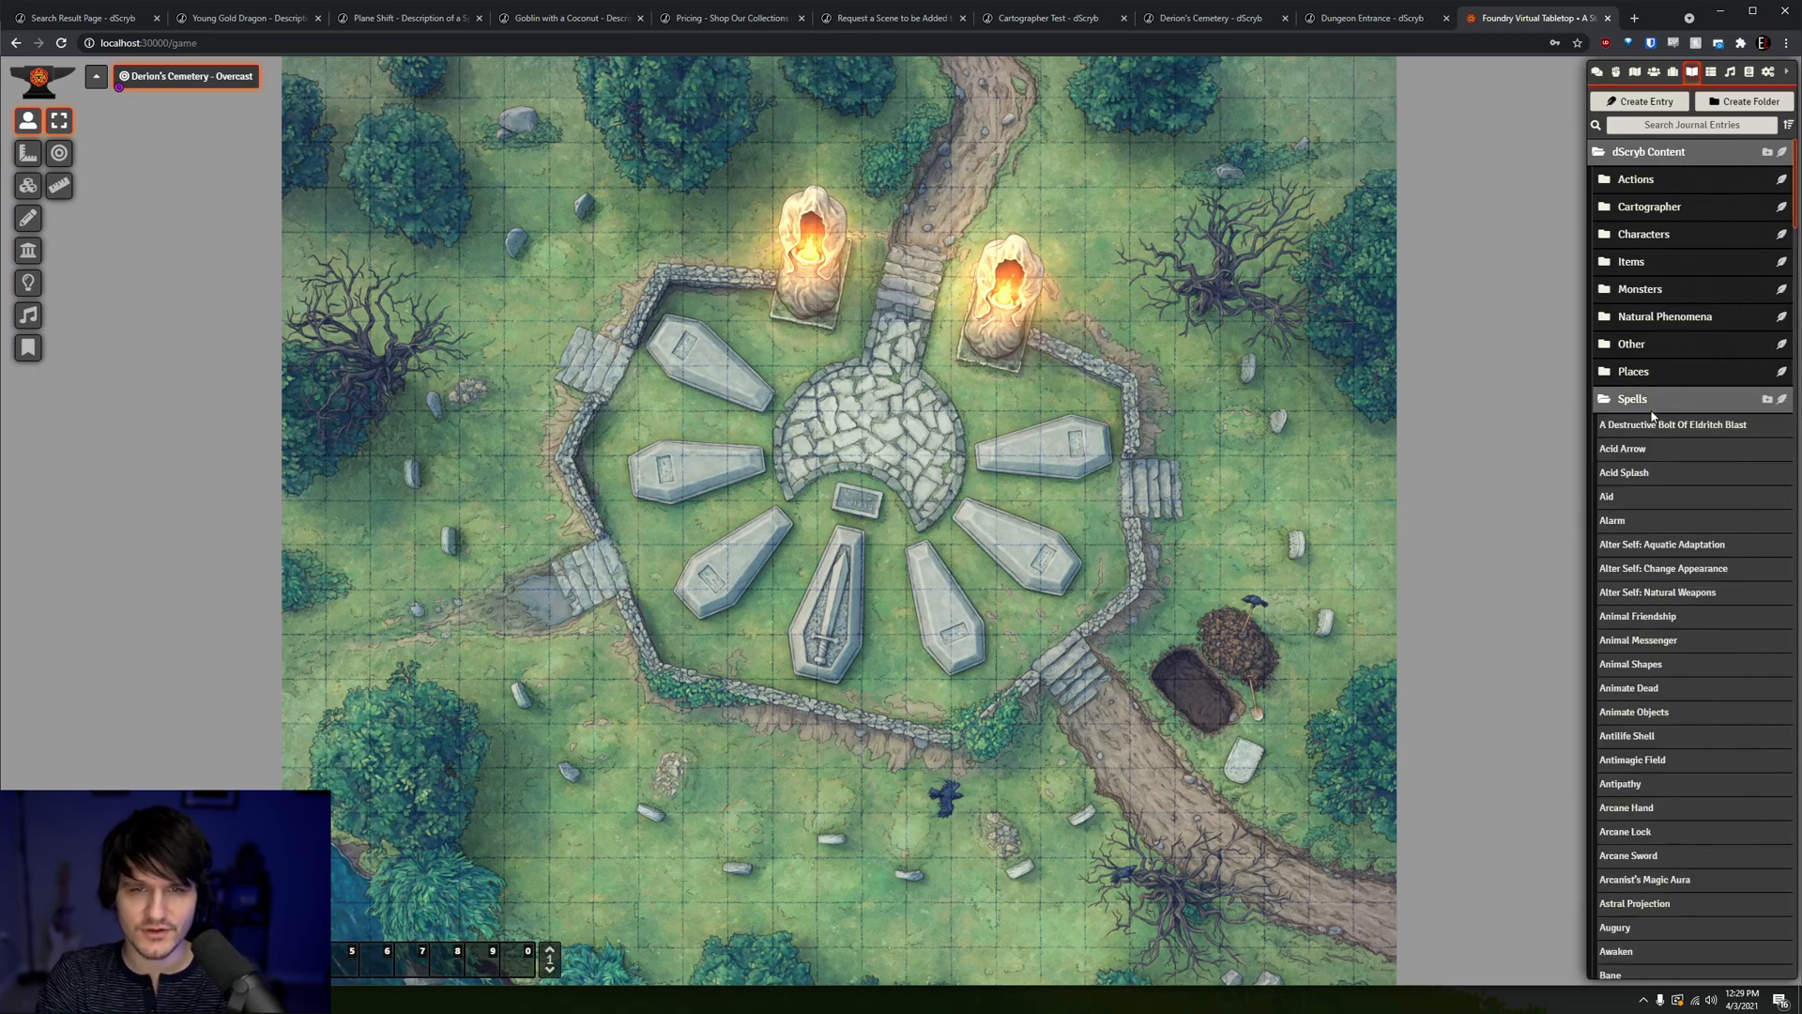
pyautogui.click(1672, 424)
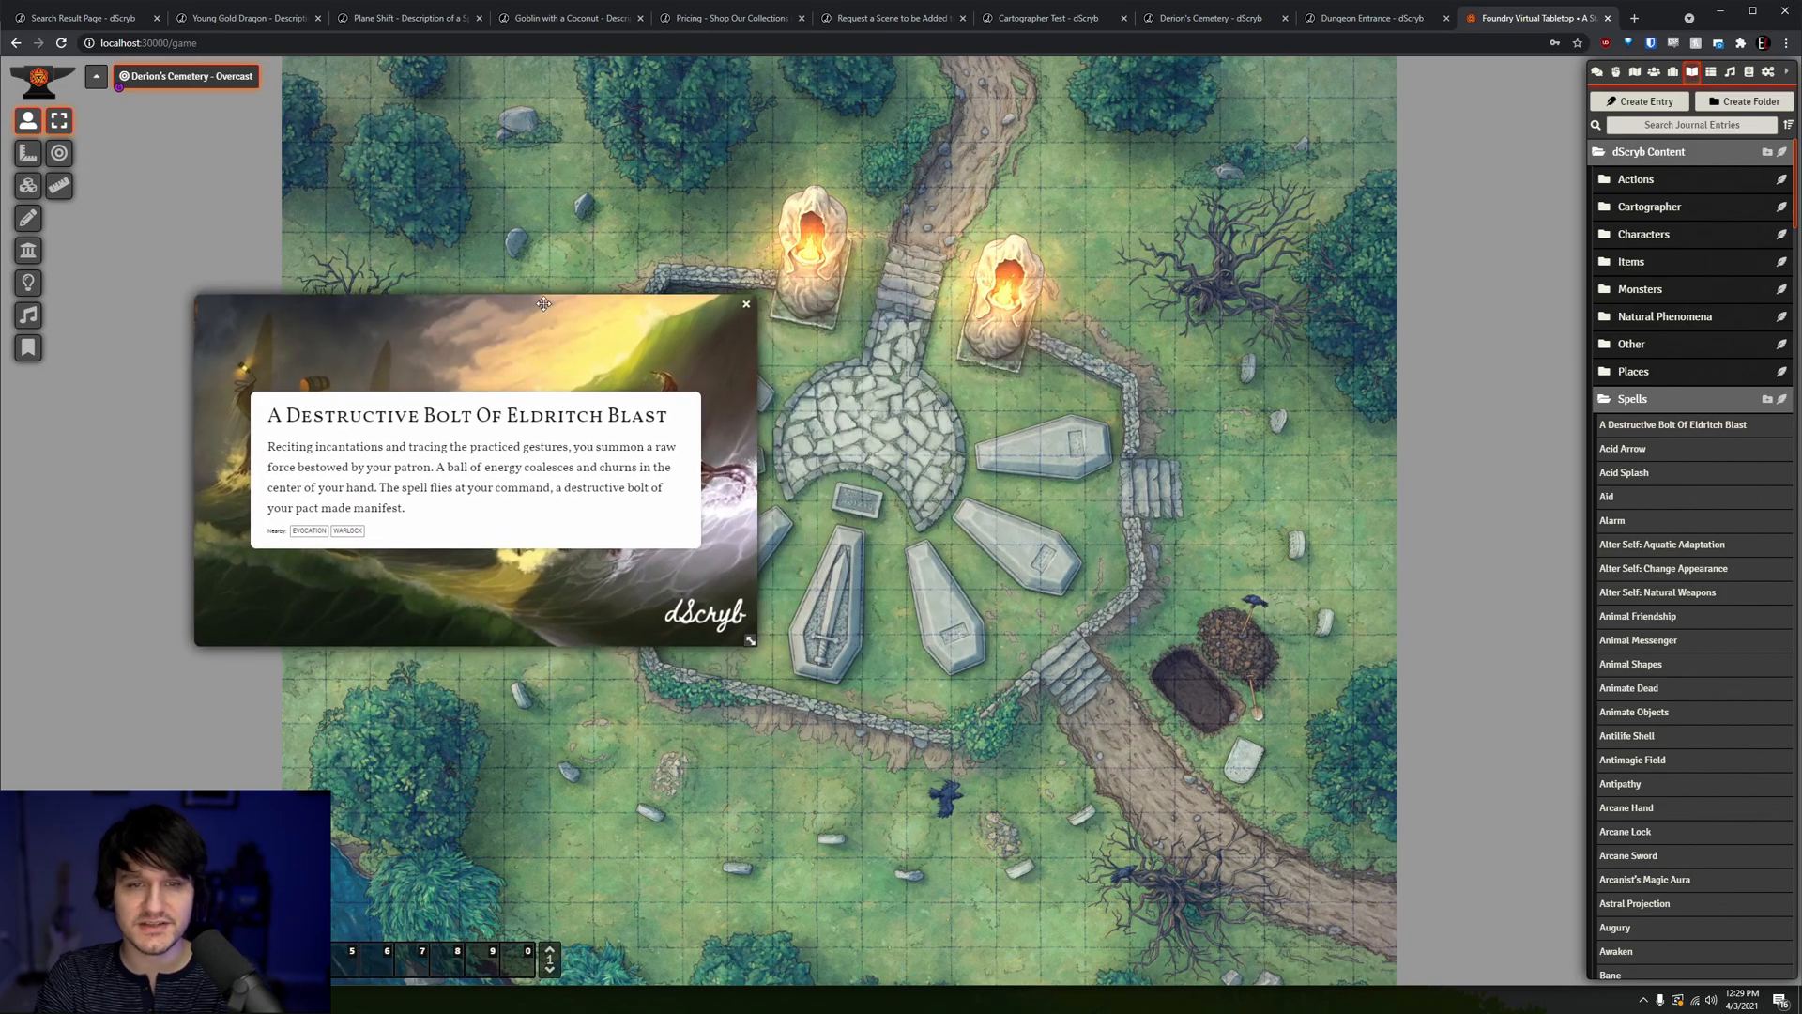
pyautogui.moveTo(557, 268)
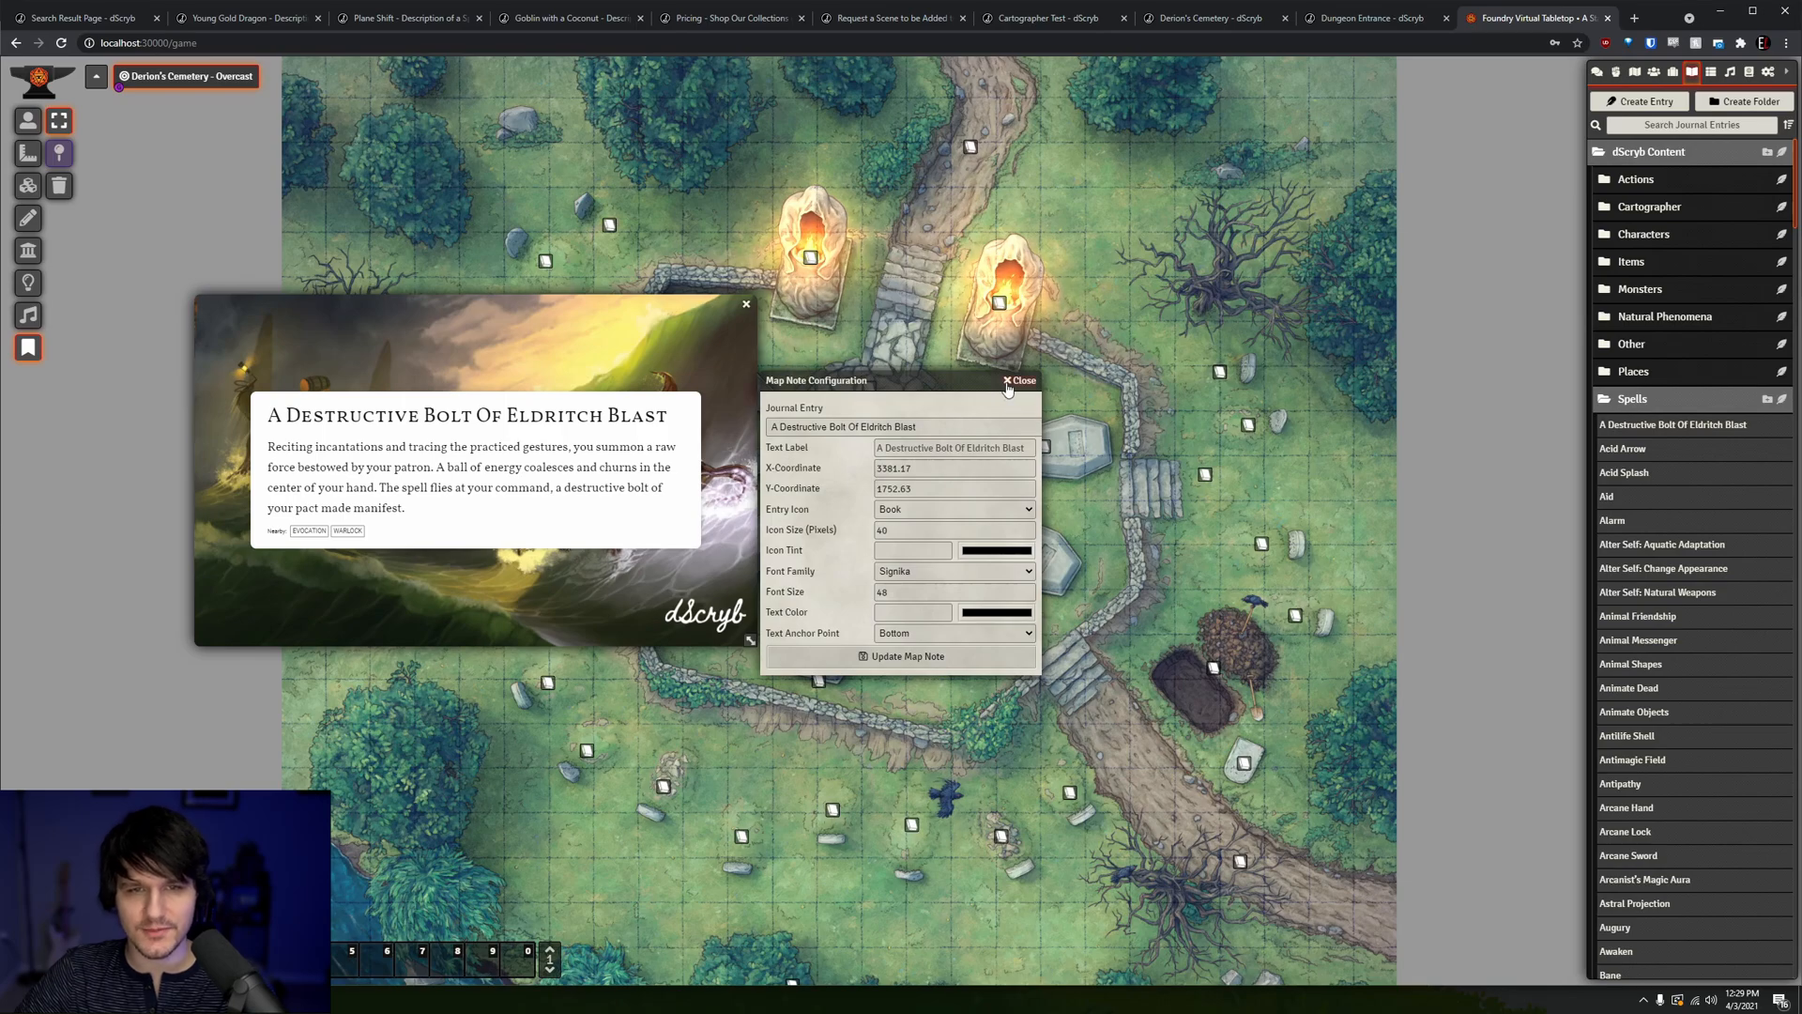
# Cancel the new map note and browse the spells tagged EVOCATION
pyautogui.click(1017, 379)
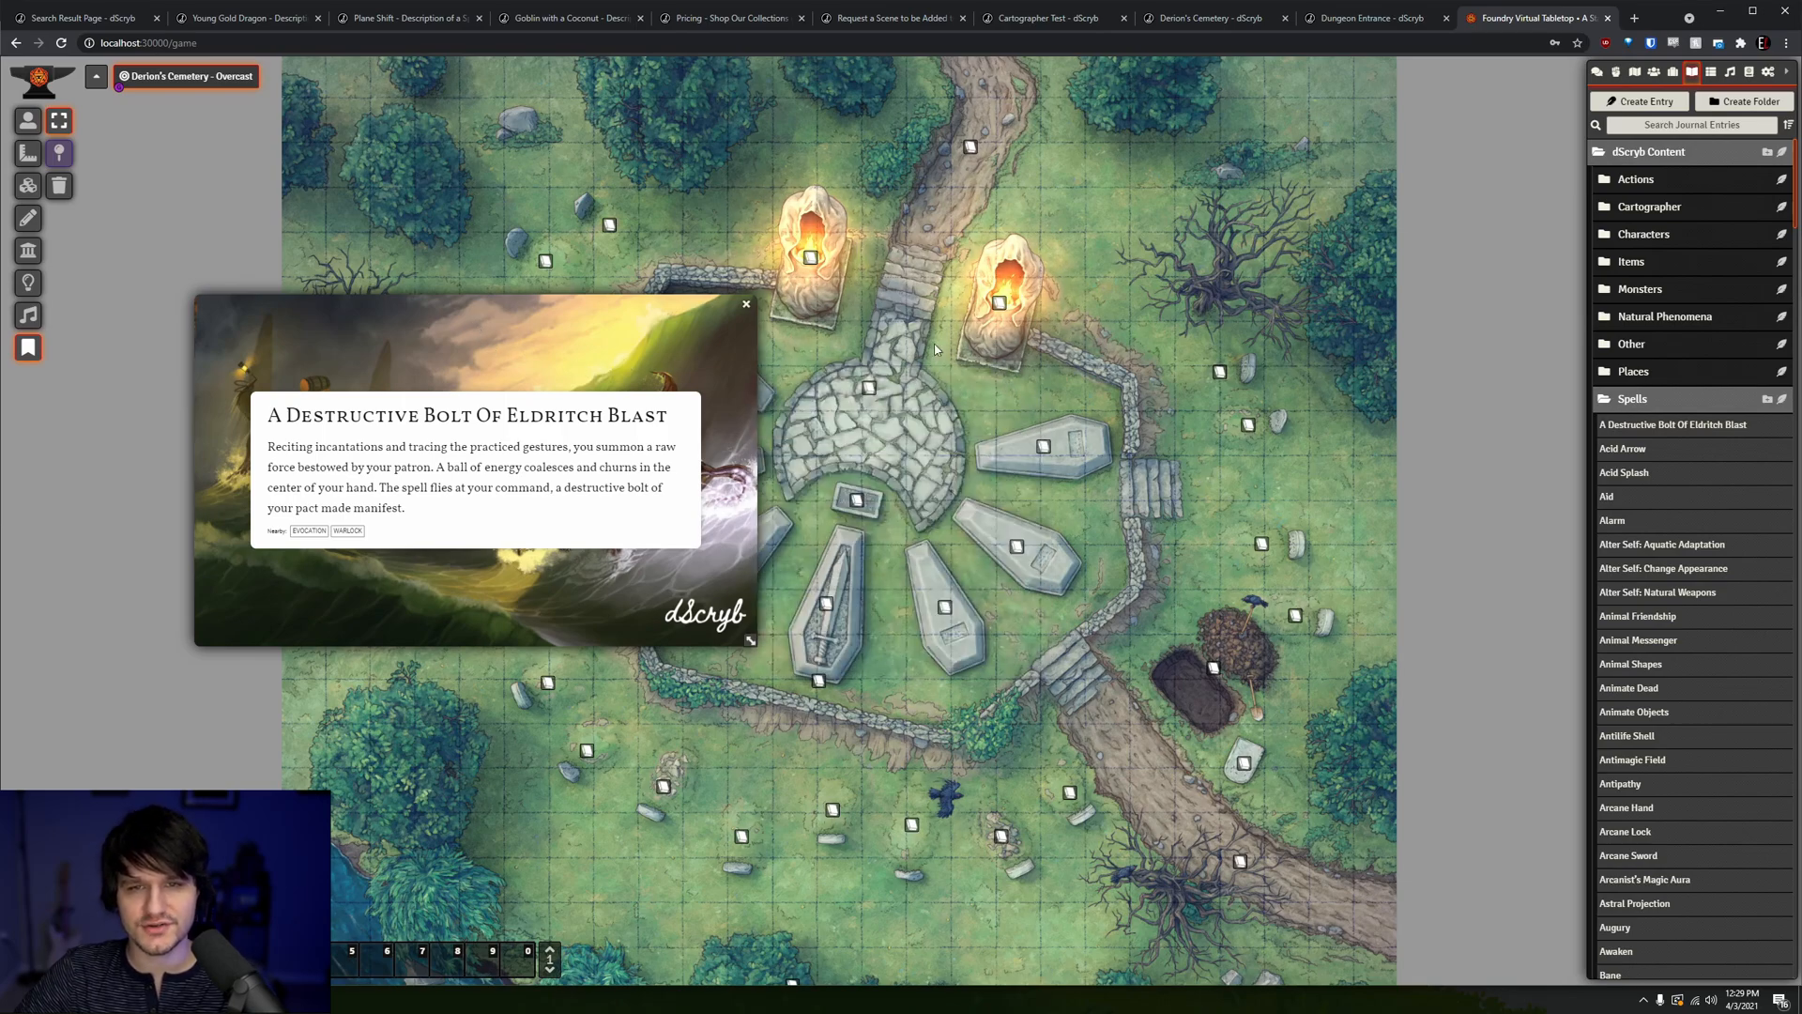
pyautogui.moveTo(437, 308)
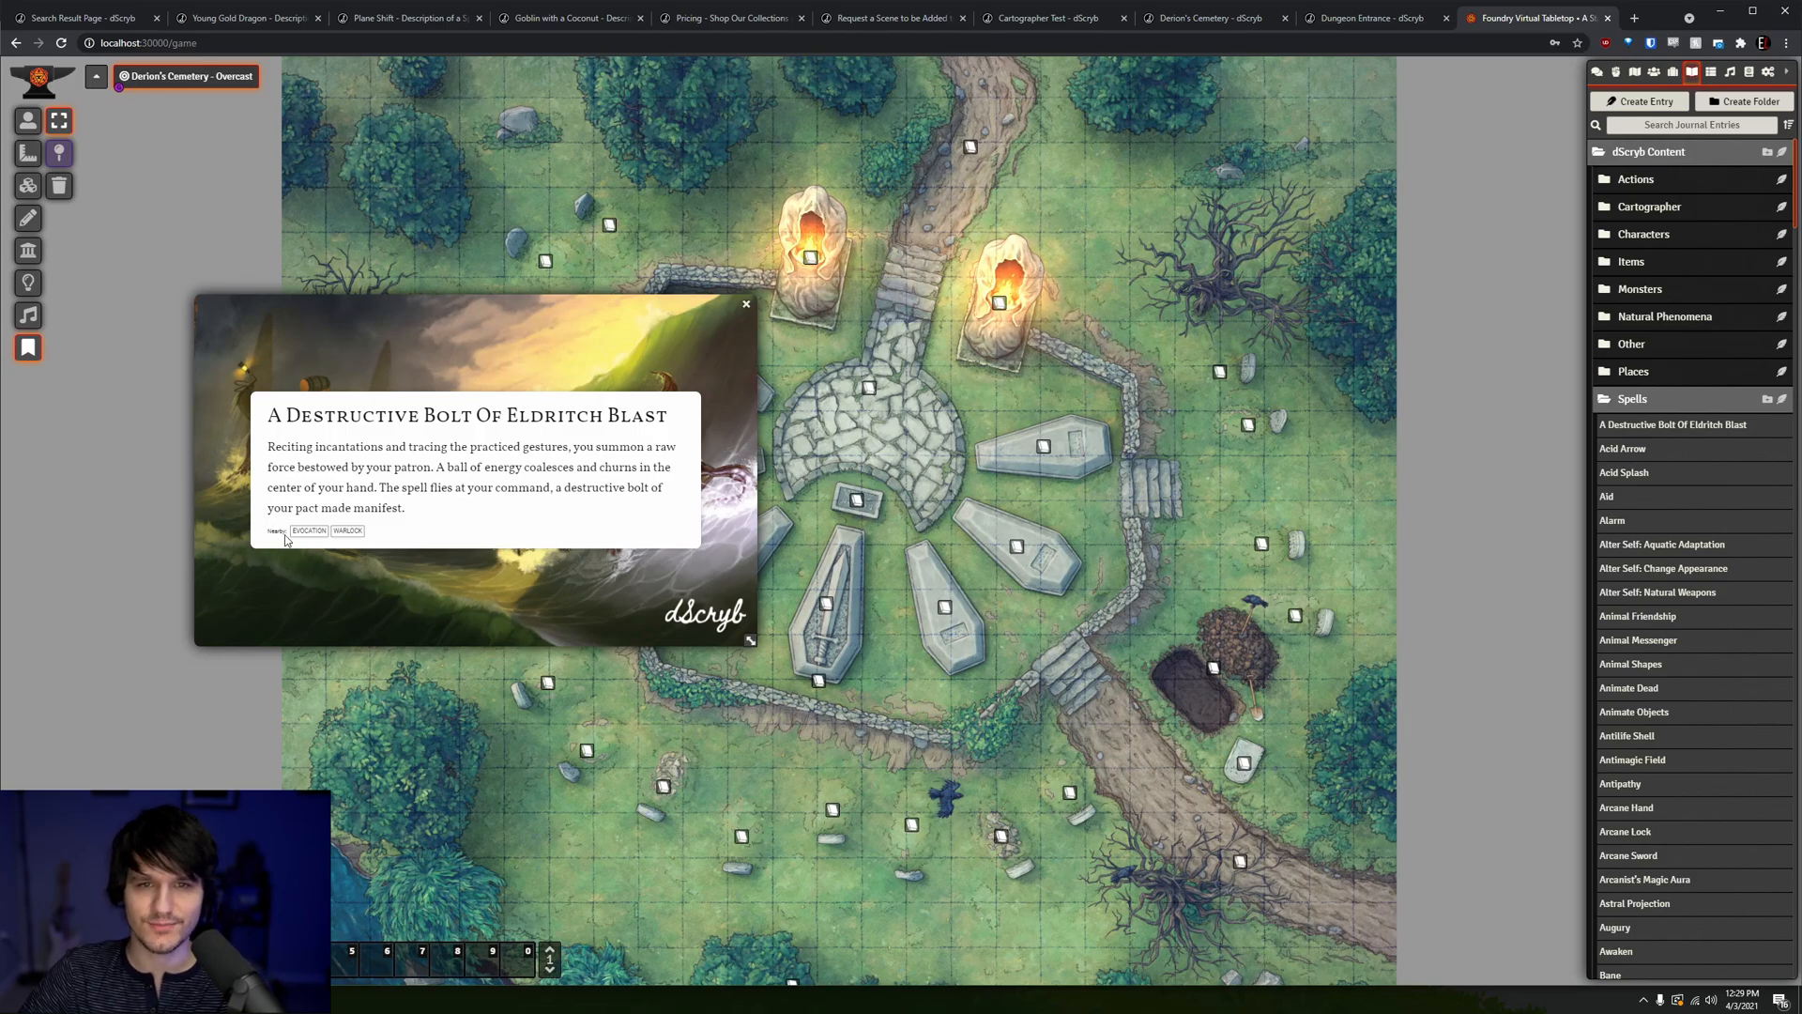
pyautogui.click(310, 529)
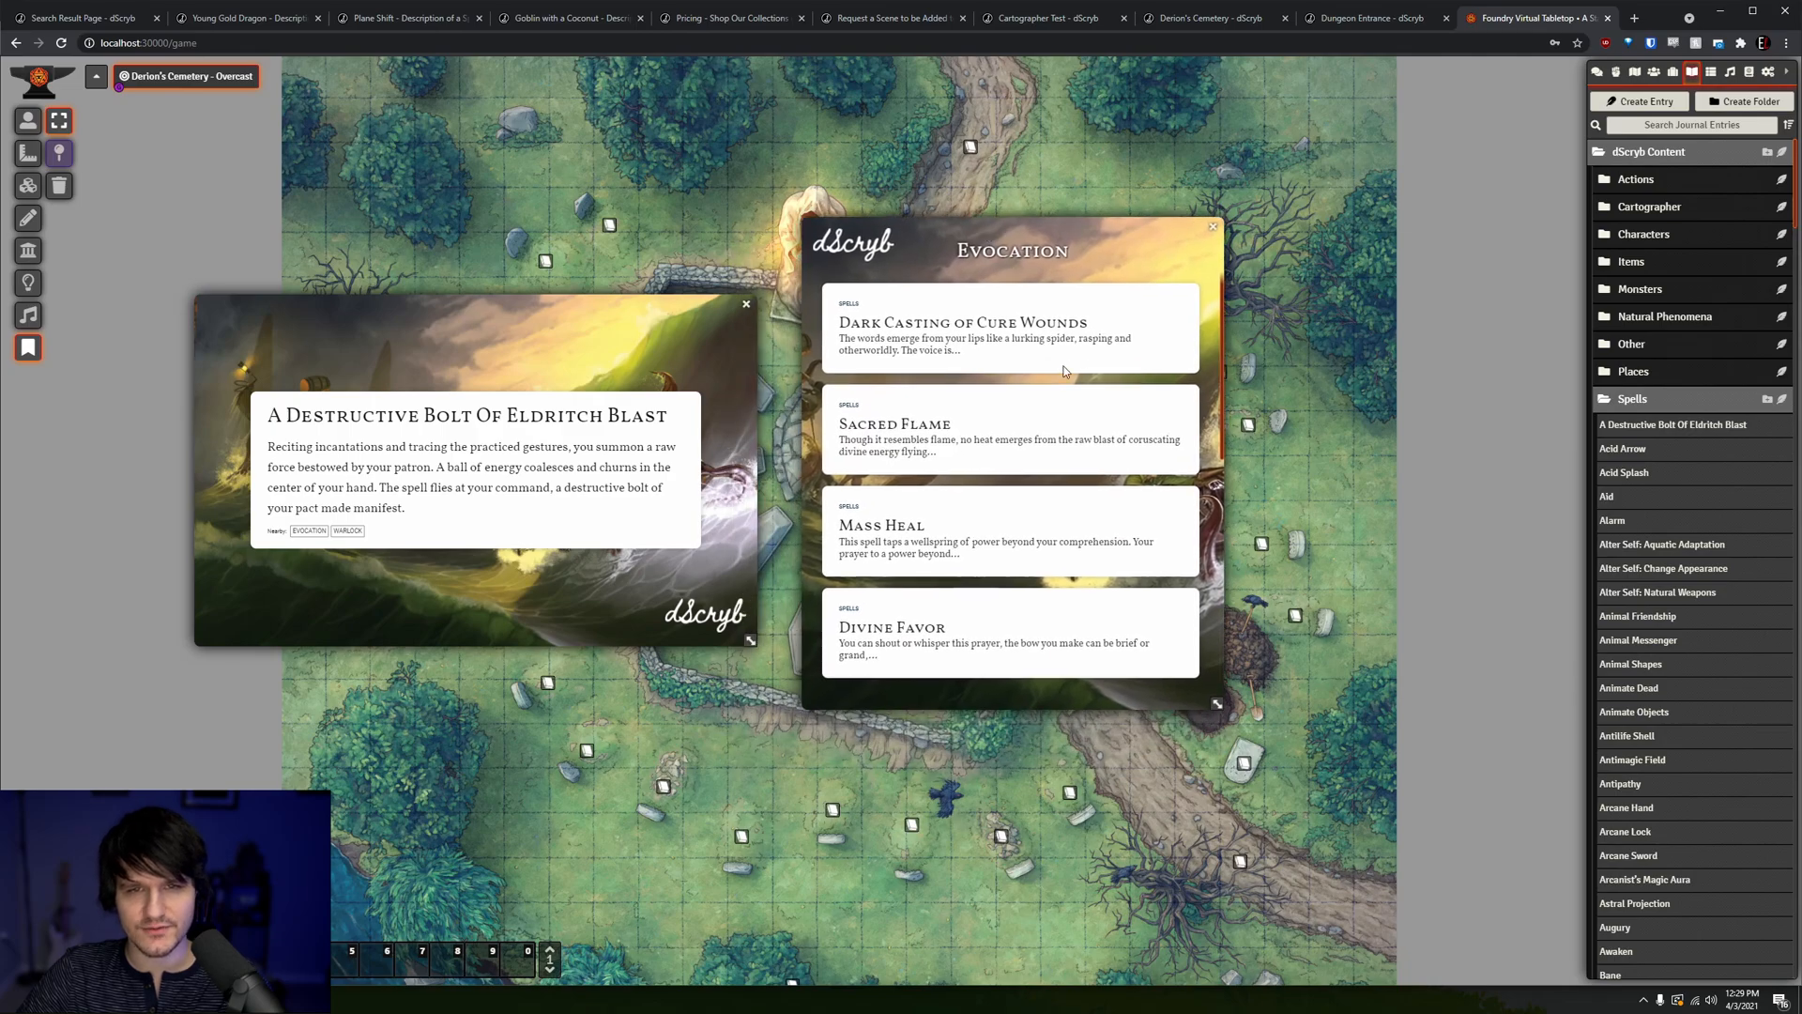
pyautogui.scroll(-3)
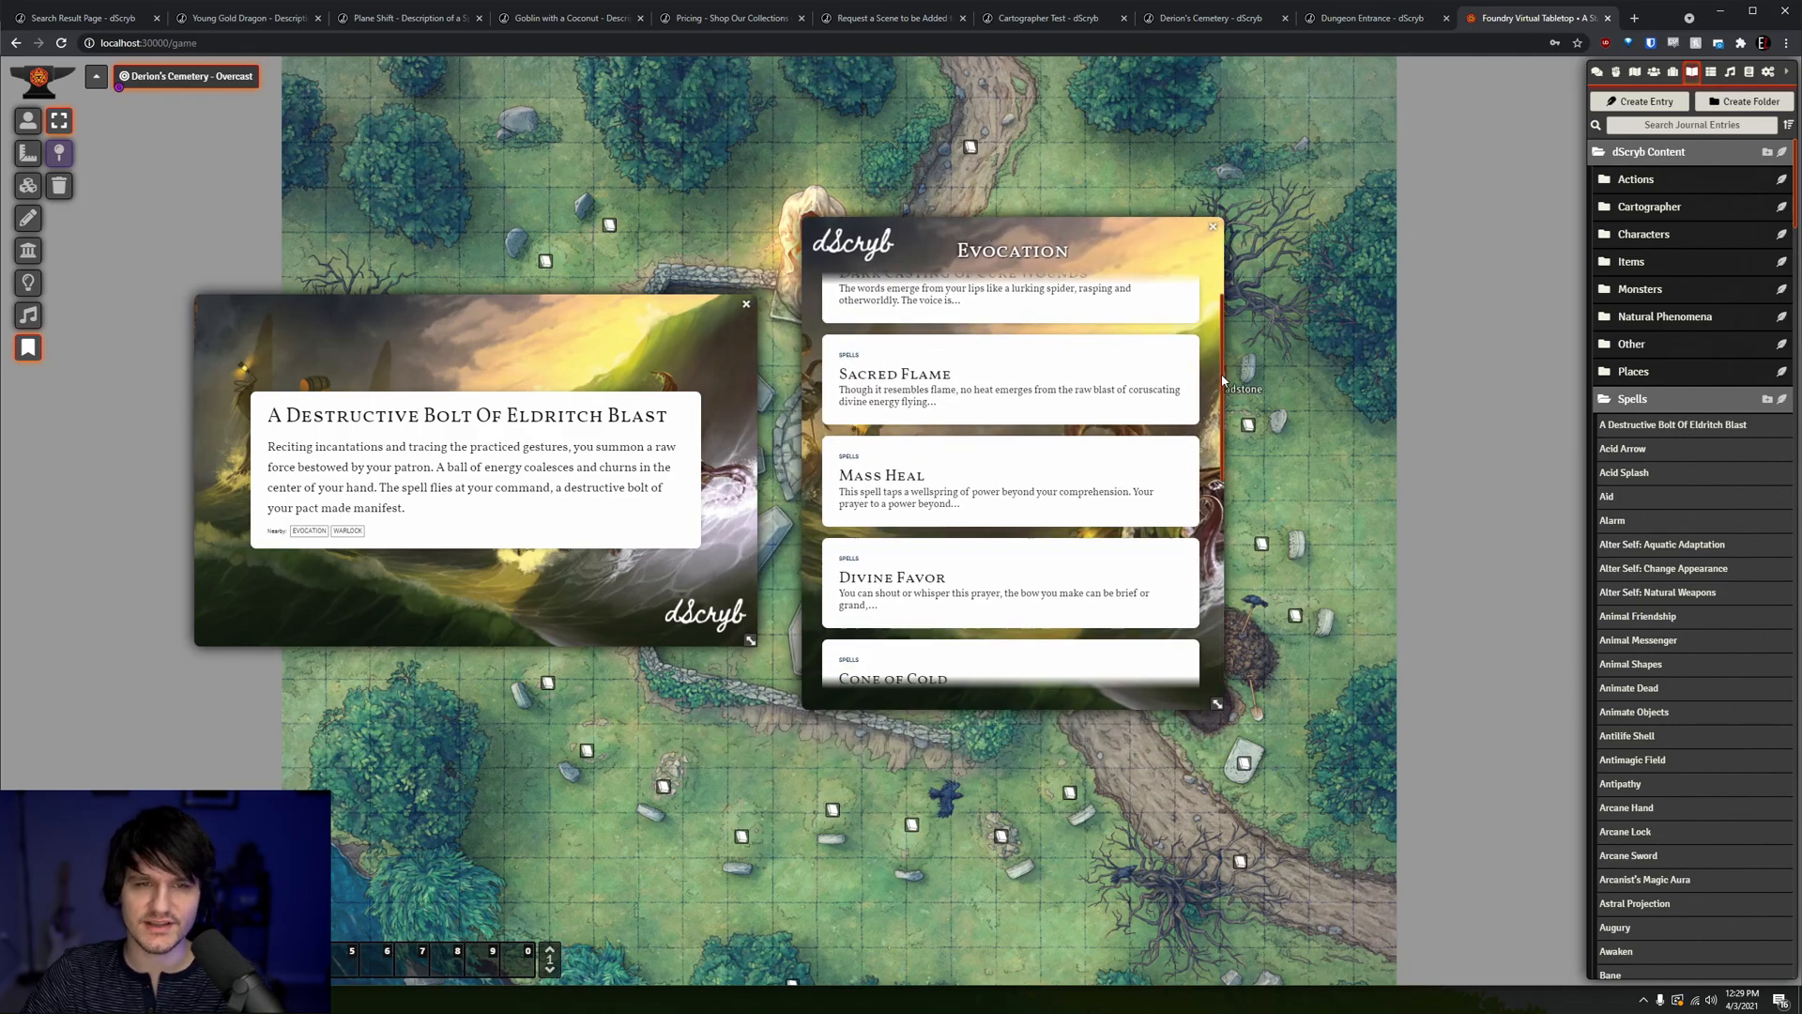
pyautogui.scroll(-3)
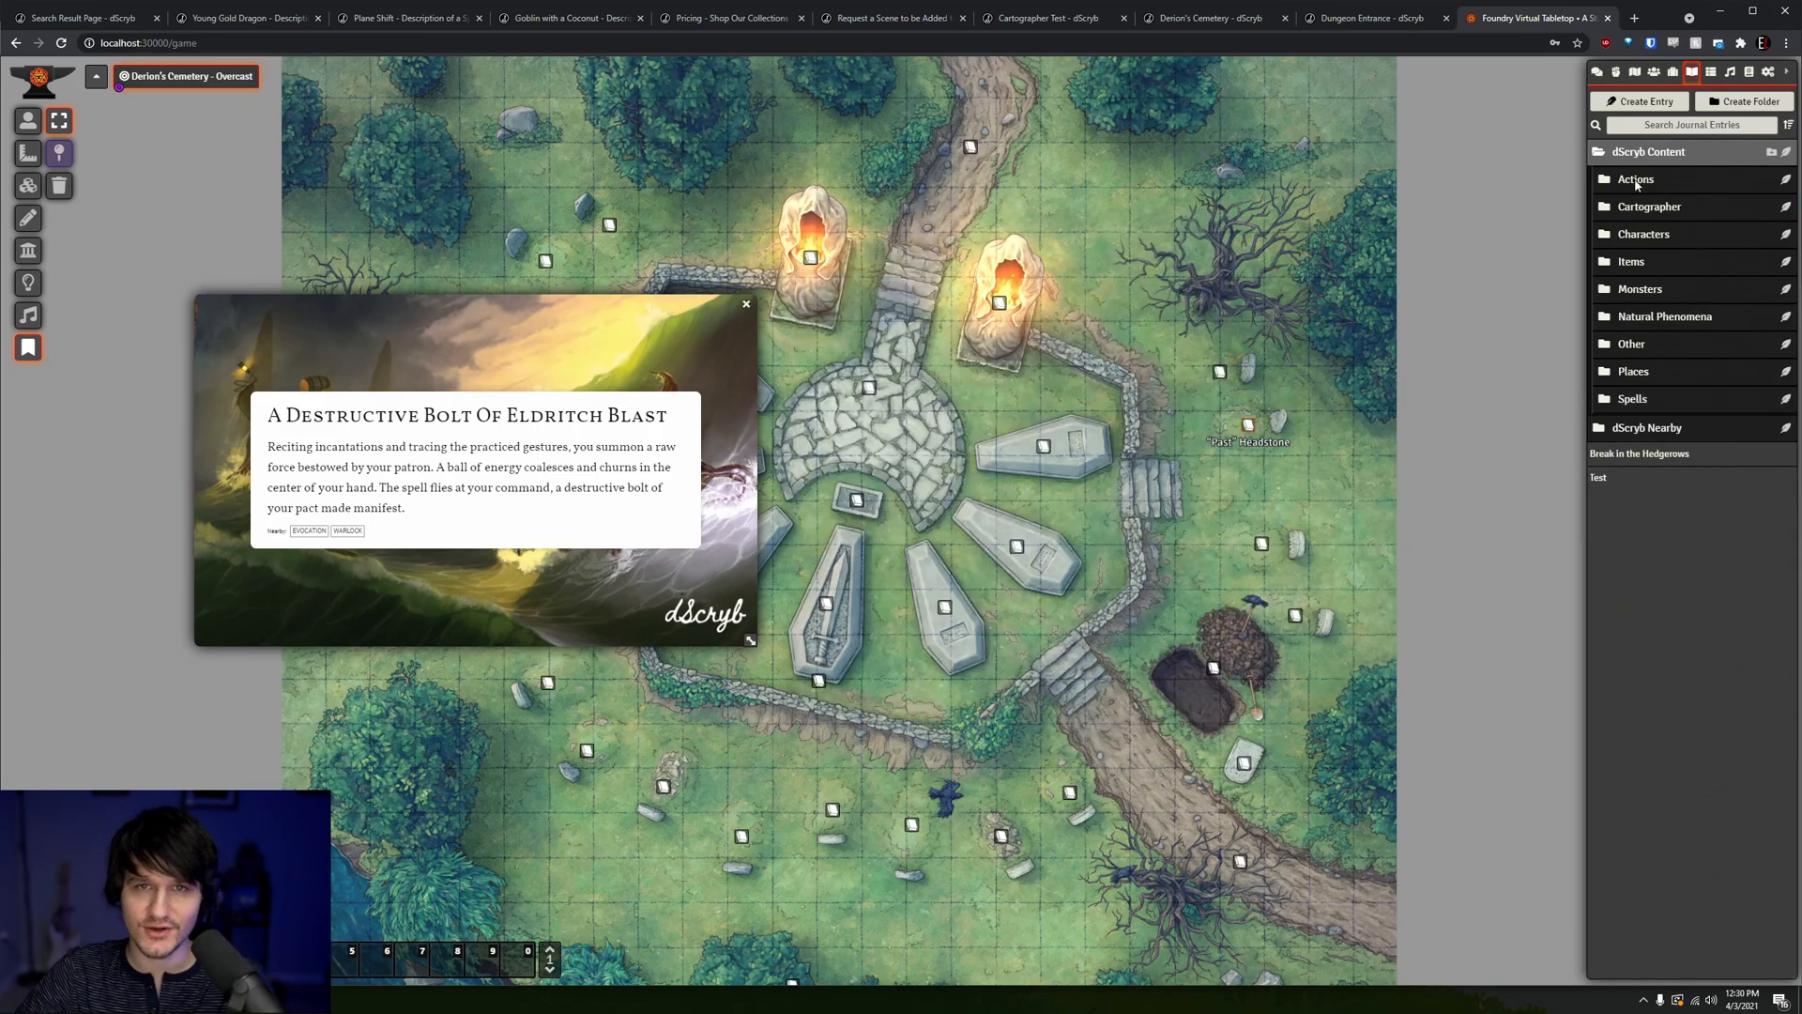
# Expand dScryb Nearby, close the Eldritch Blast text, and list the places tagged City
pyautogui.click(1646, 426)
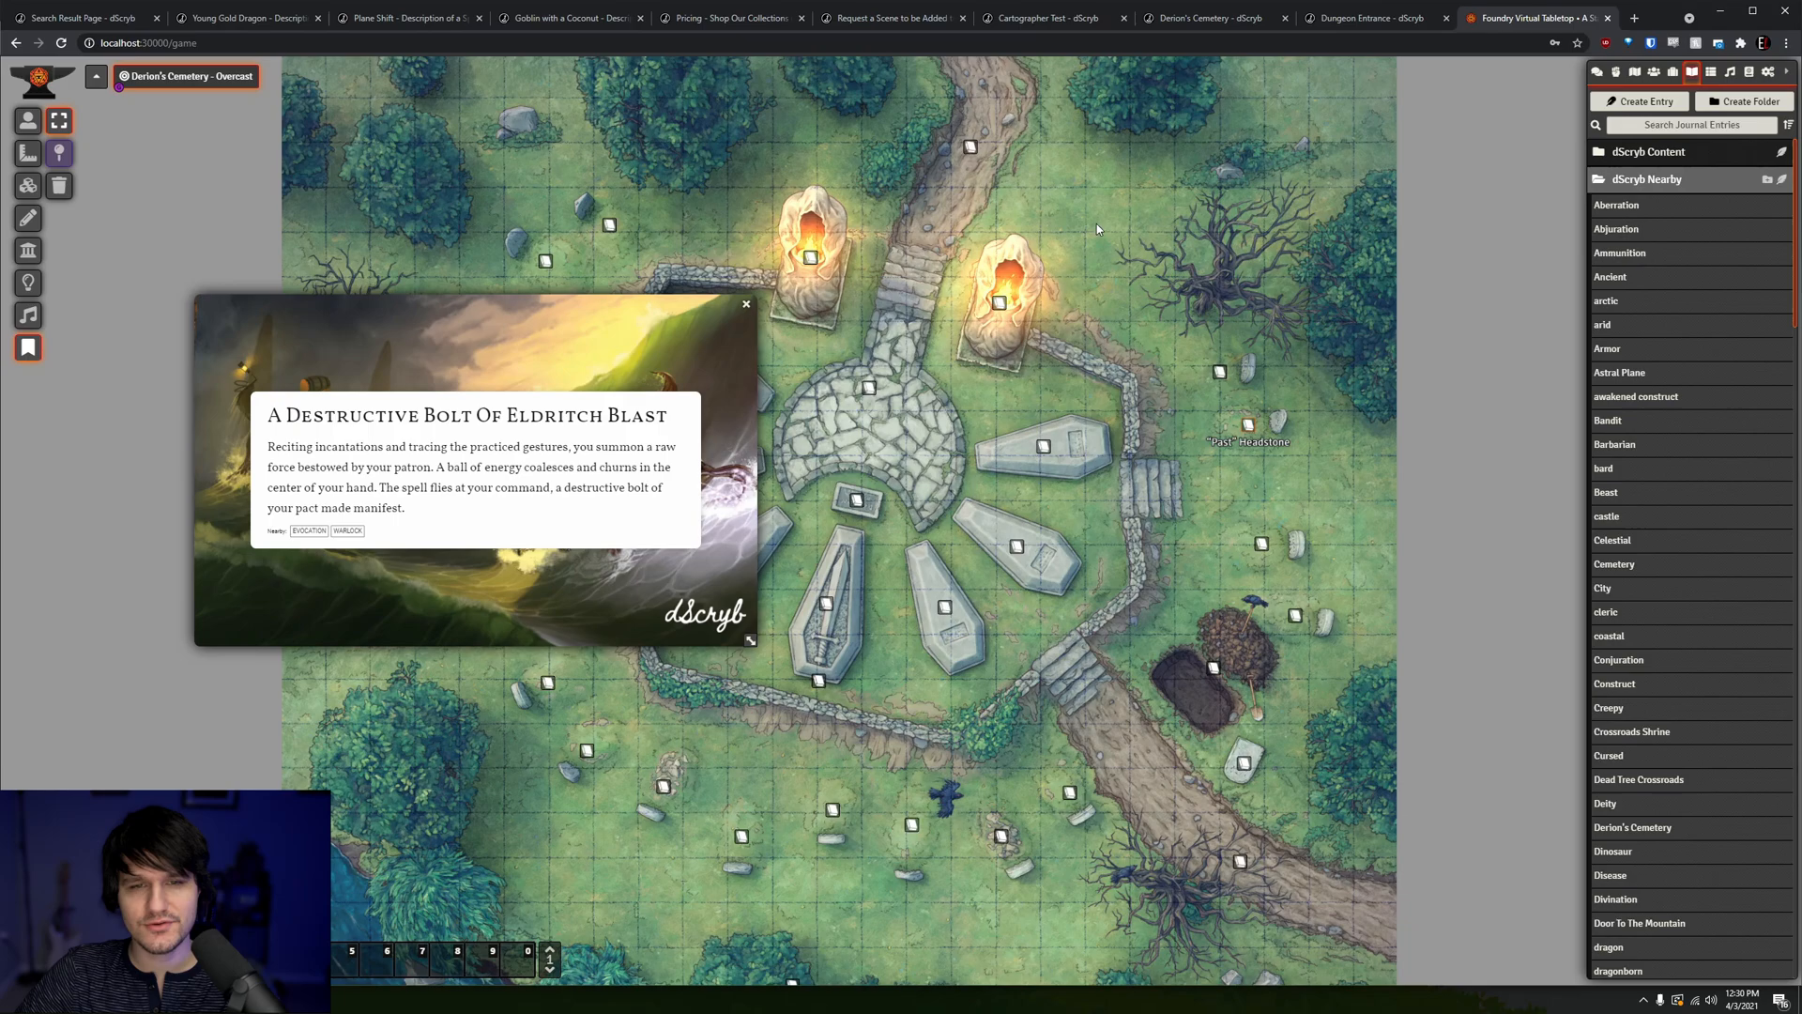
pyautogui.click(745, 304)
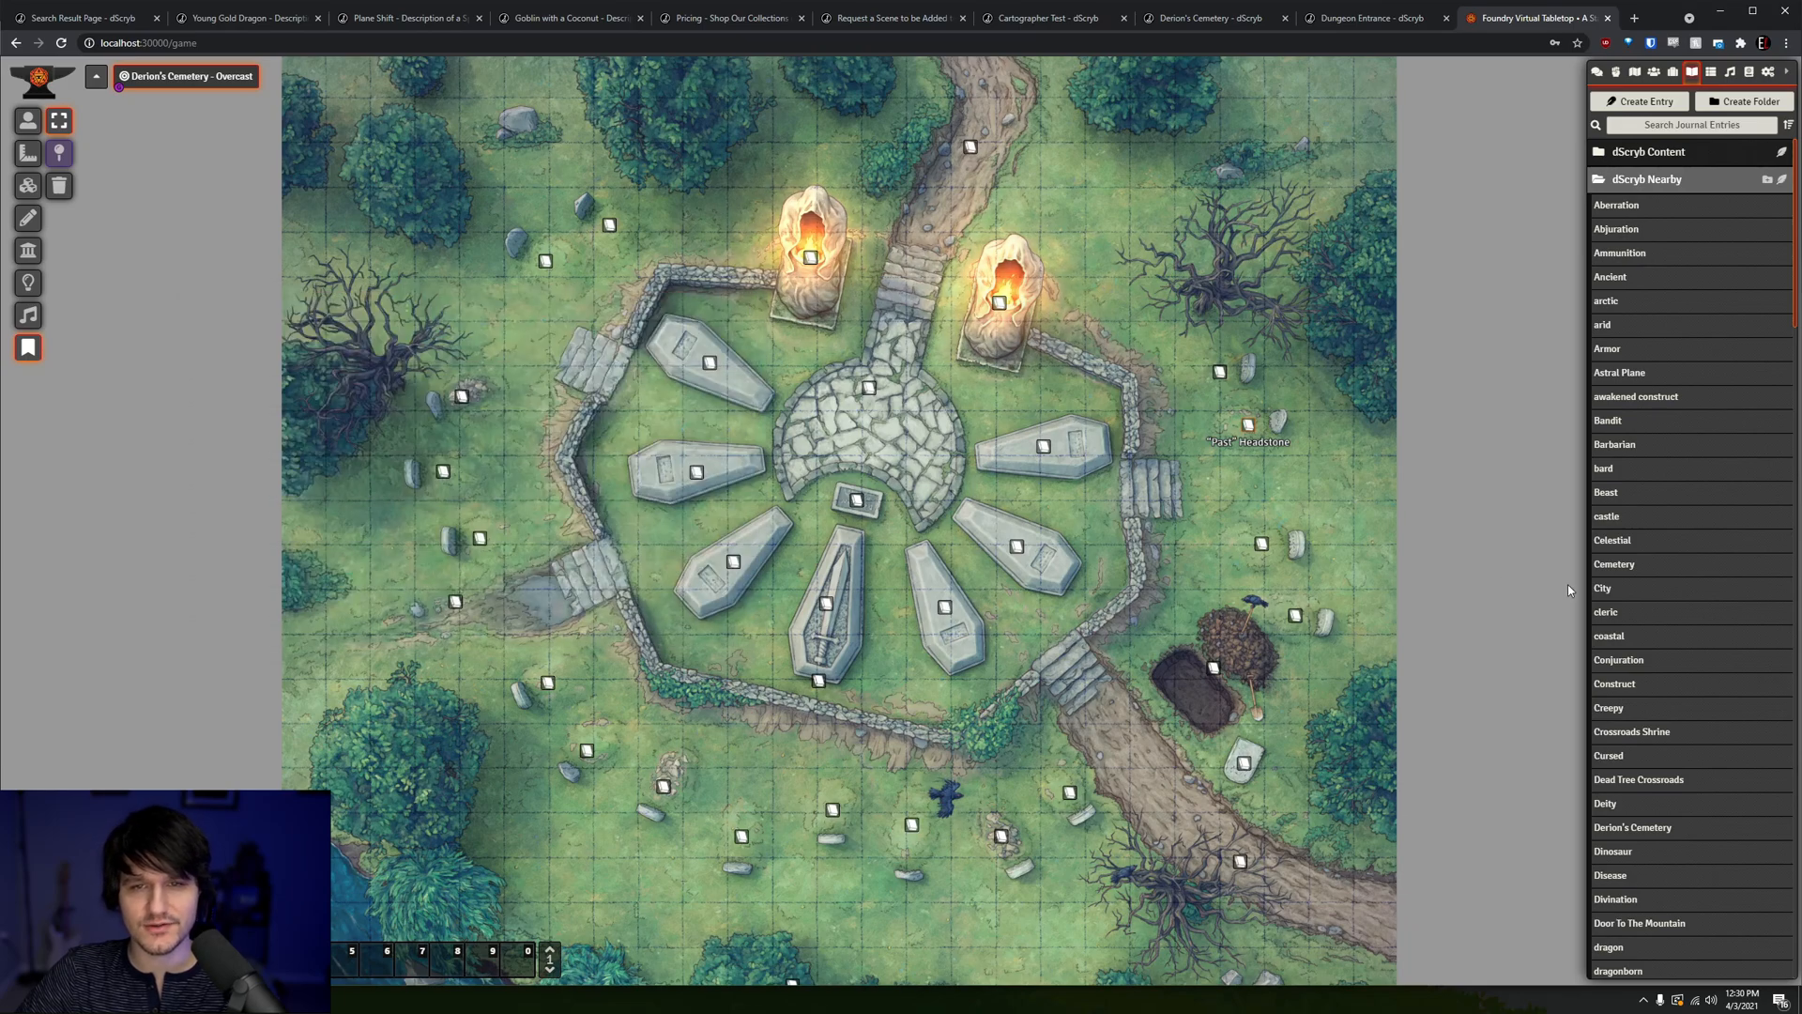
pyautogui.click(1601, 588)
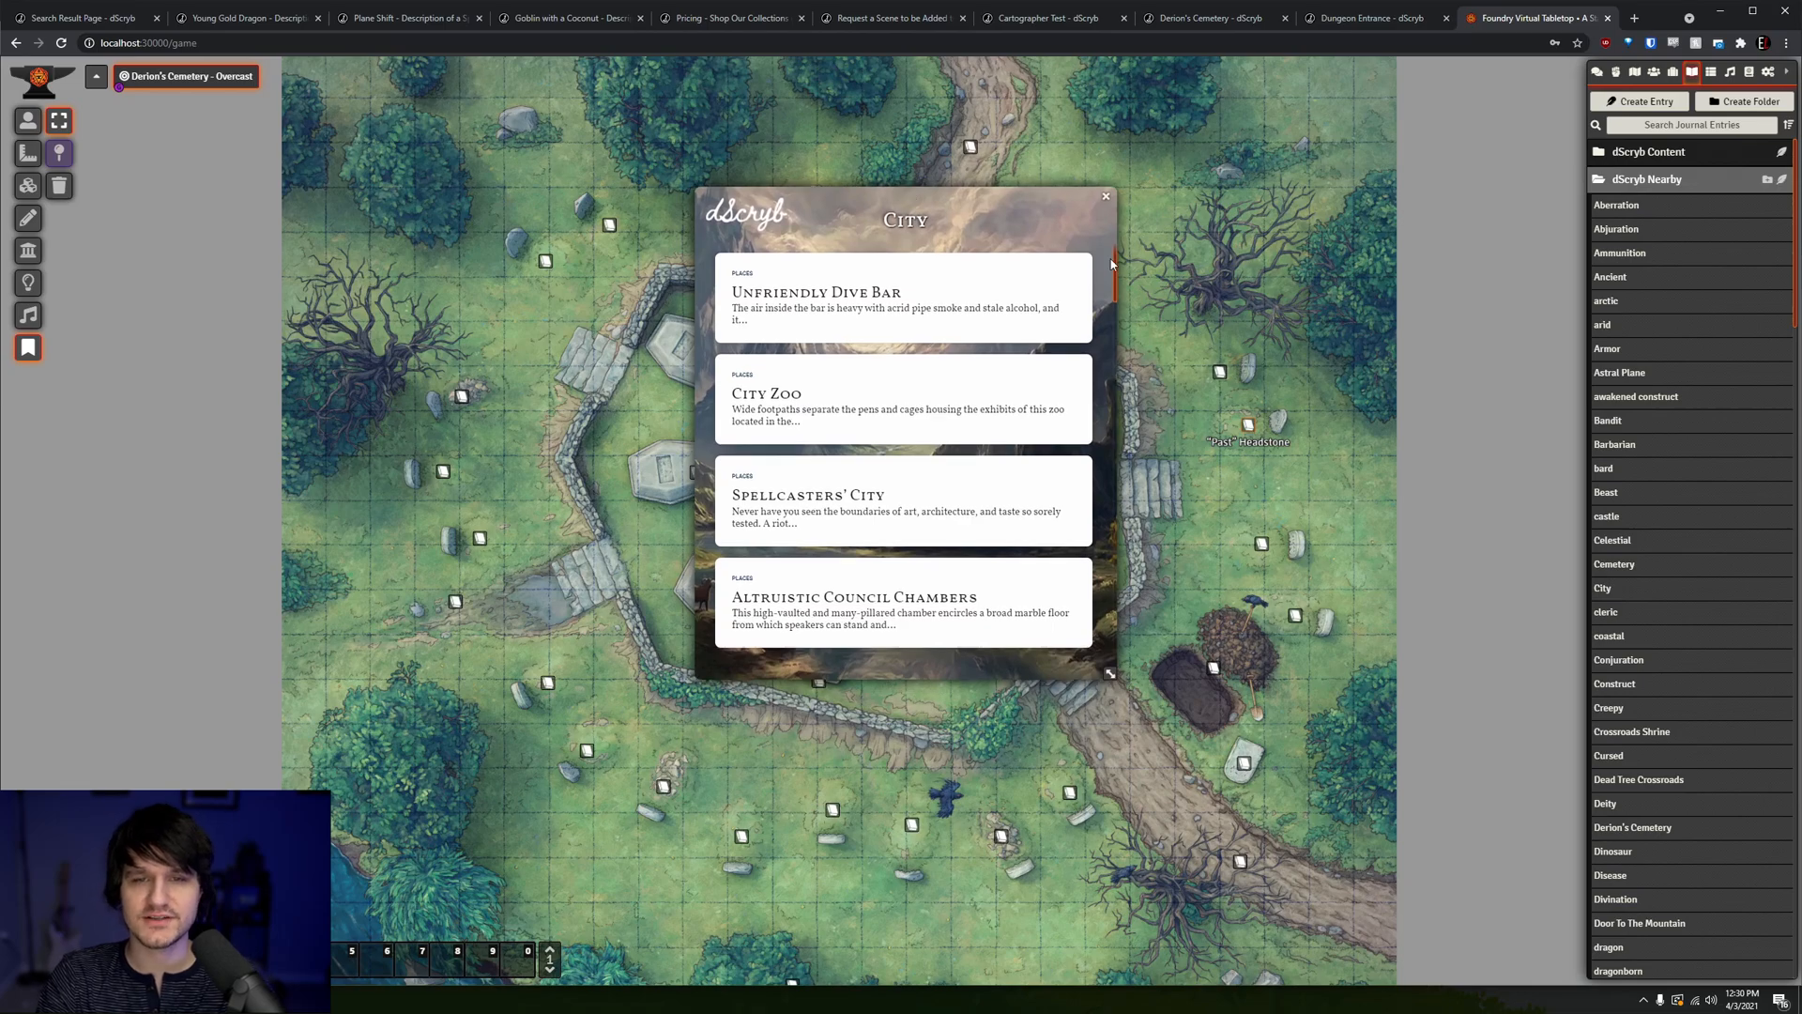
pyautogui.scroll(-3)
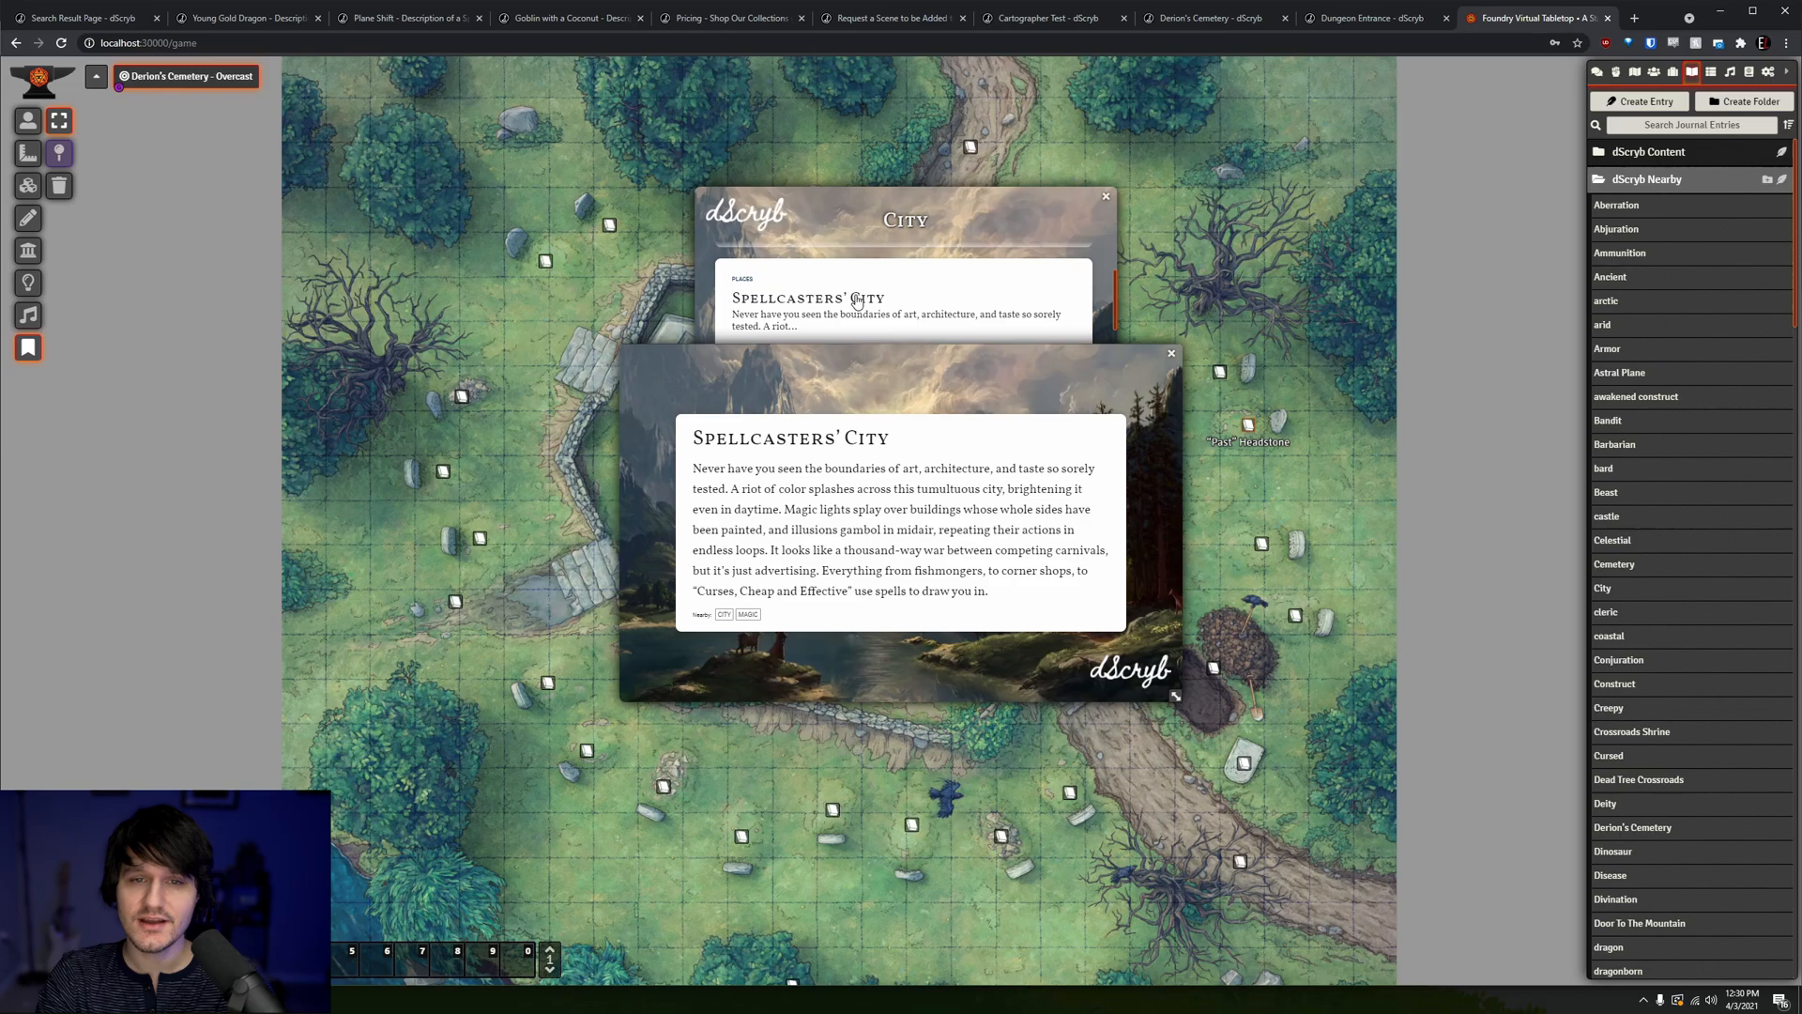
pyautogui.moveTo(1045, 370)
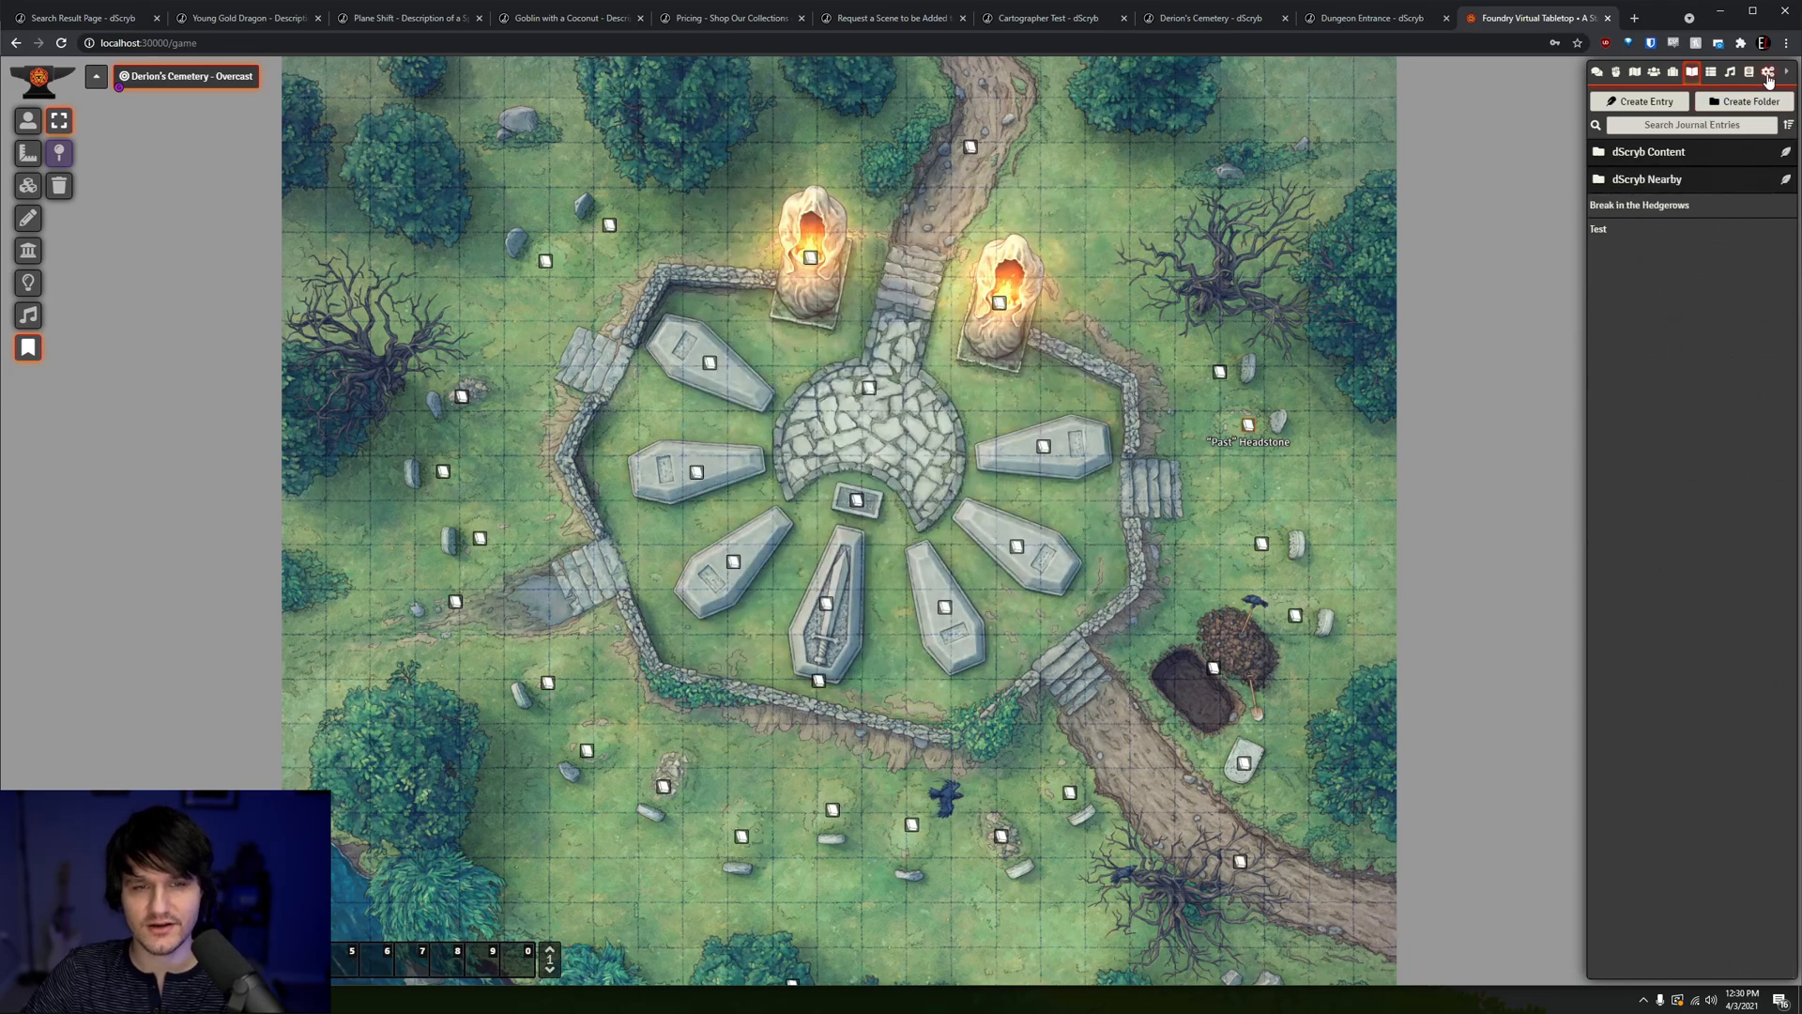
pyautogui.click(1768, 73)
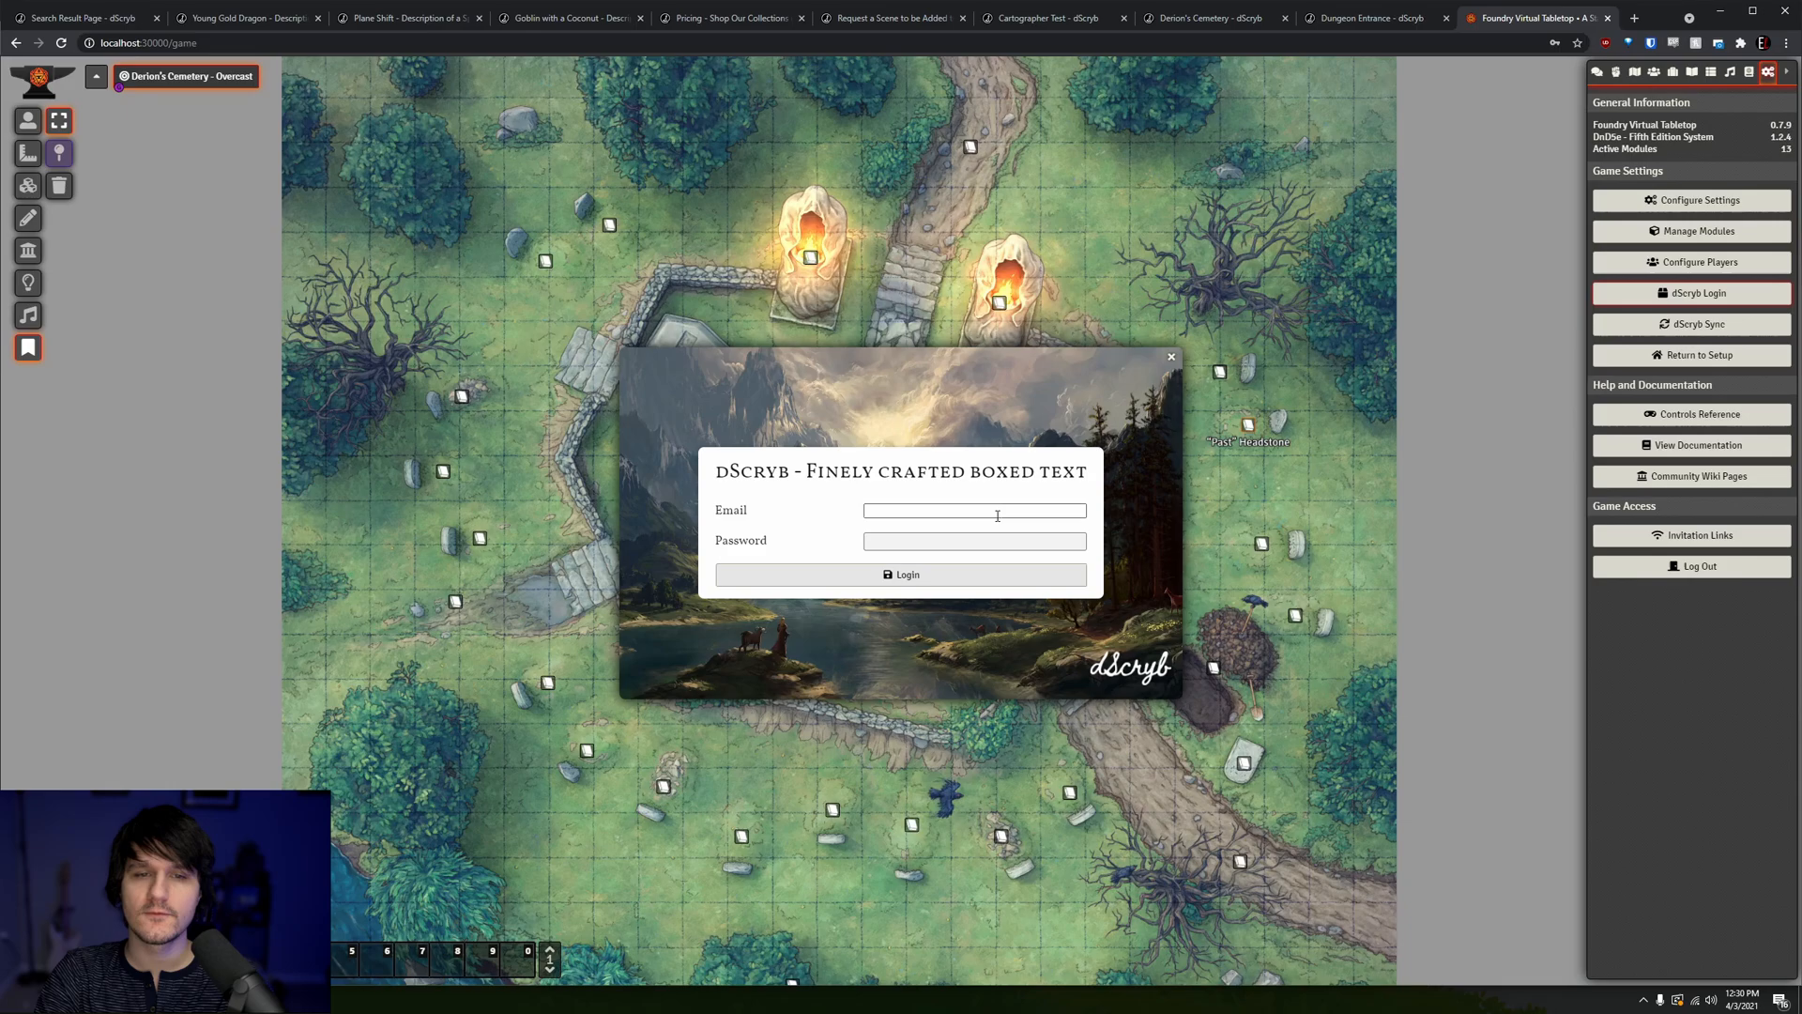
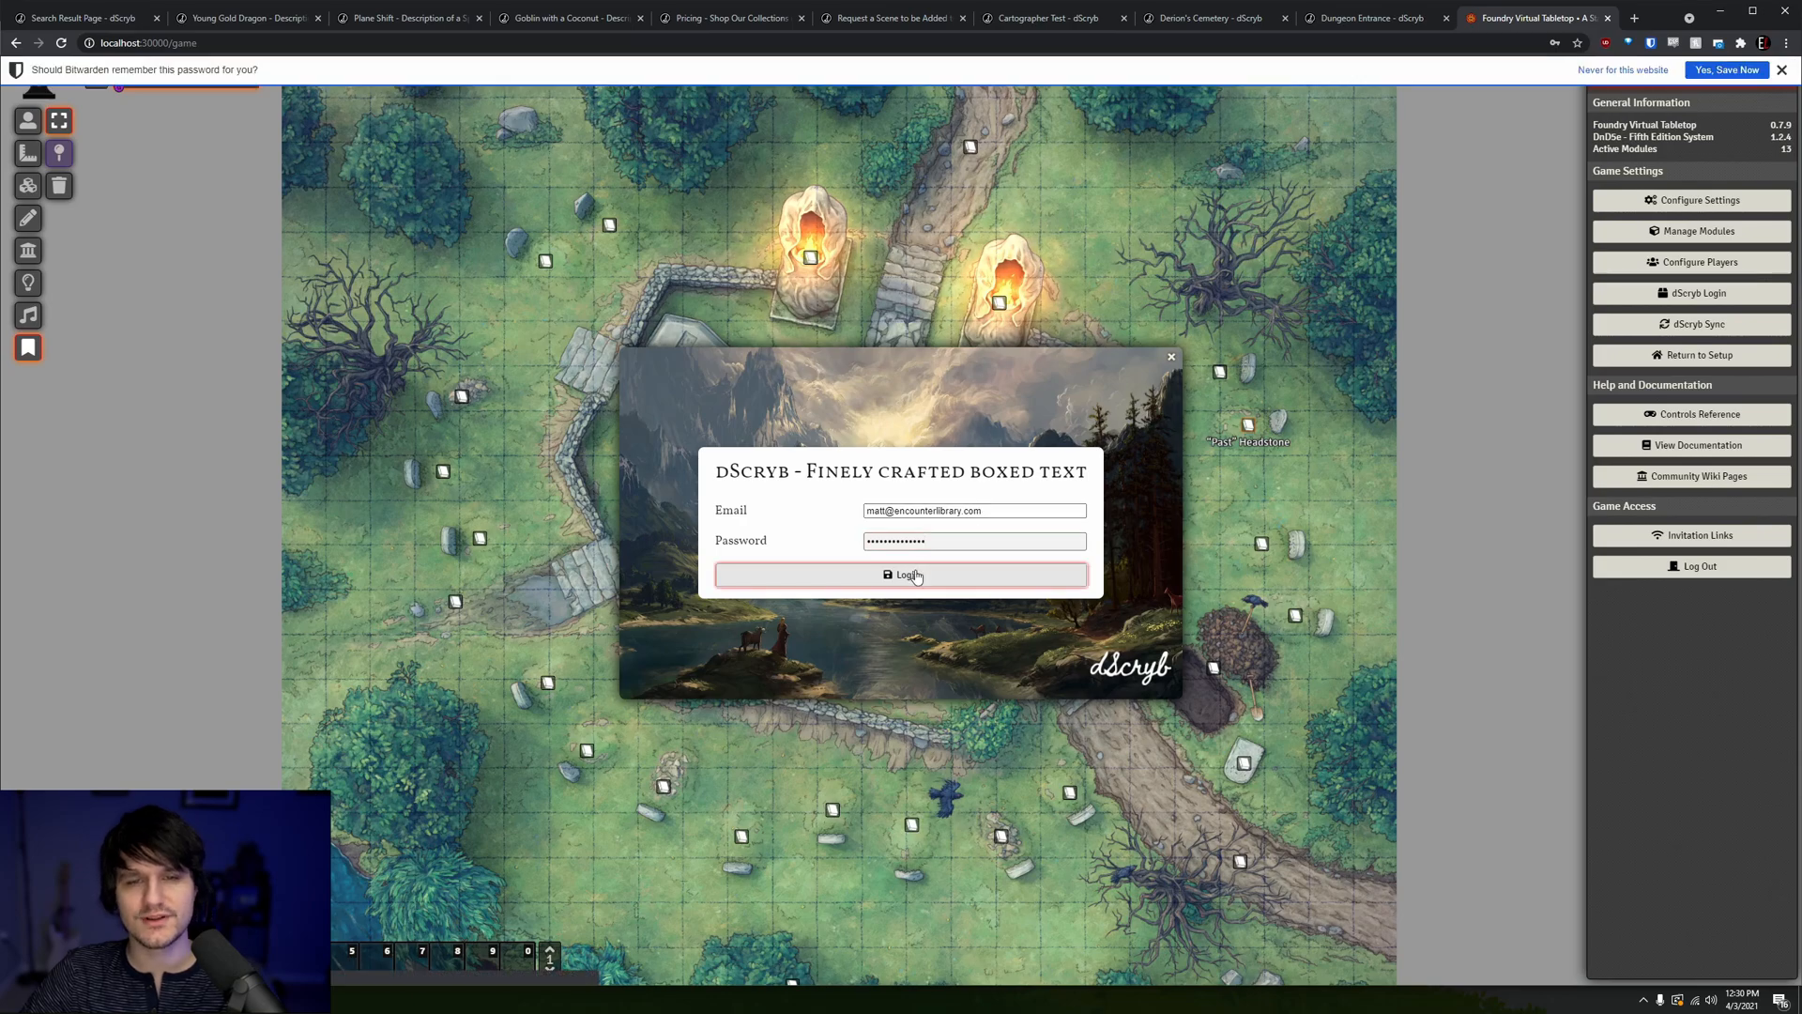
pyautogui.click(899, 575)
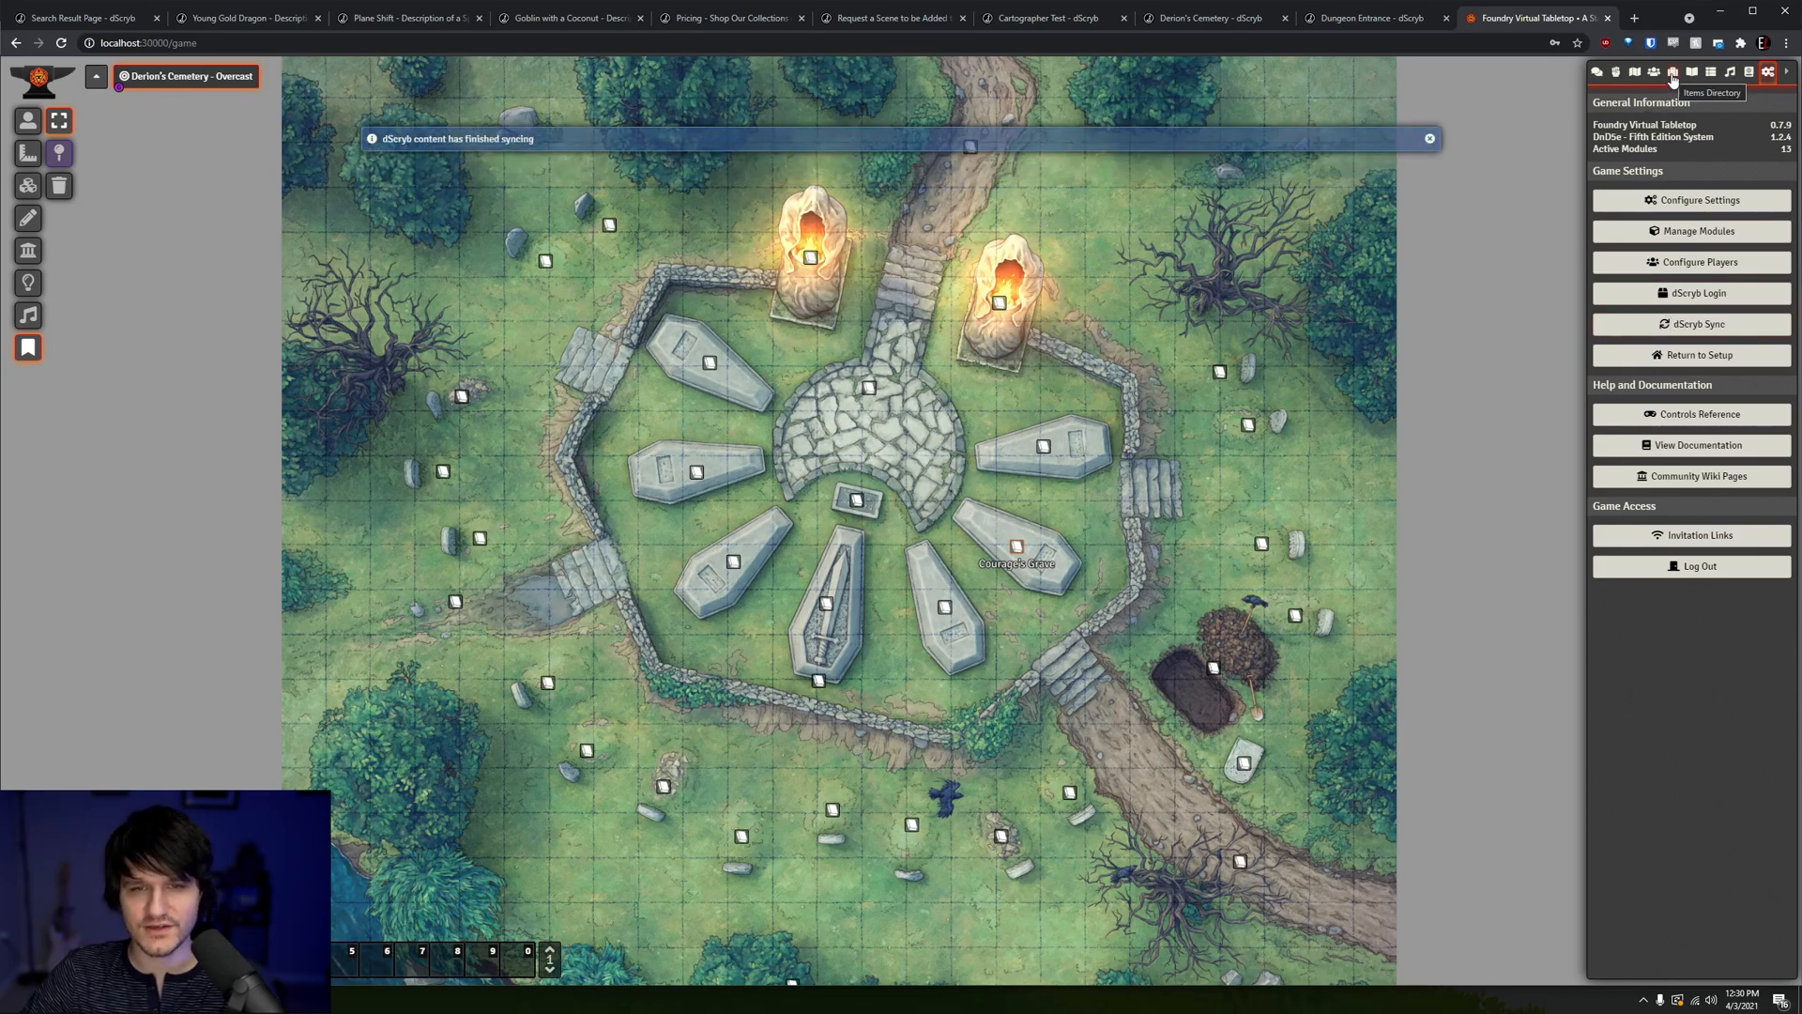
pyautogui.click(1691, 72)
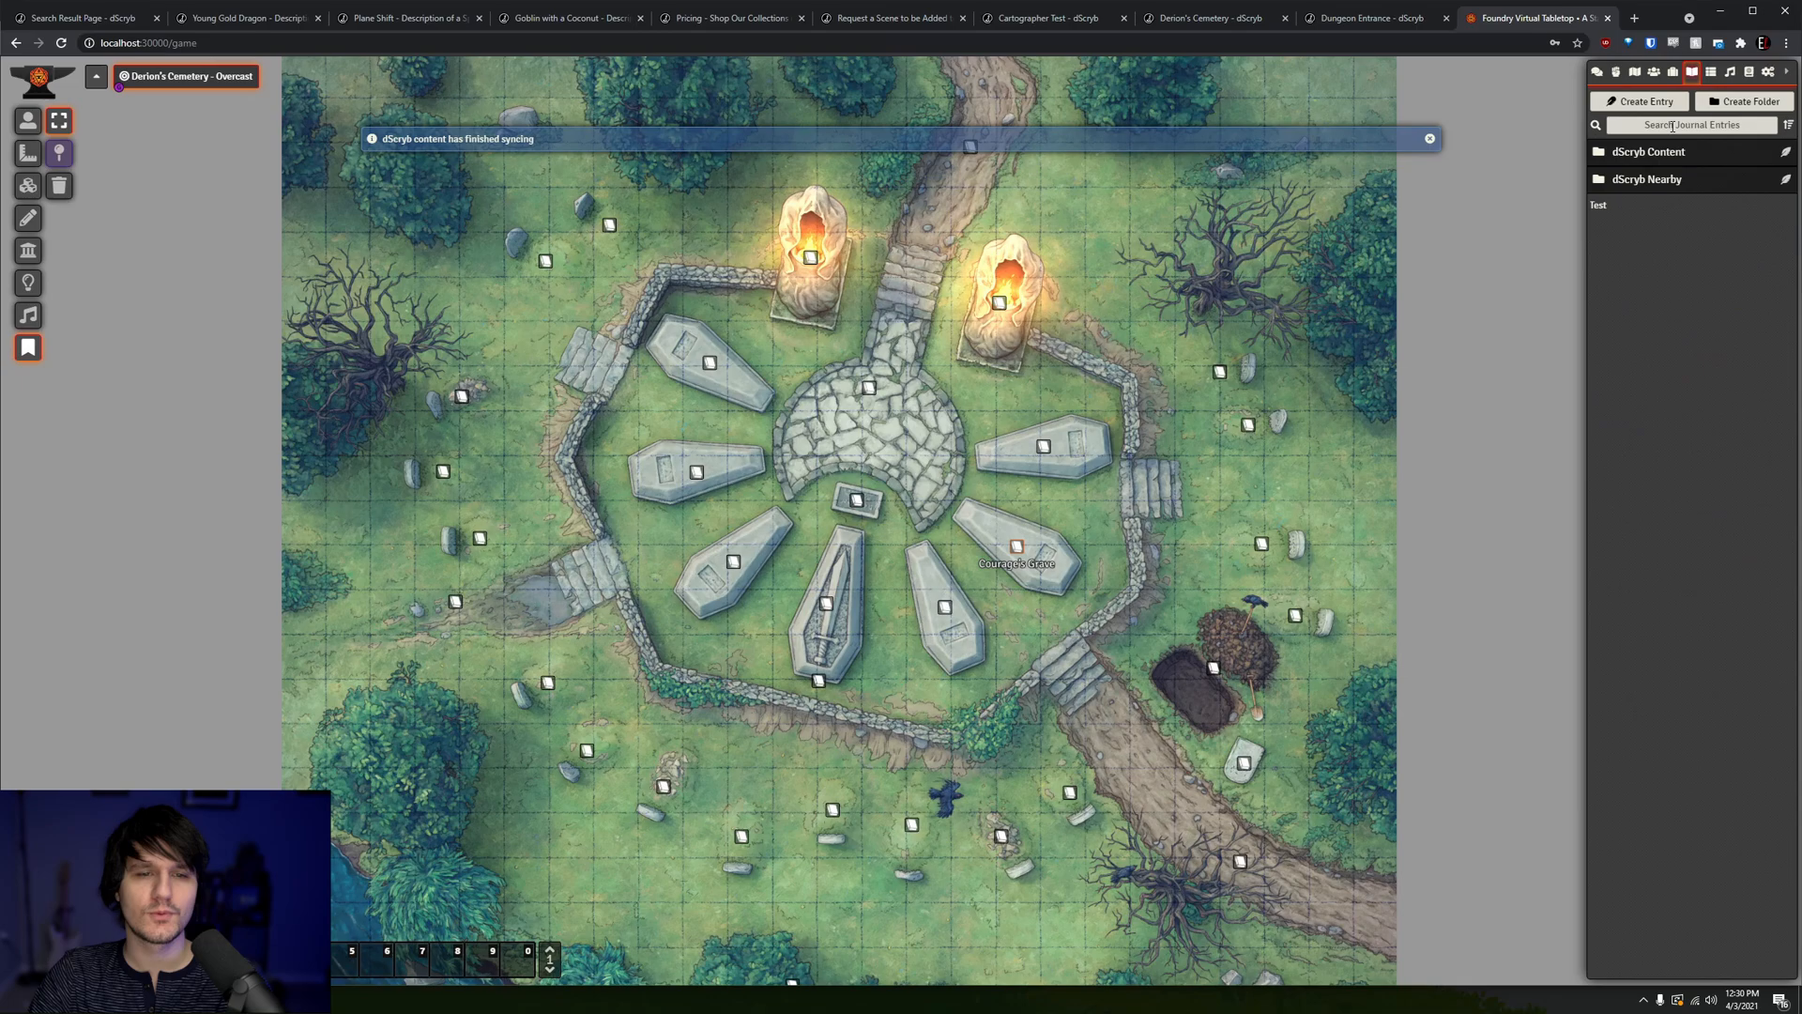
pyautogui.click(1430, 137)
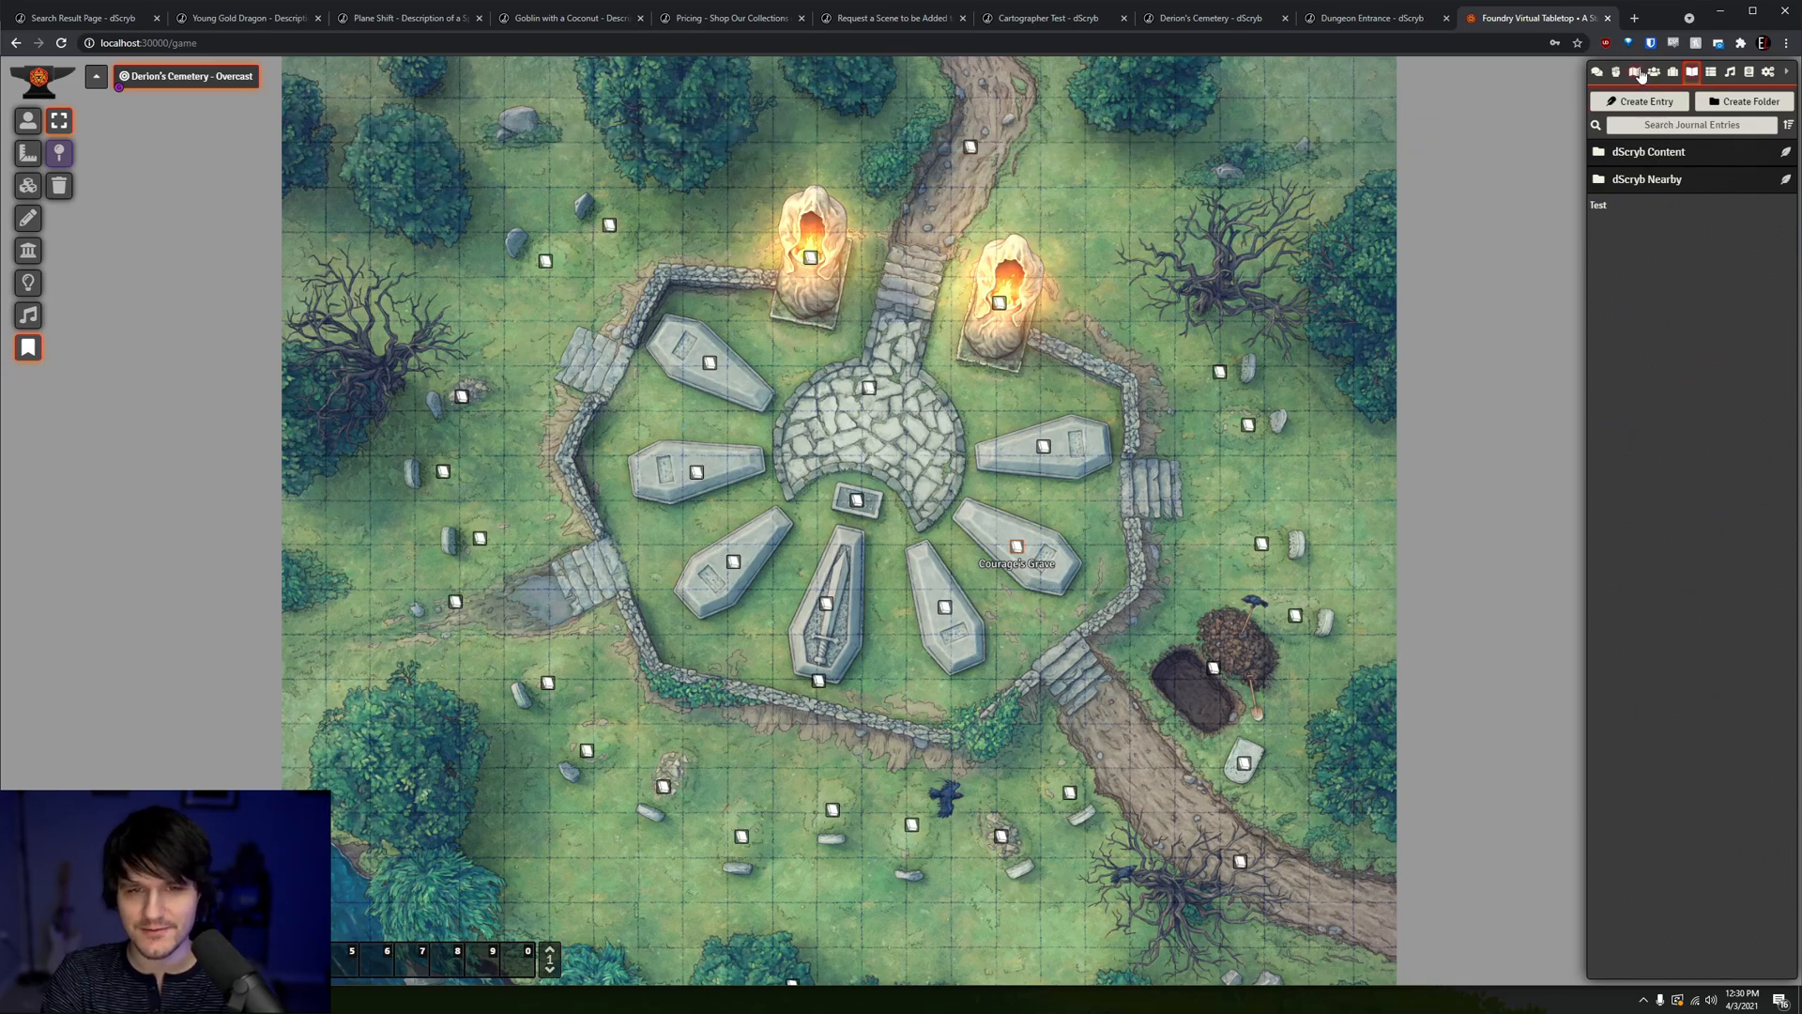
# Show the Scenes list and read the Look Headstone and Light Headstone map-note descriptions
pyautogui.click(1635, 73)
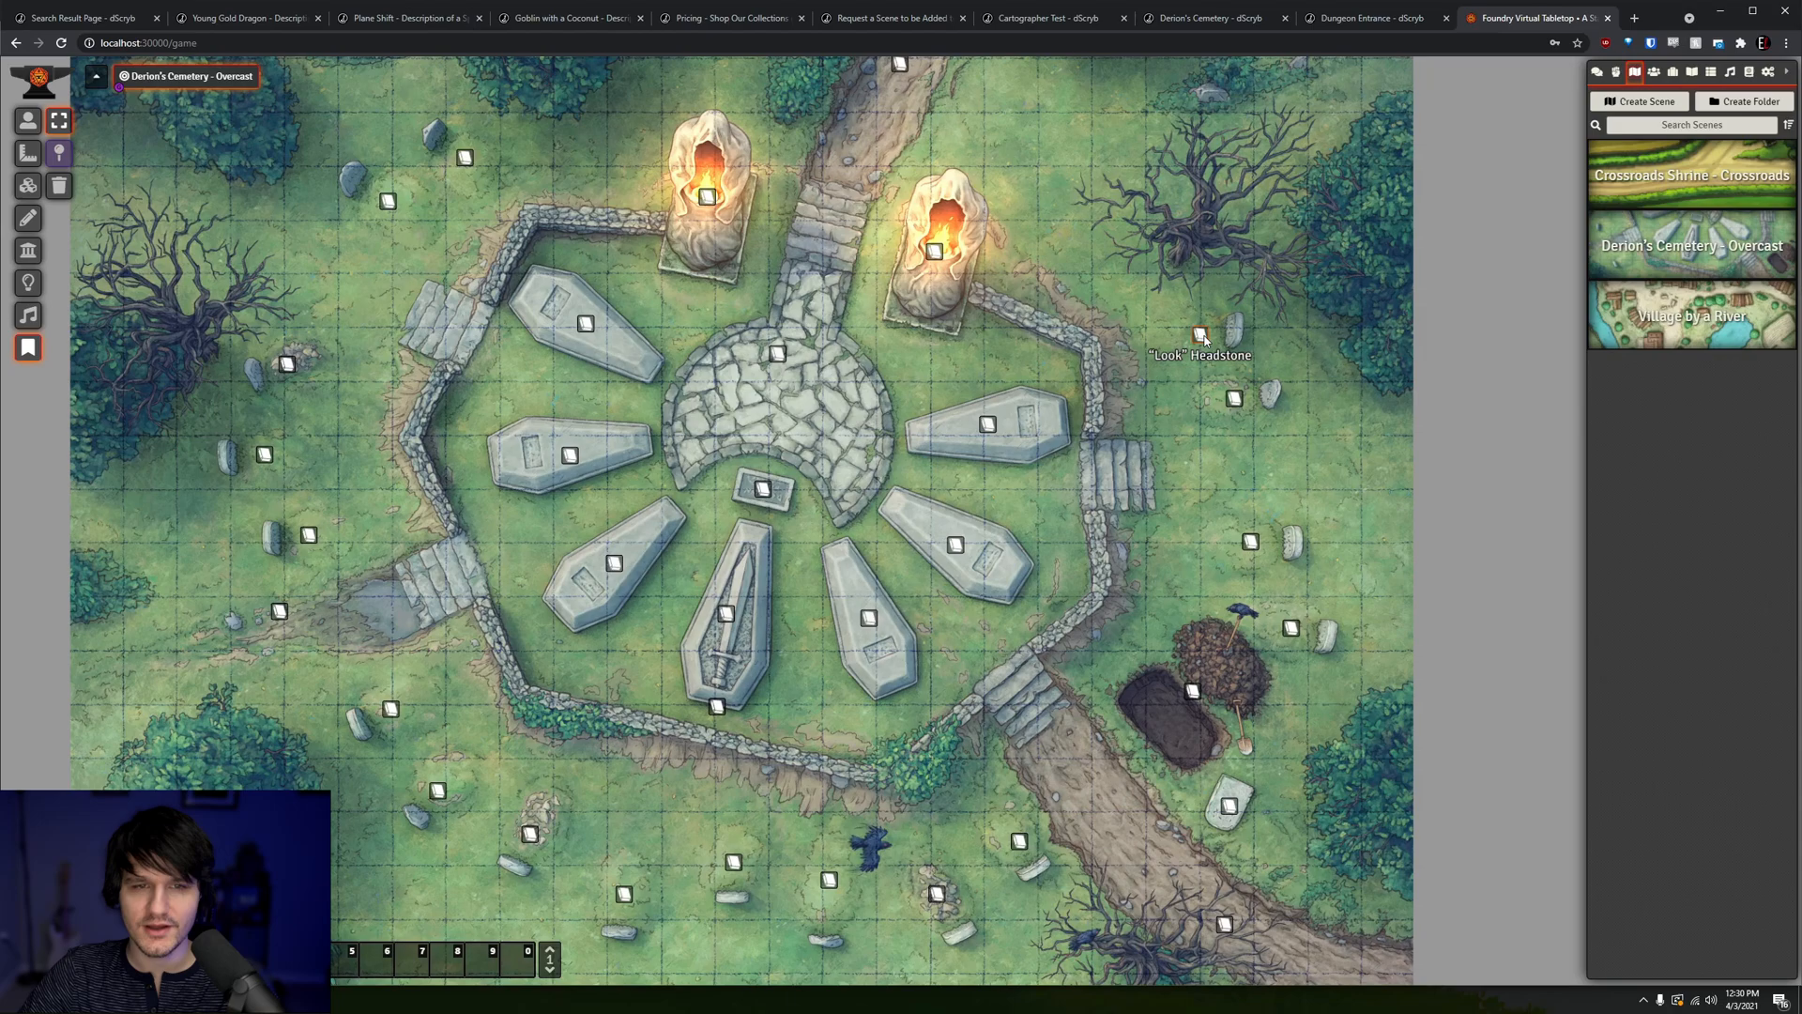
pyautogui.click(1201, 334)
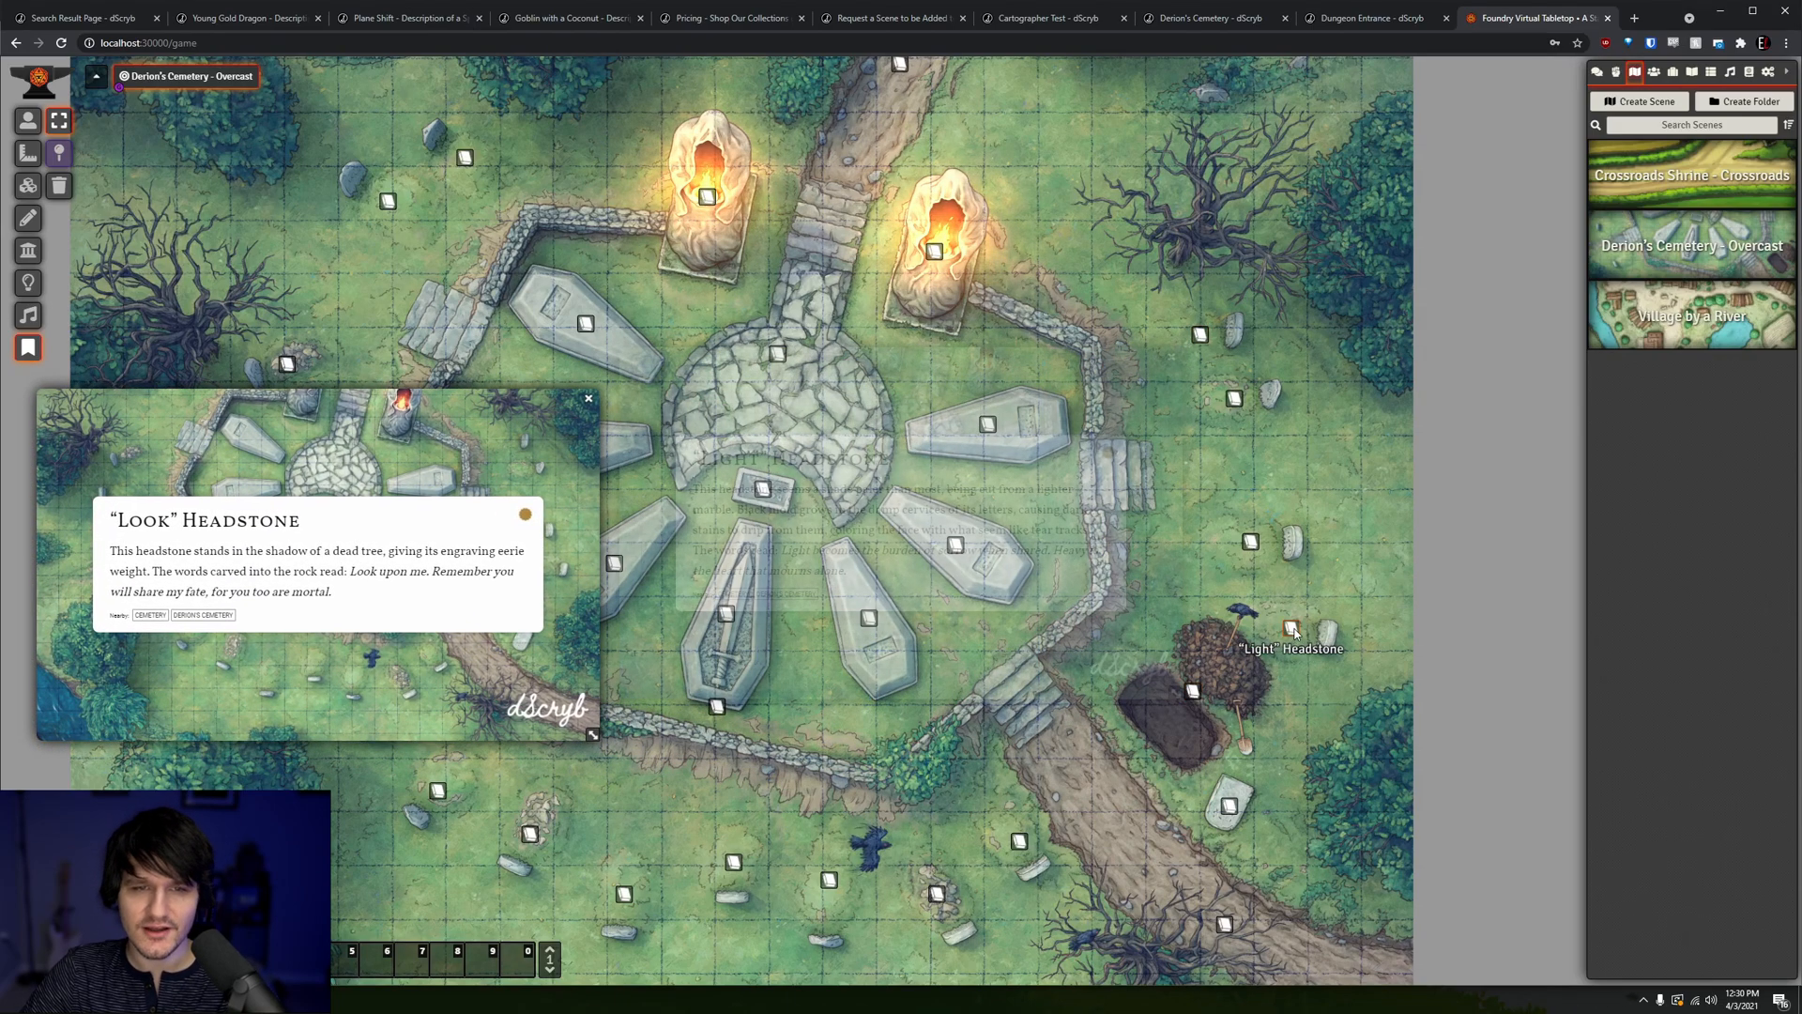
pyautogui.click(1292, 629)
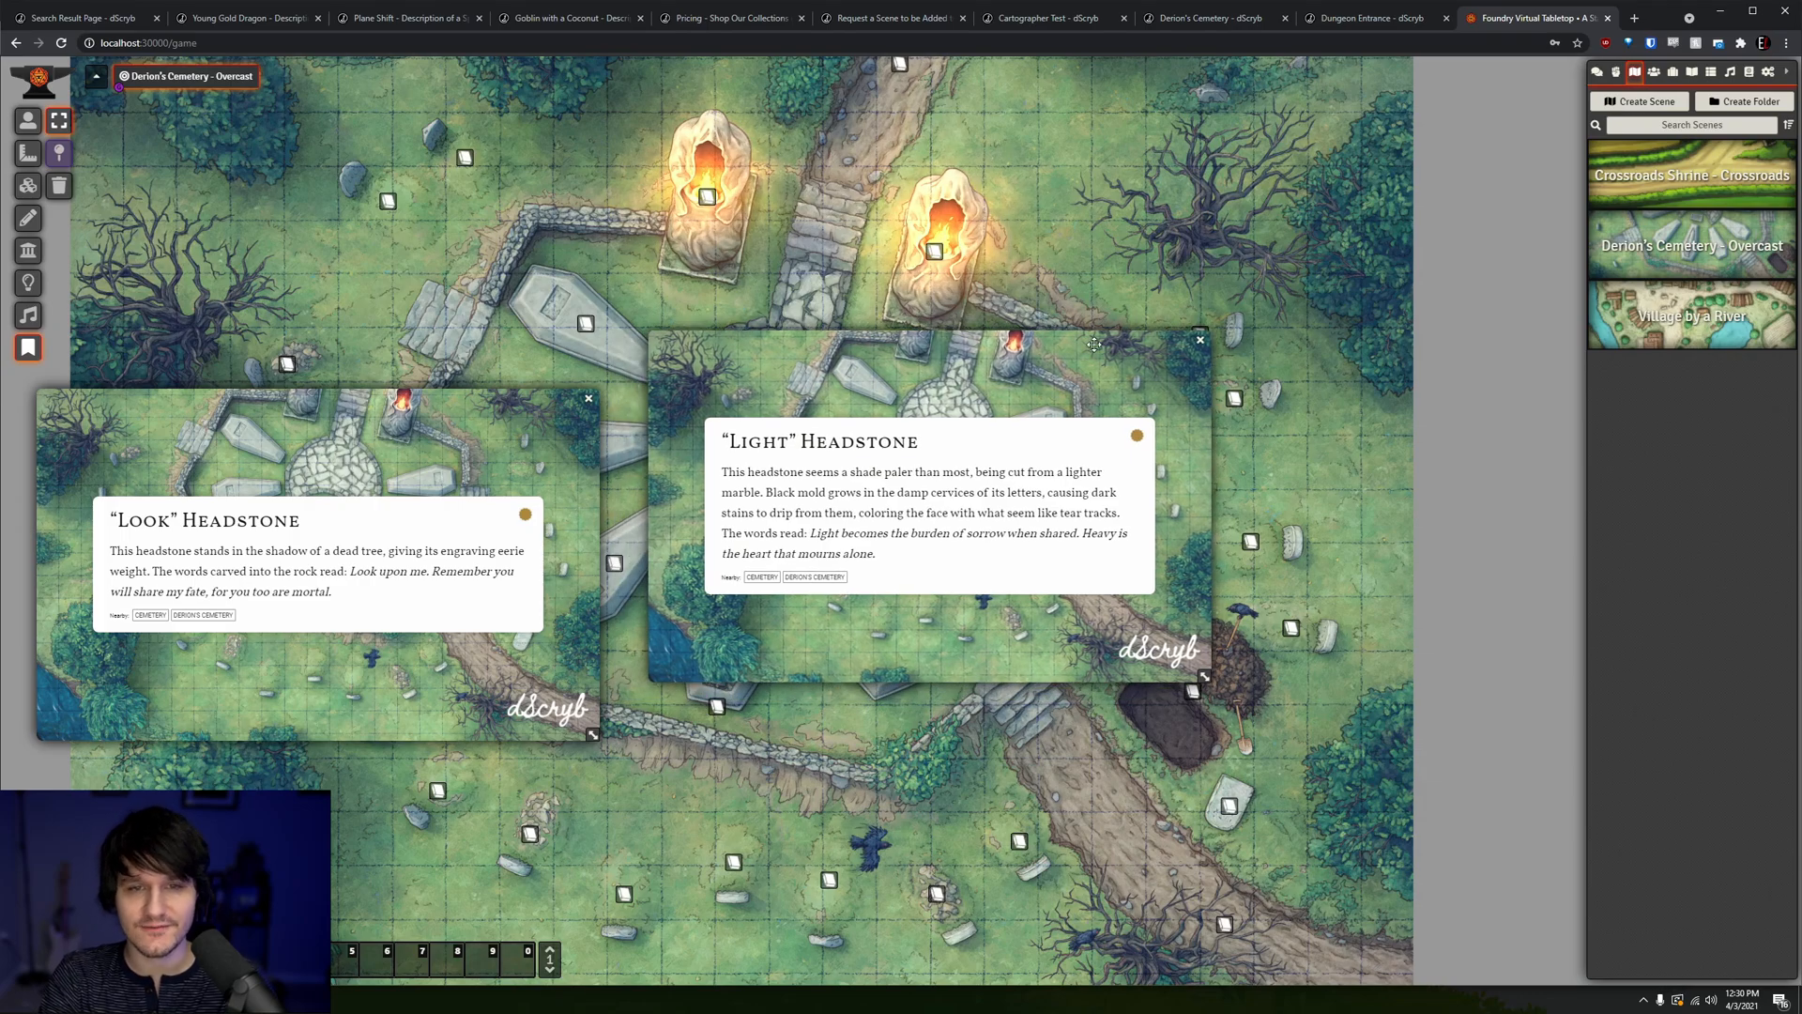
pyautogui.click(1199, 340)
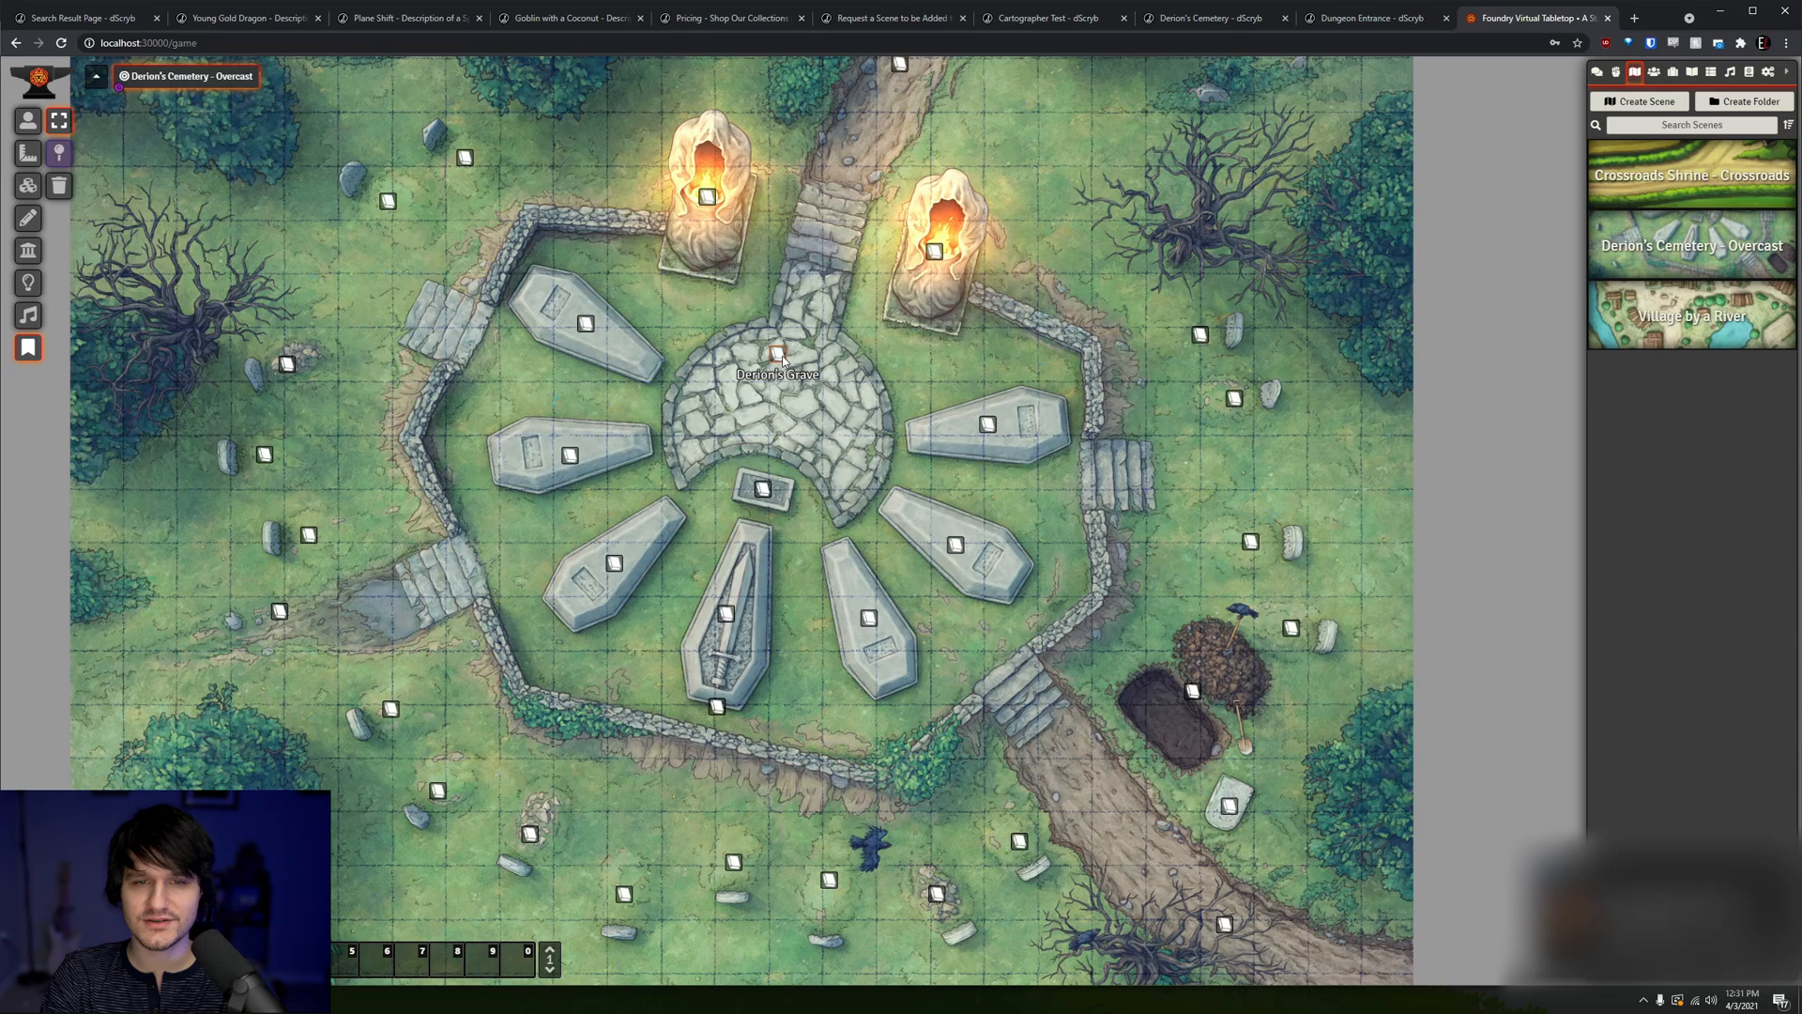
# Read the Derion's Grave map-note description and close it
pyautogui.click(779, 357)
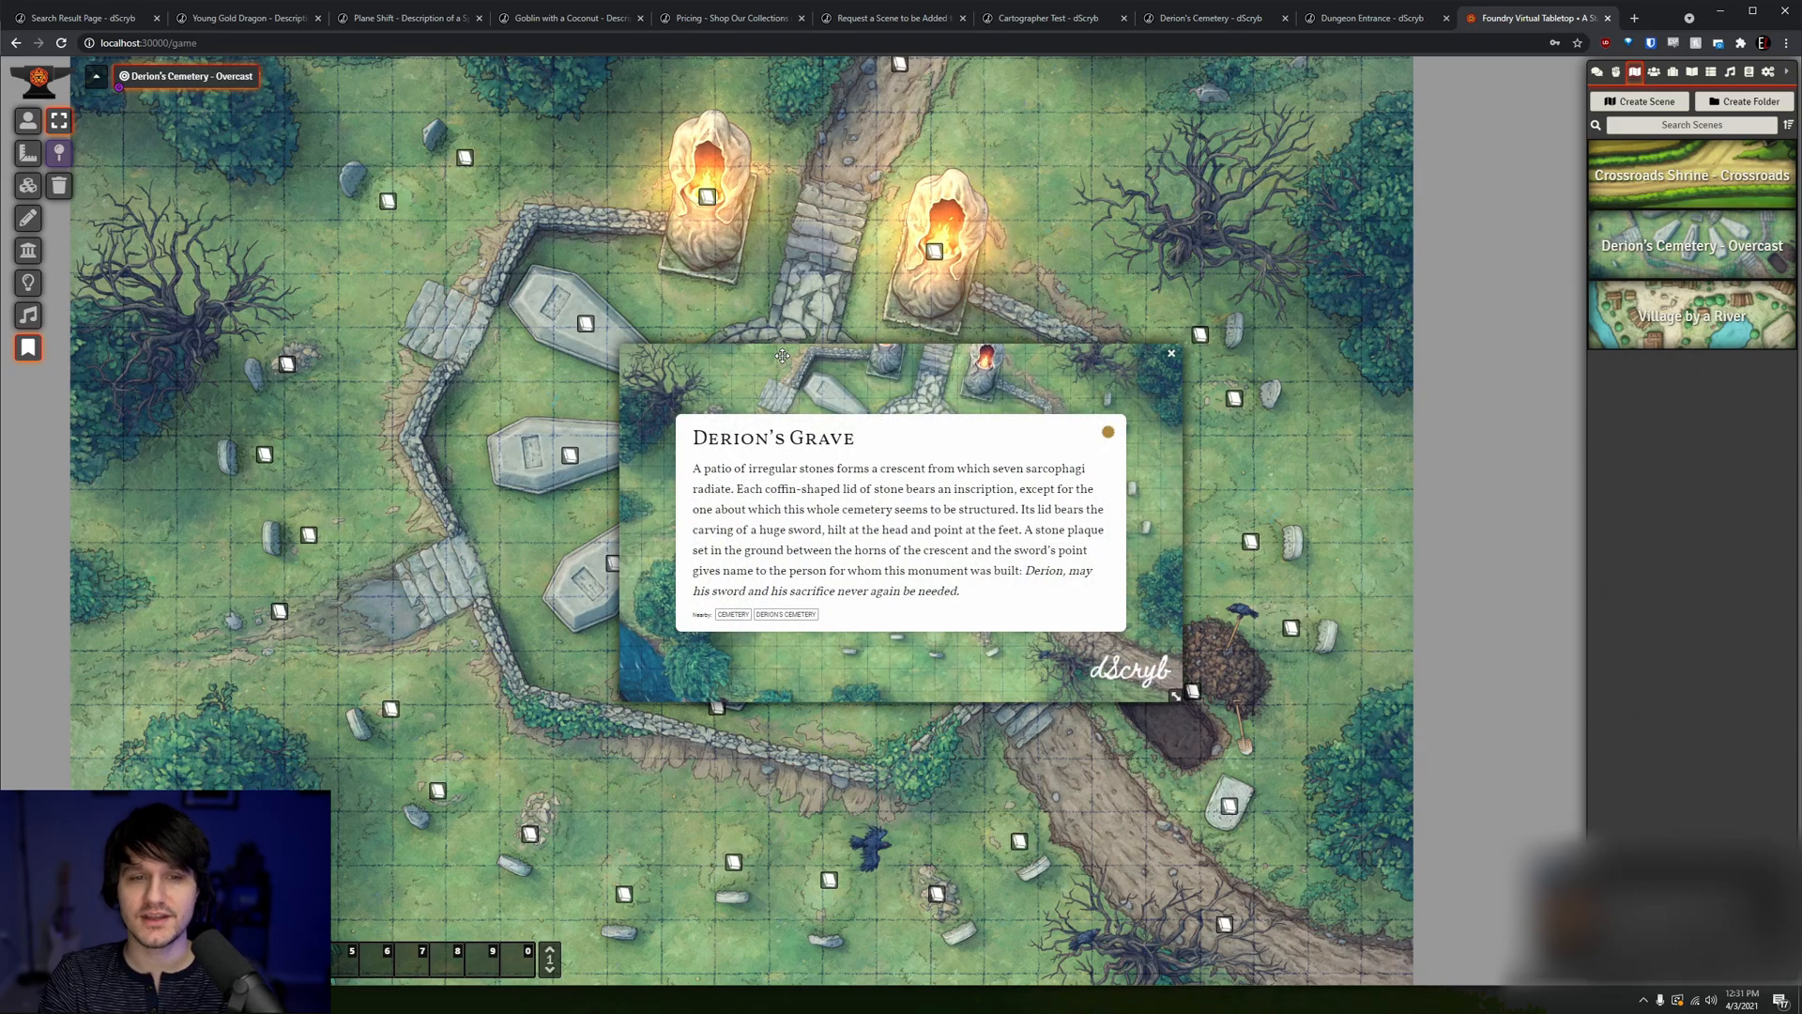
pyautogui.moveTo(963, 379)
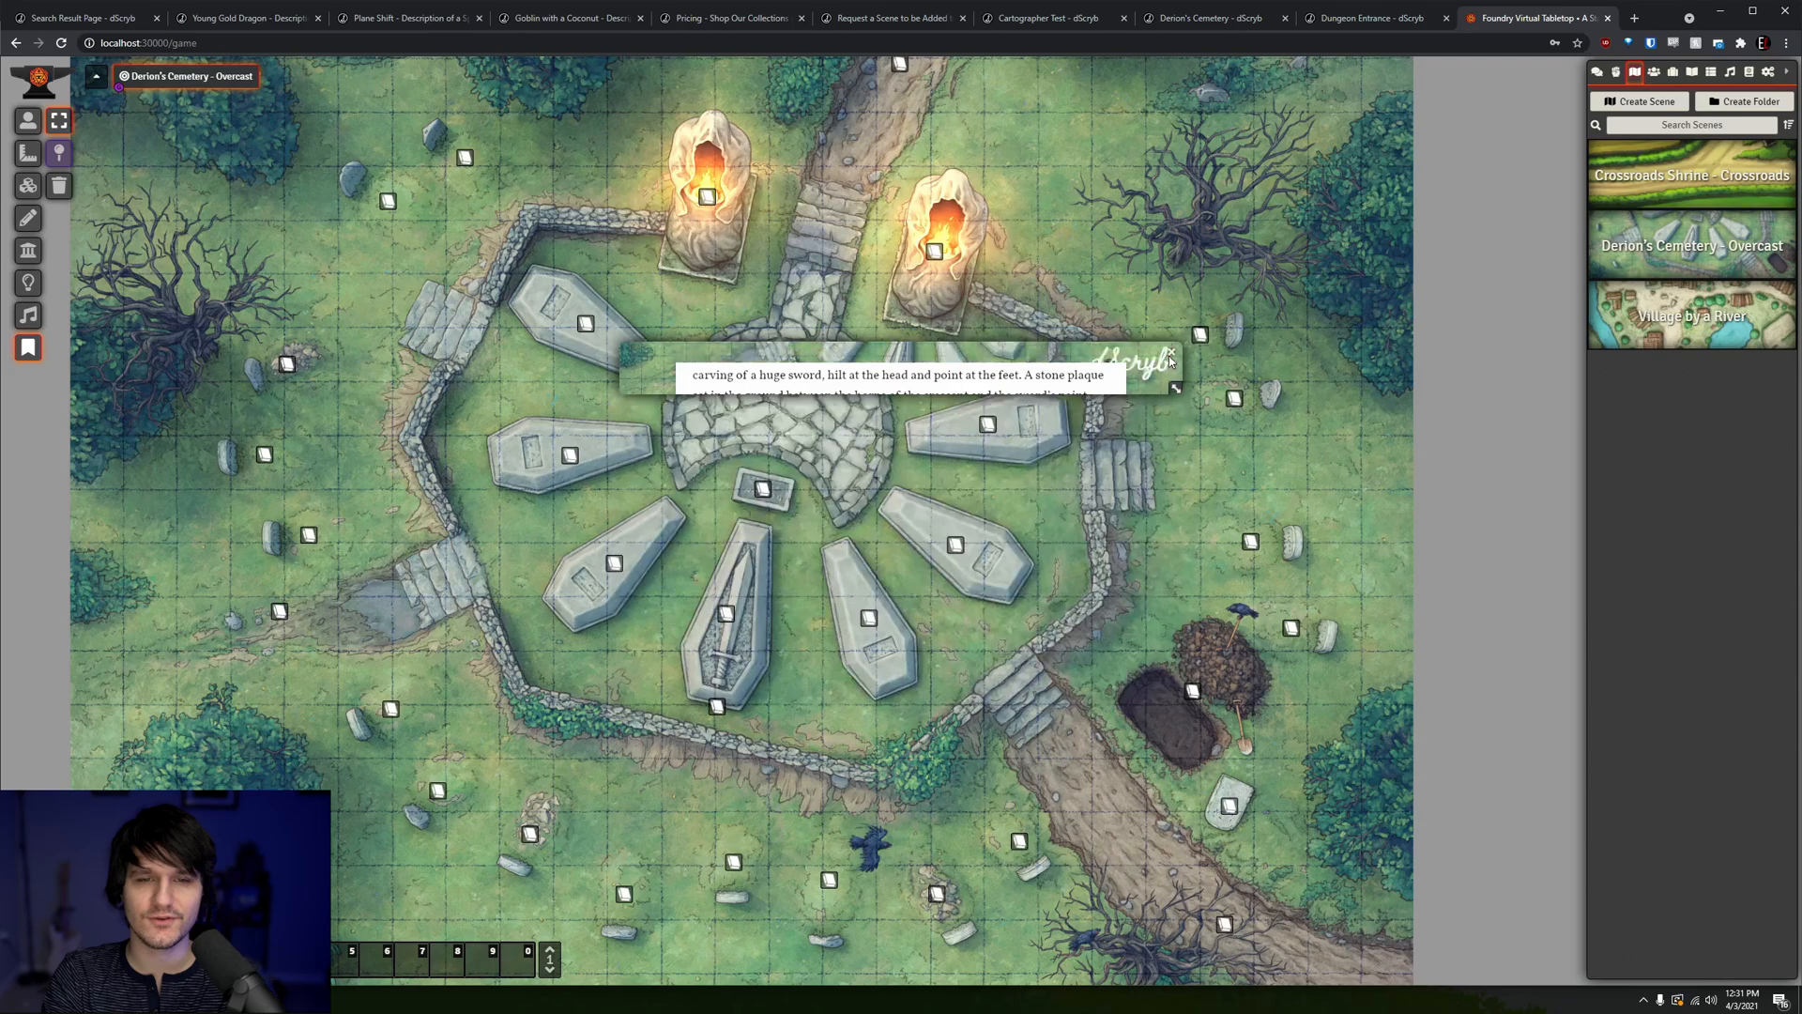
pyautogui.click(1171, 356)
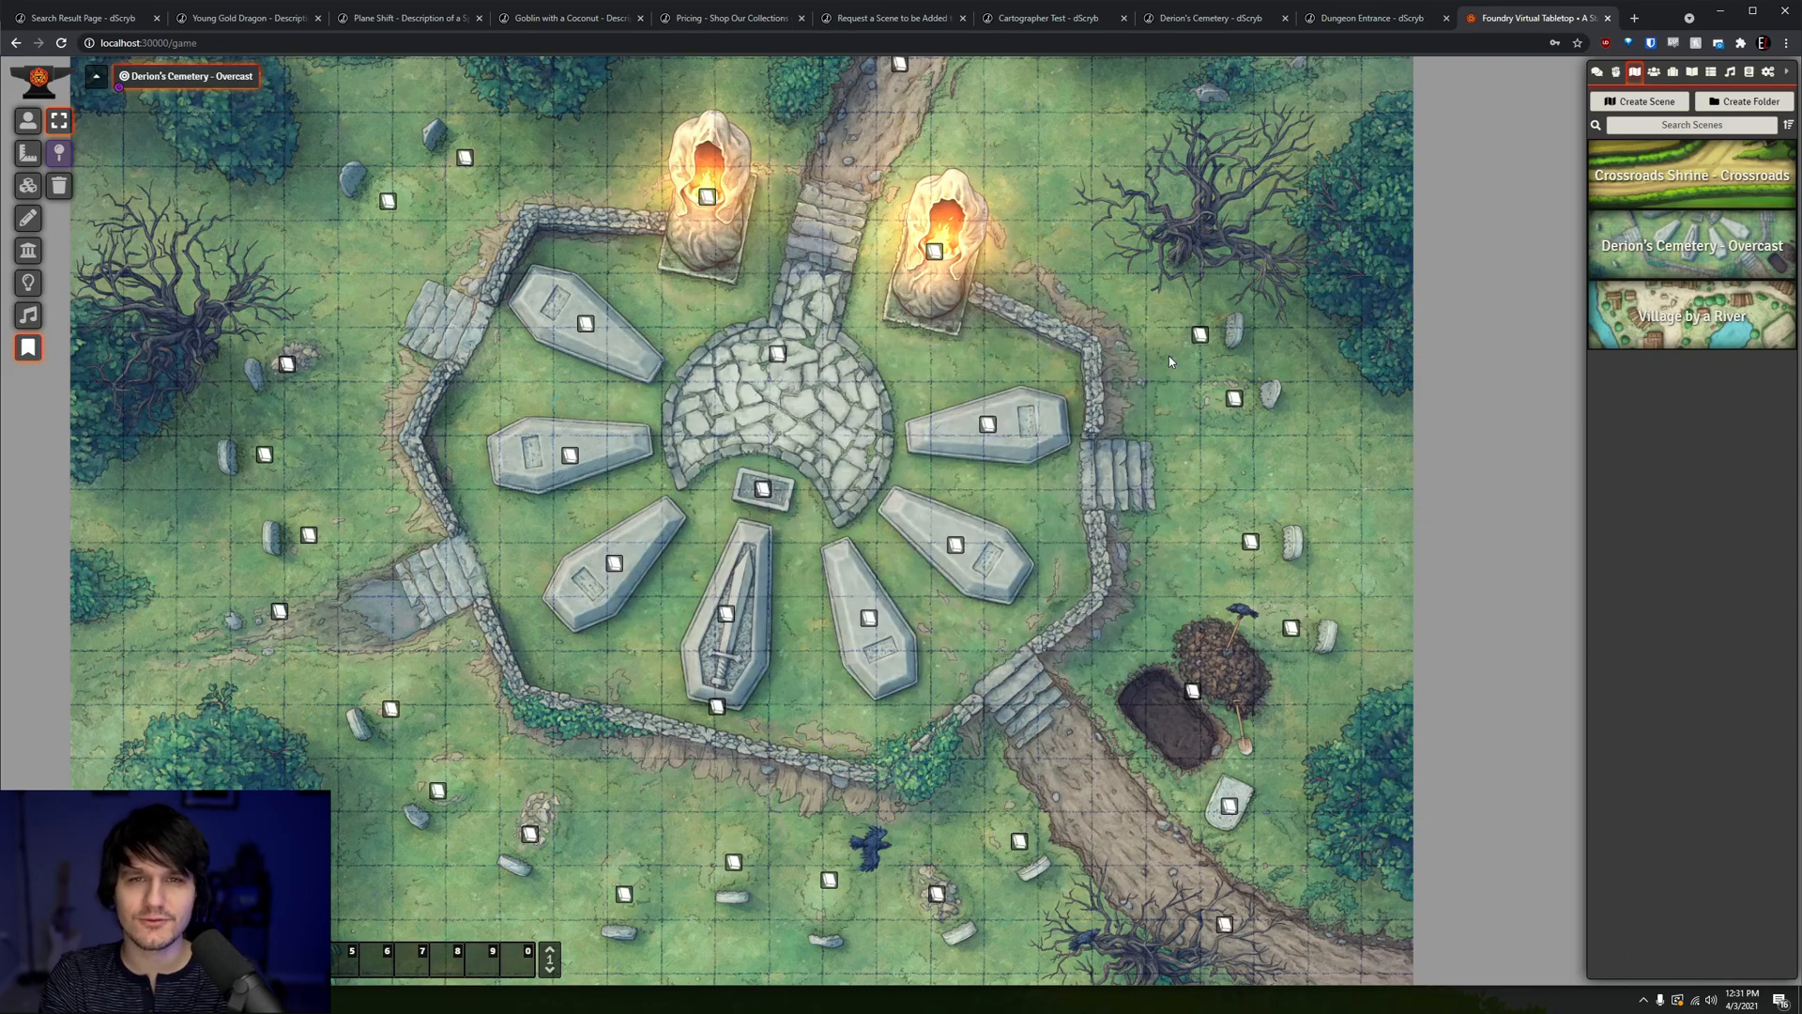